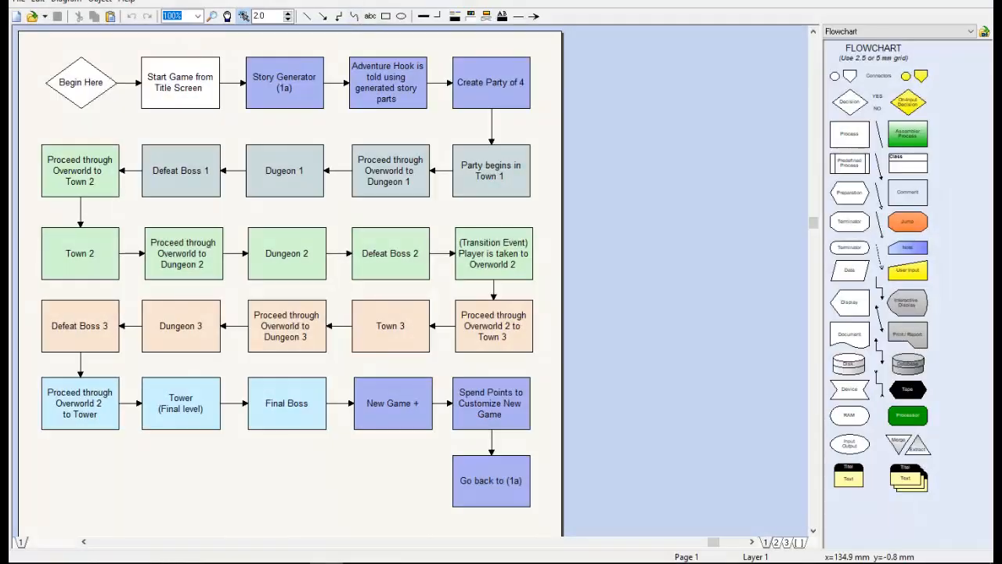
pyautogui.moveTo(355, 219)
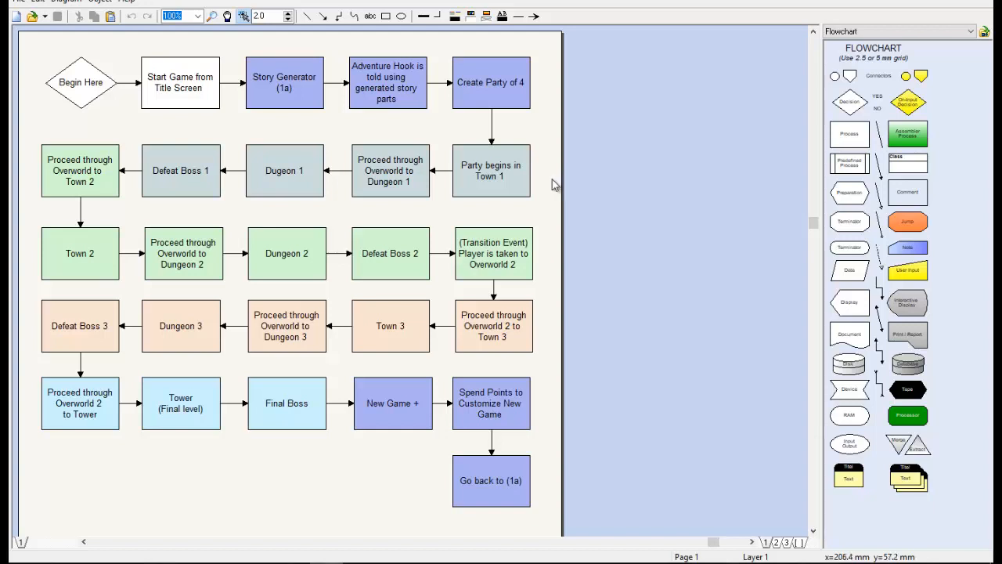
pyautogui.moveTo(142, 103)
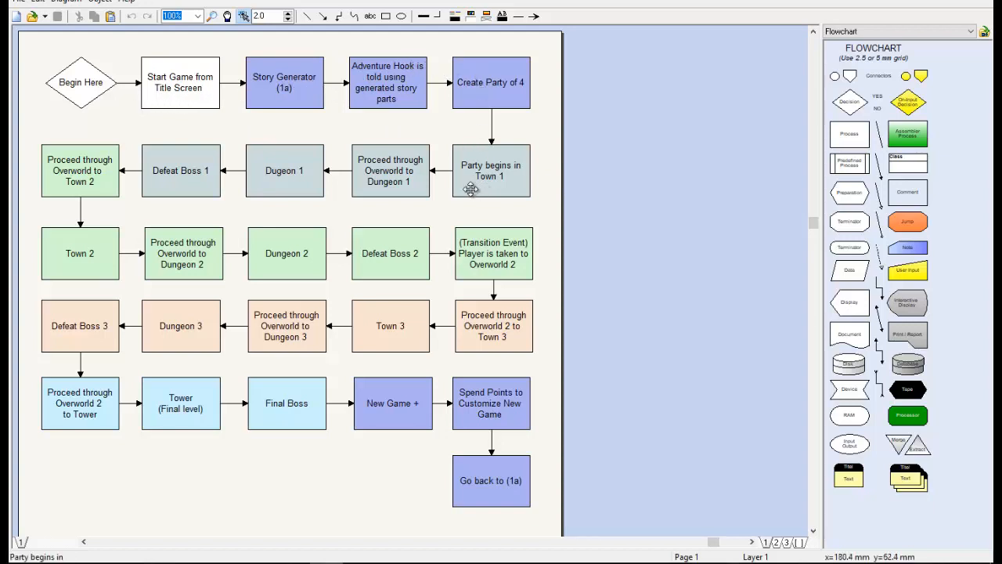
pyautogui.moveTo(166, 183)
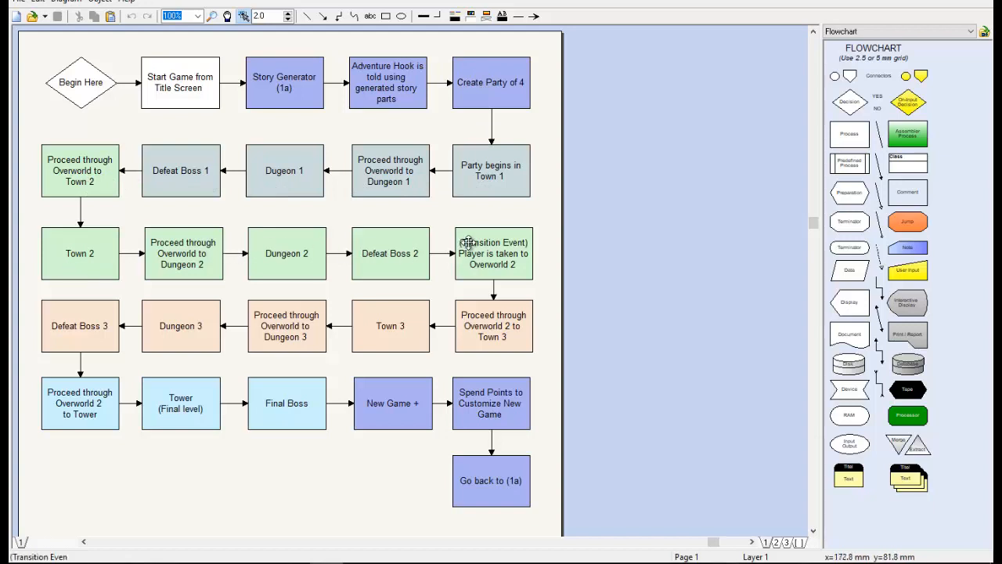
pyautogui.moveTo(79, 337)
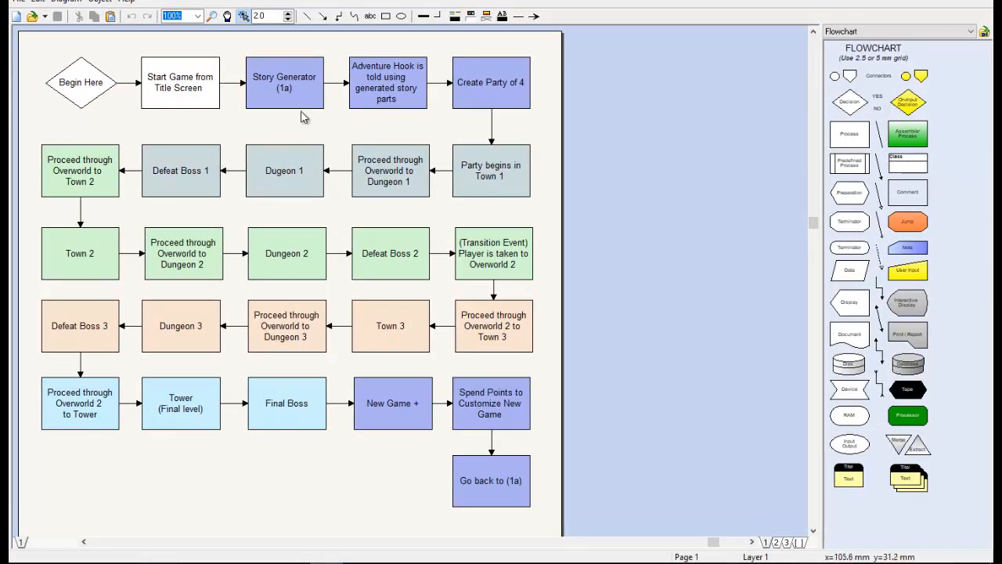
pyautogui.moveTo(440, 92)
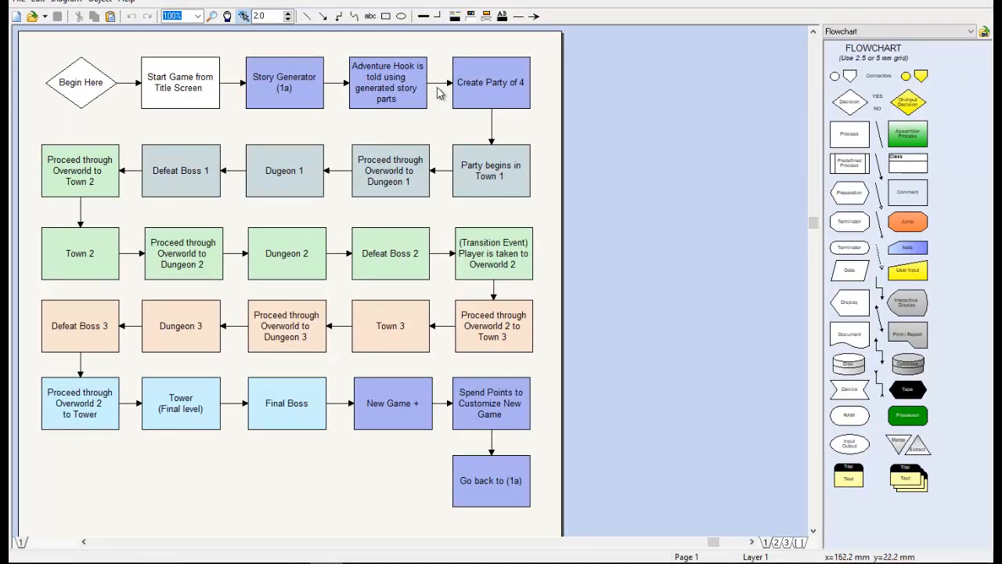
pyautogui.moveTo(439, 94)
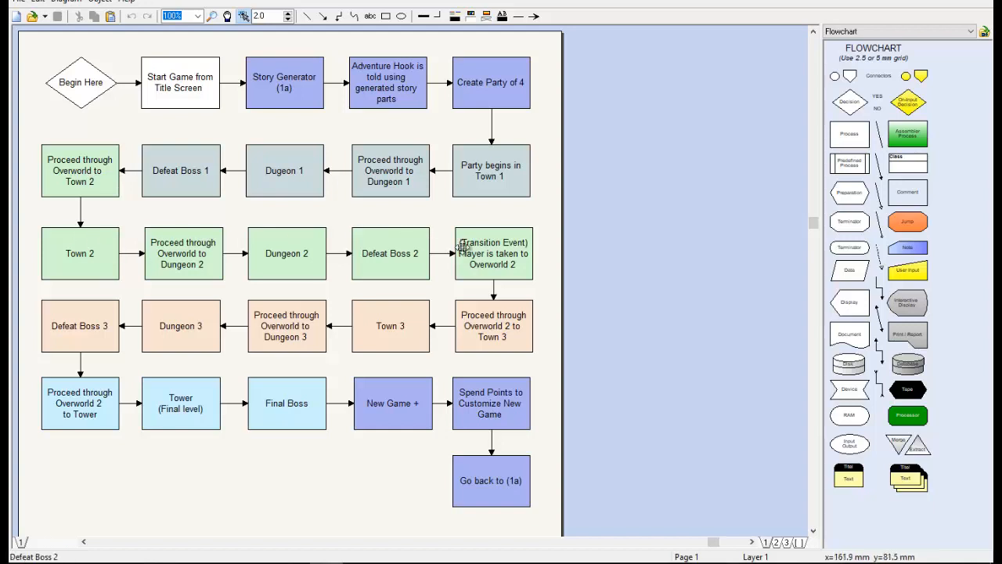
pyautogui.moveTo(479, 404)
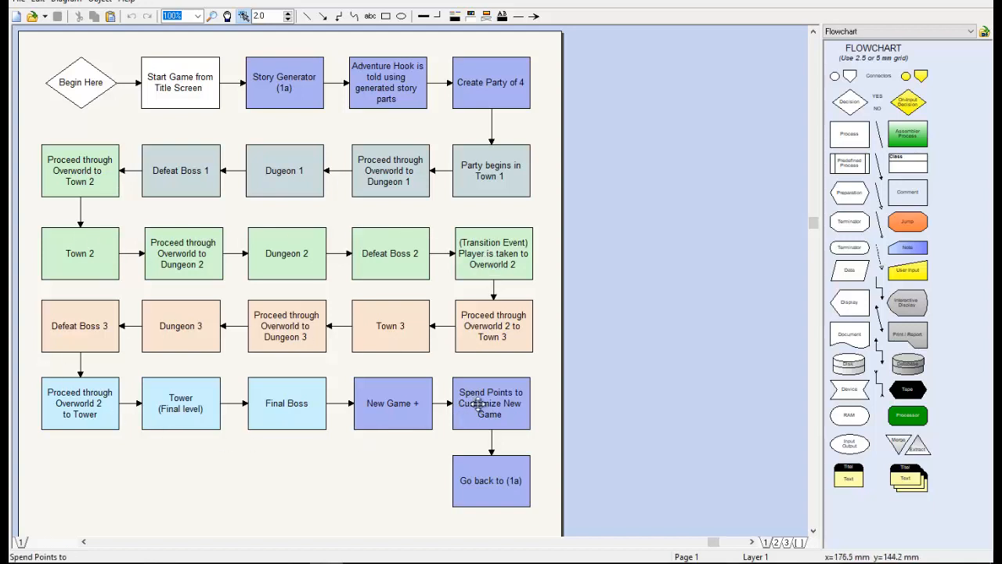
pyautogui.moveTo(285, 154)
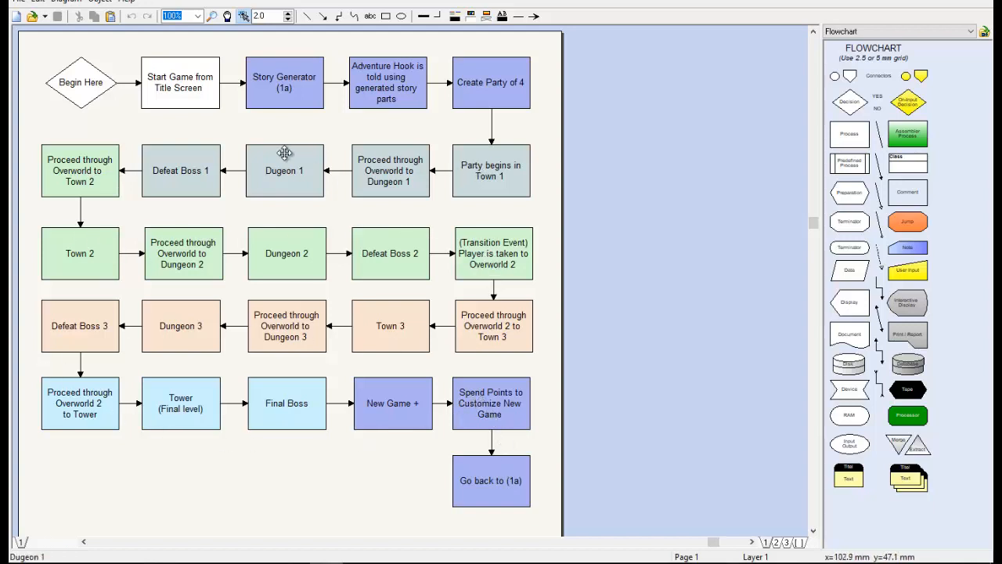
pyautogui.moveTo(285, 157)
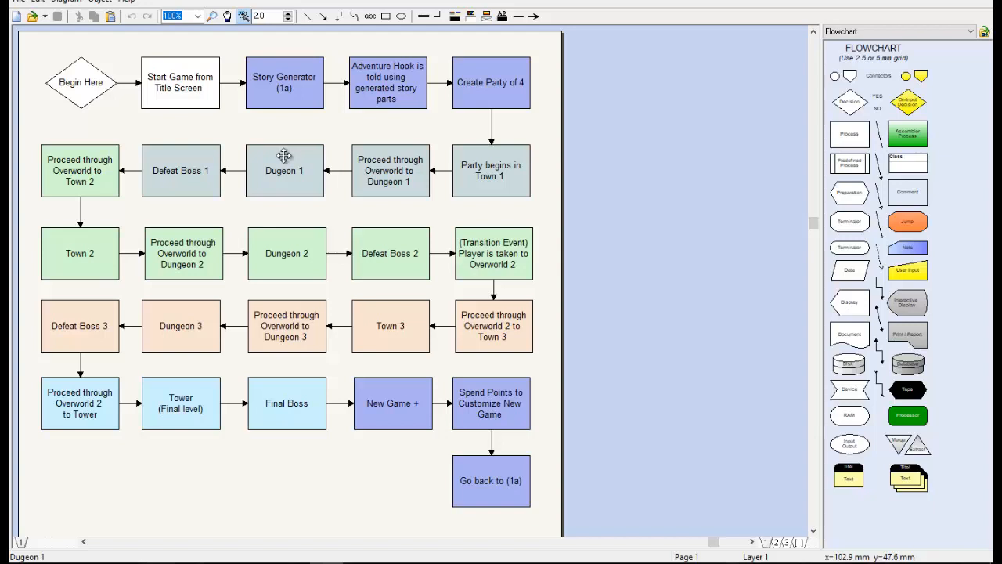
pyautogui.moveTo(282, 147)
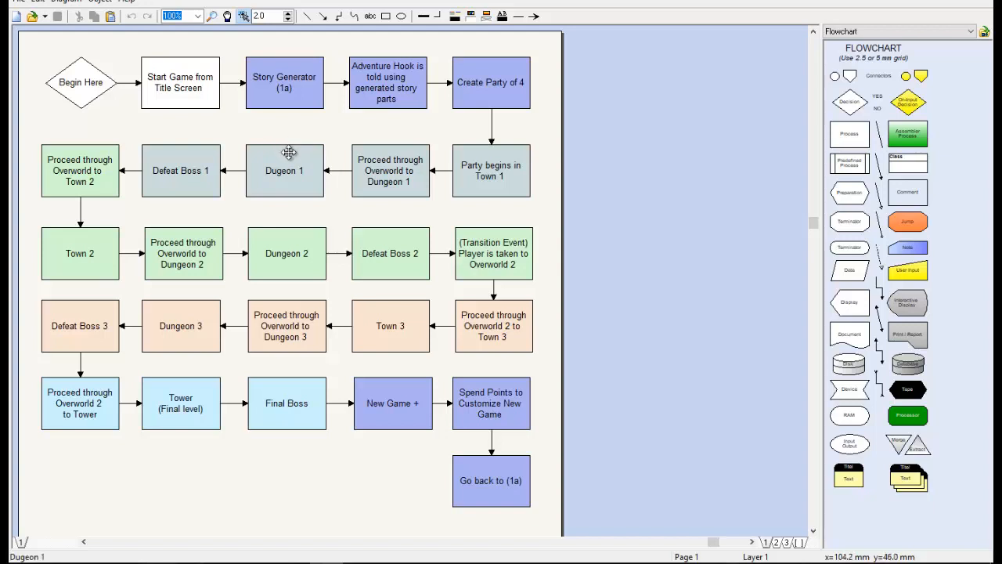
pyautogui.moveTo(294, 166)
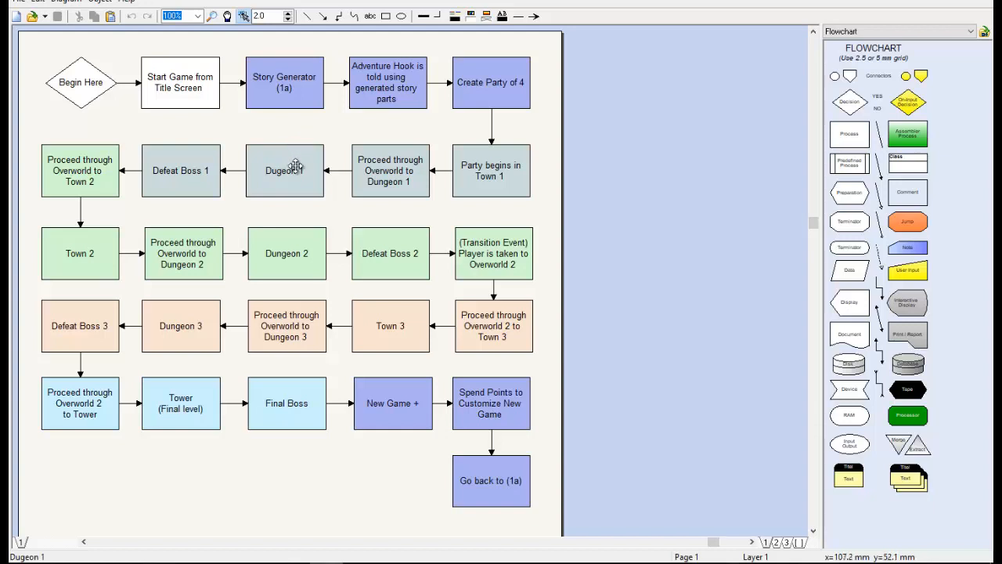
pyautogui.moveTo(285, 164)
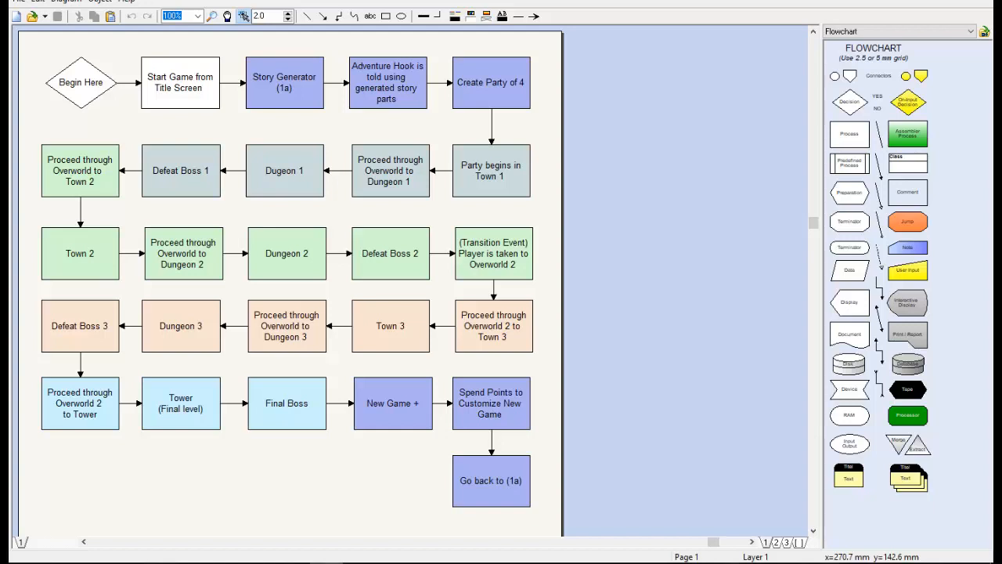
pyautogui.moveTo(581, 466)
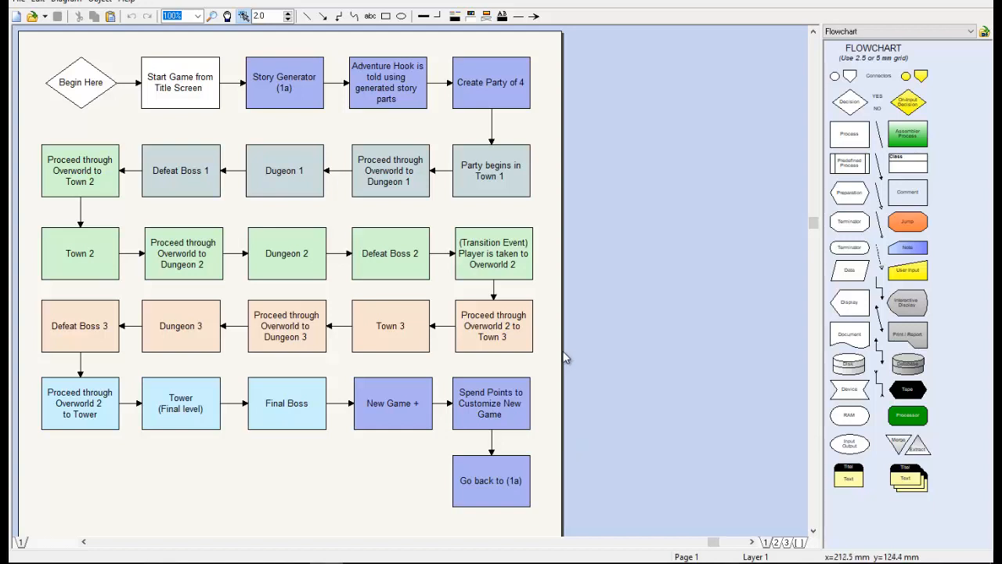
pyautogui.moveTo(457, 328)
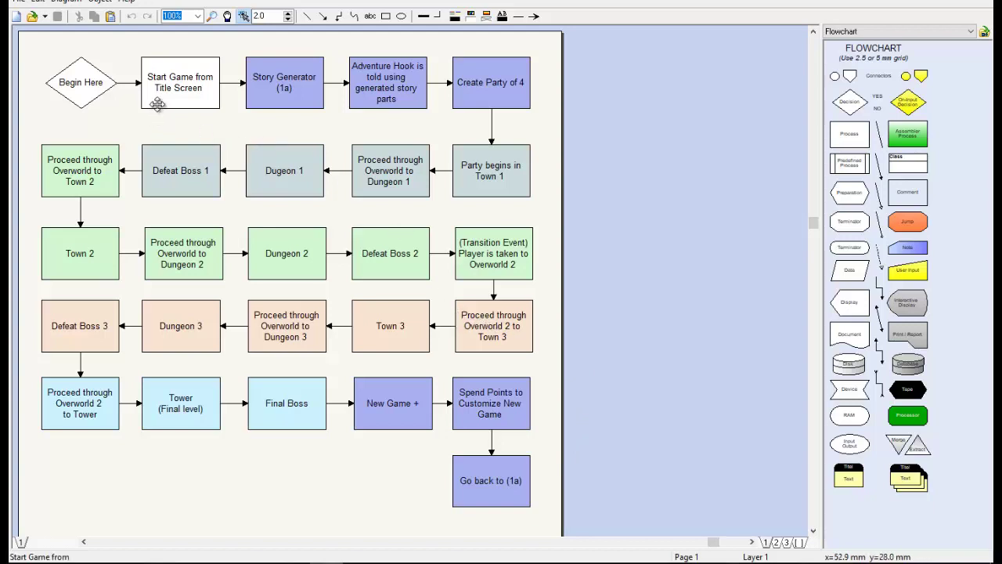
pyautogui.moveTo(188, 116)
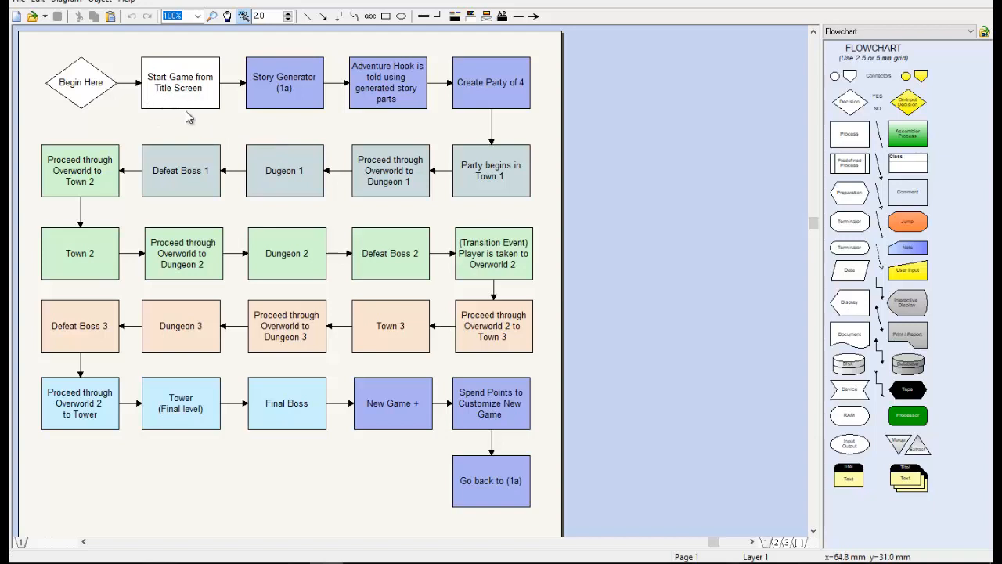
pyautogui.moveTo(191, 133)
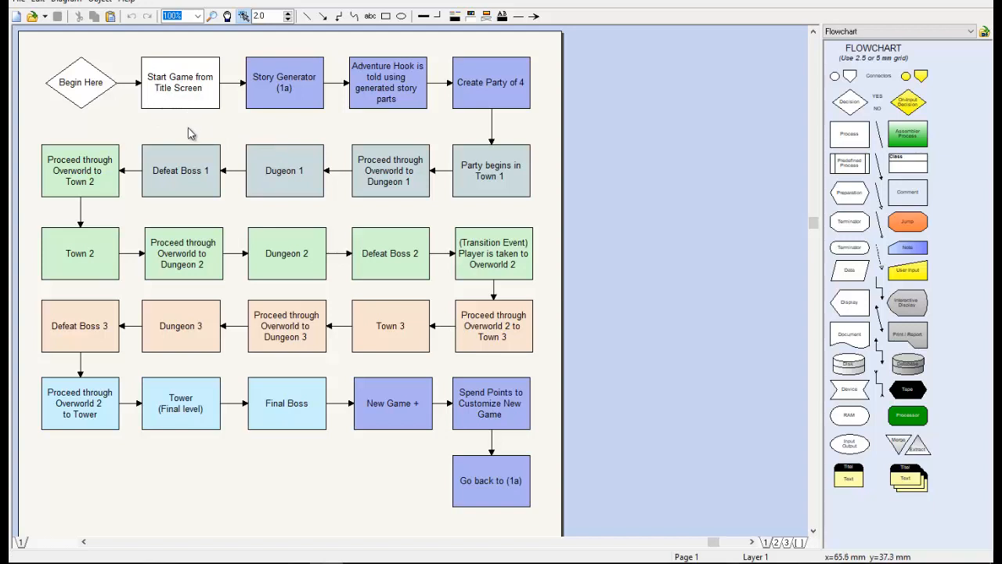
pyautogui.moveTo(124, 79)
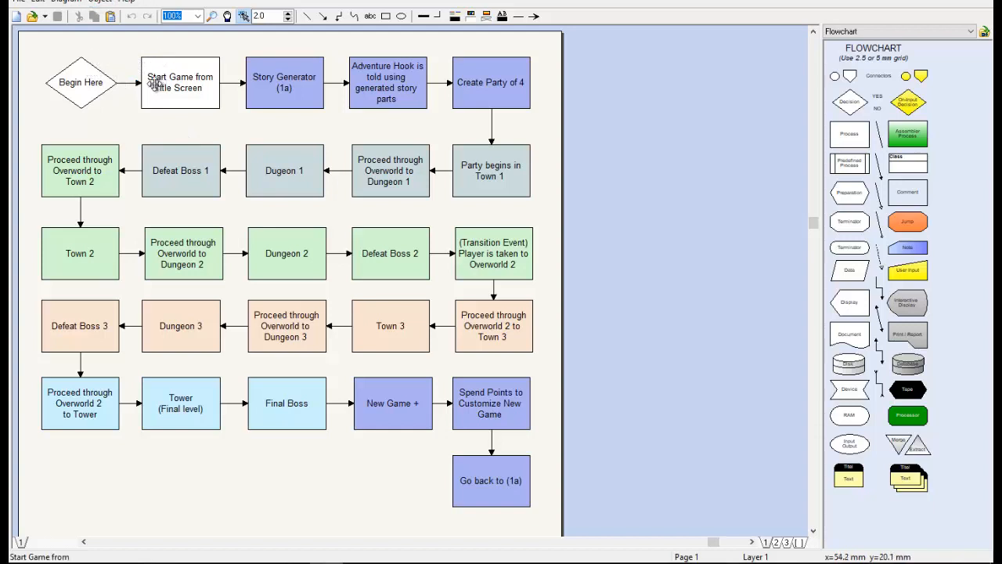
pyautogui.moveTo(153, 173)
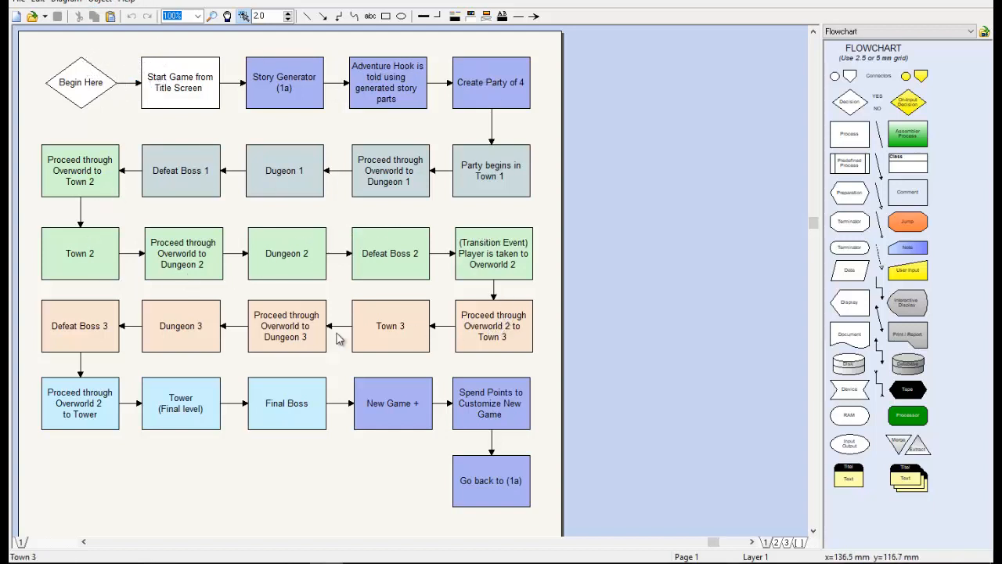
pyautogui.moveTo(498, 420)
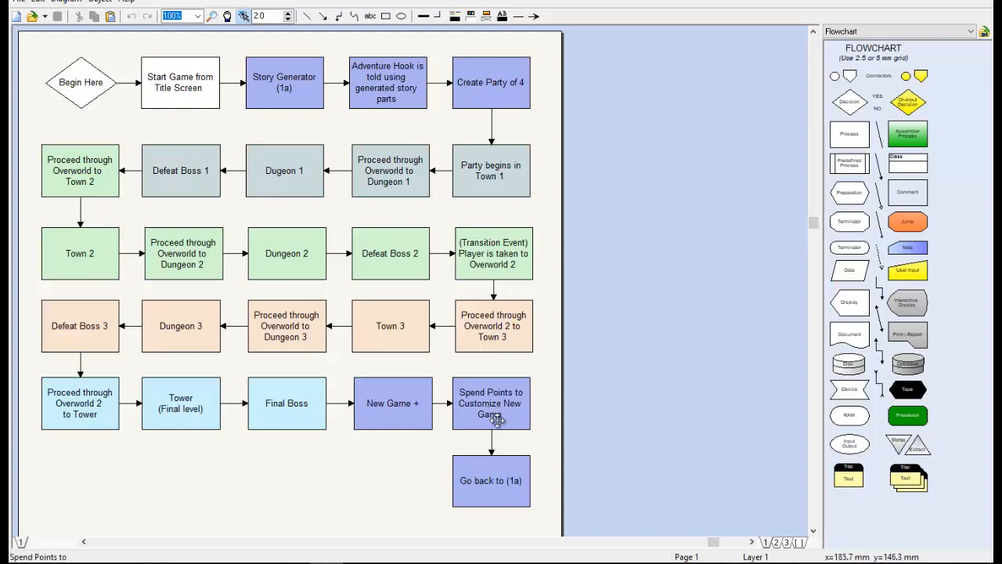
pyautogui.moveTo(70, 96)
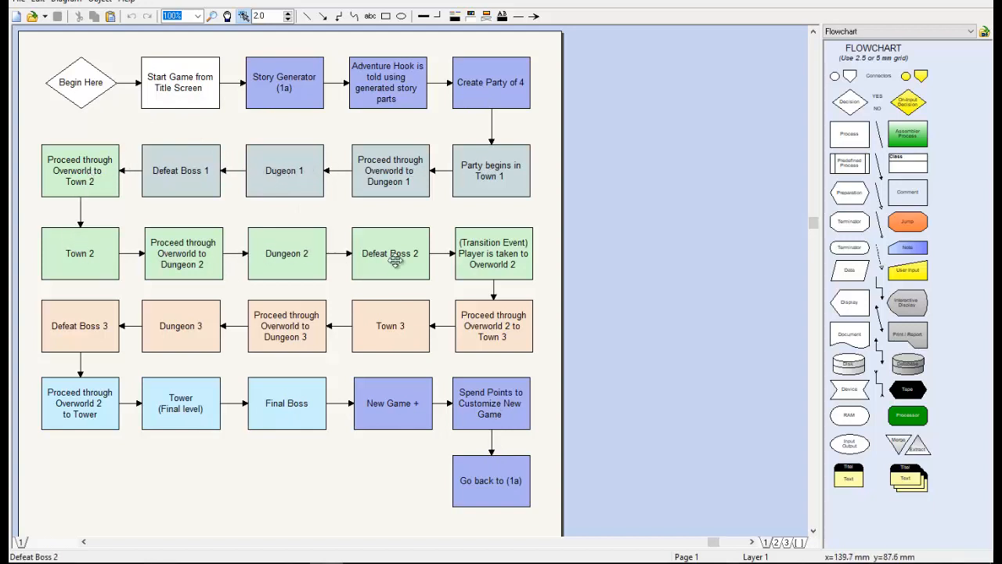
pyautogui.moveTo(367, 420)
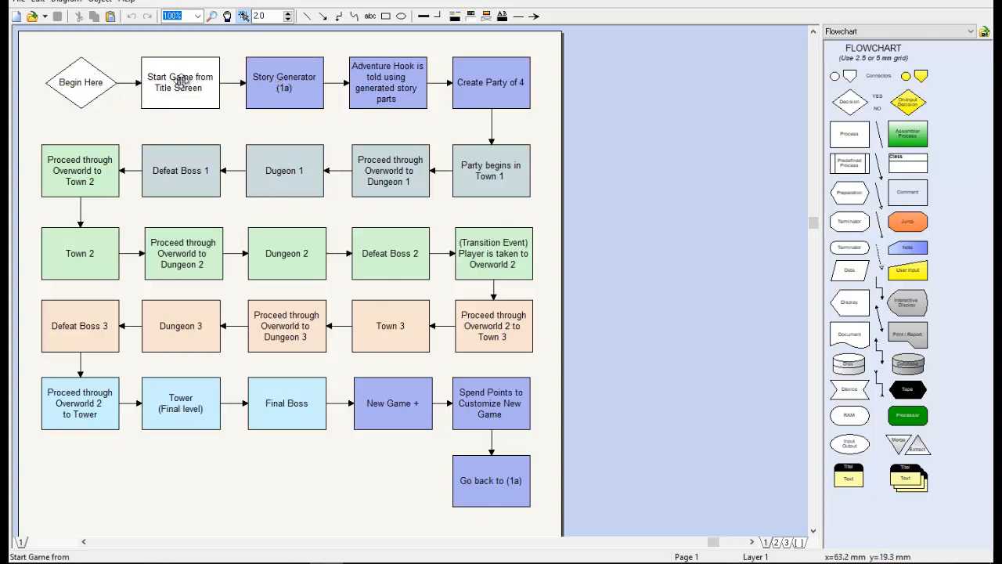
pyautogui.moveTo(238, 97)
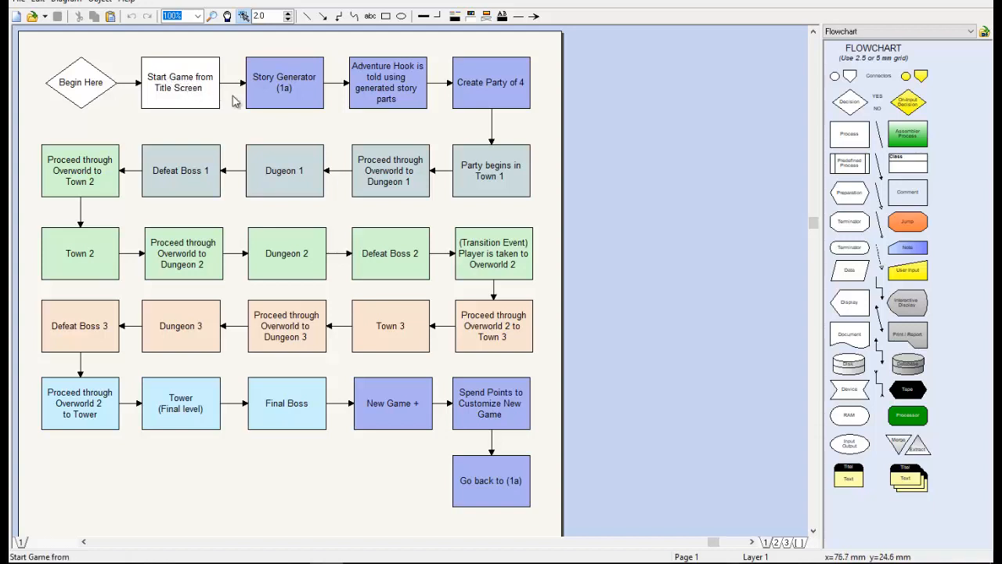
pyautogui.moveTo(391, 82)
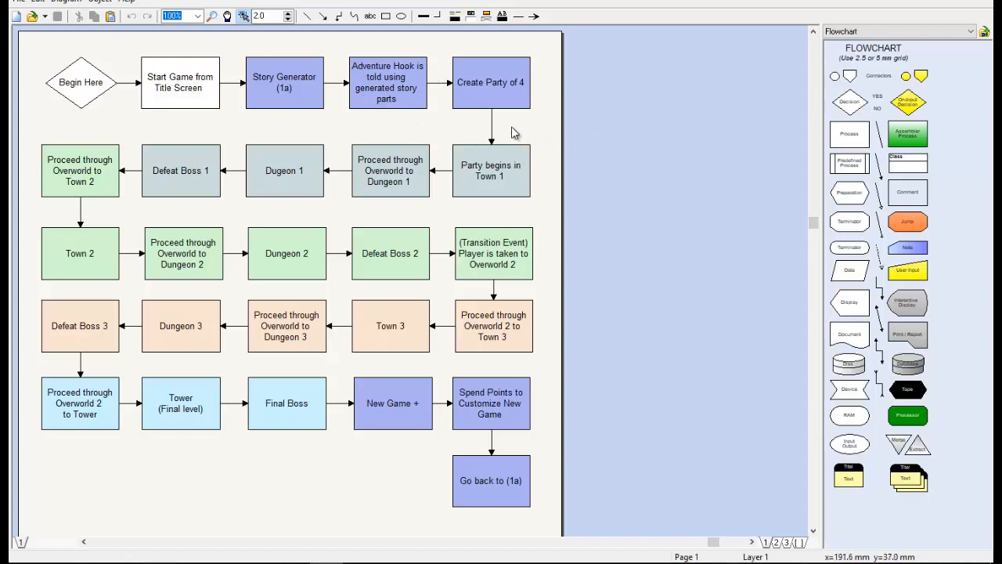
pyautogui.moveTo(485, 91)
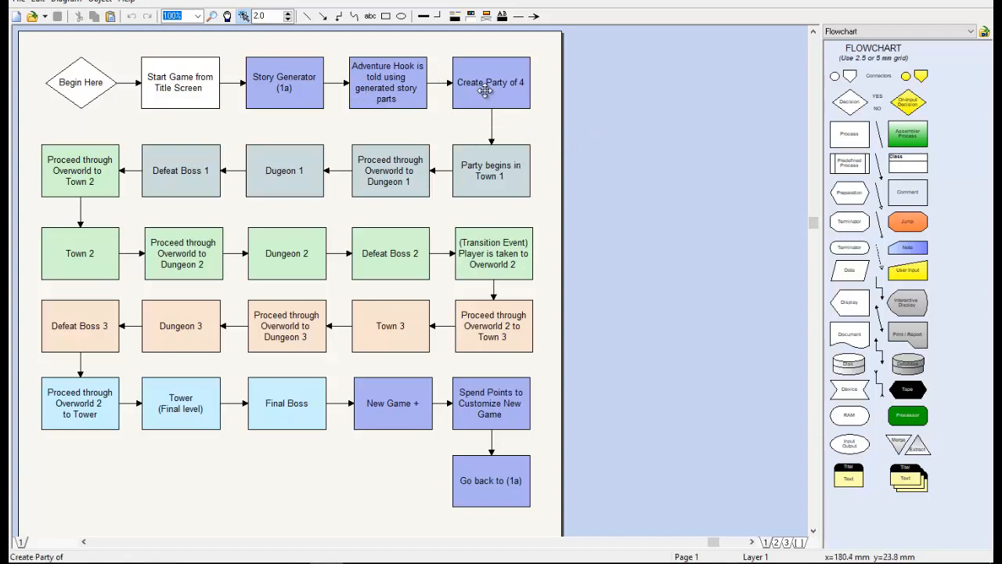
pyautogui.moveTo(517, 181)
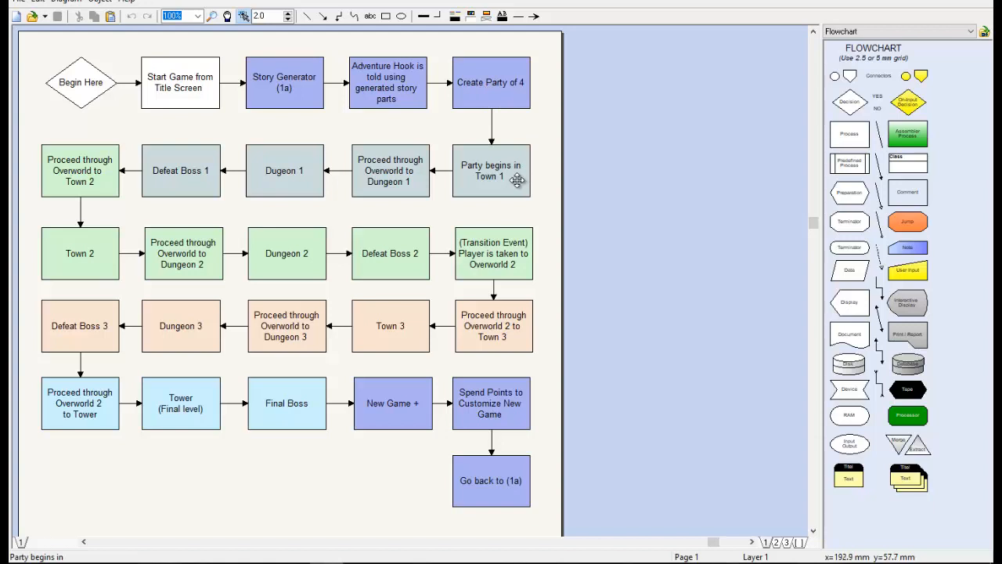
pyautogui.moveTo(509, 156)
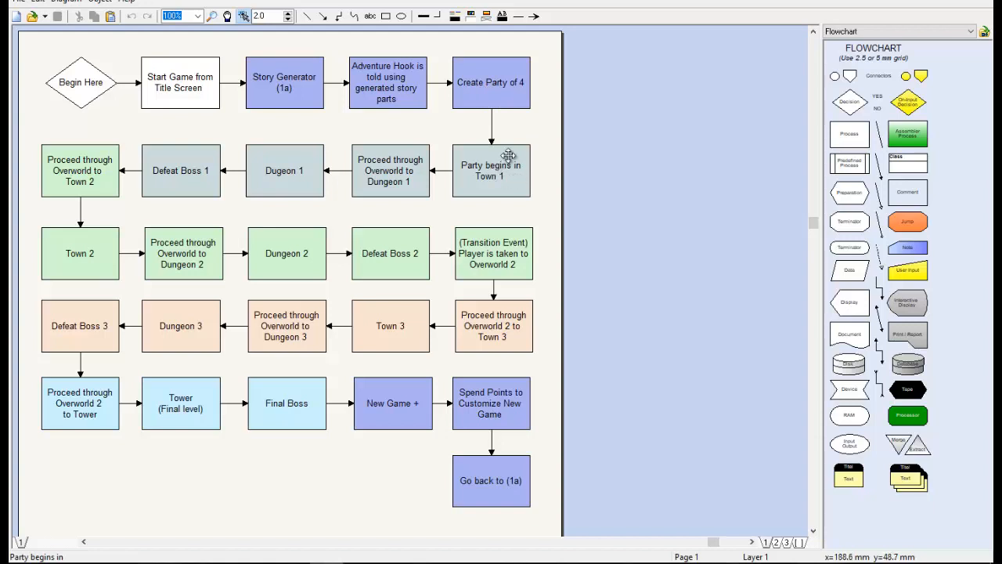
pyautogui.moveTo(379, 165)
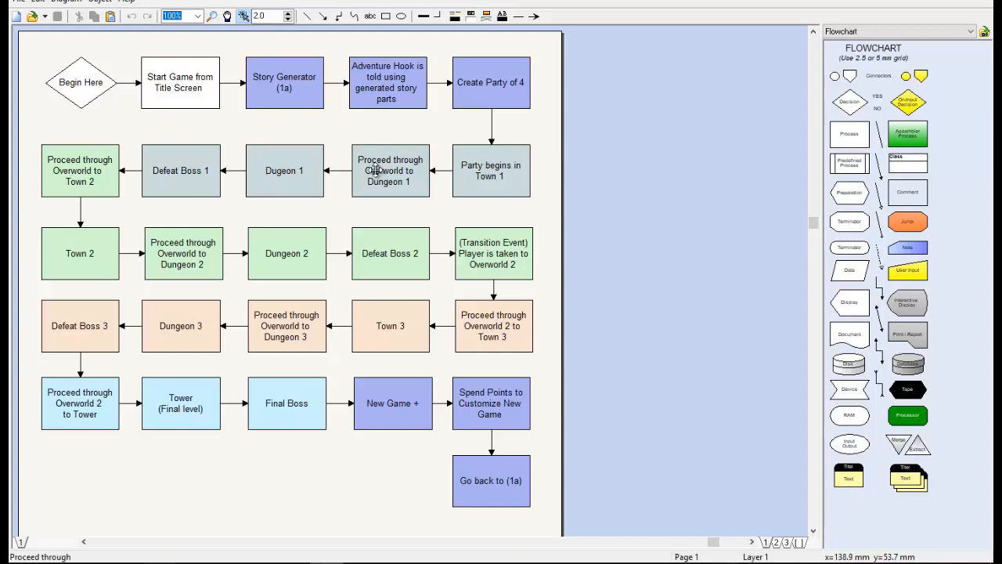
pyautogui.moveTo(306, 170)
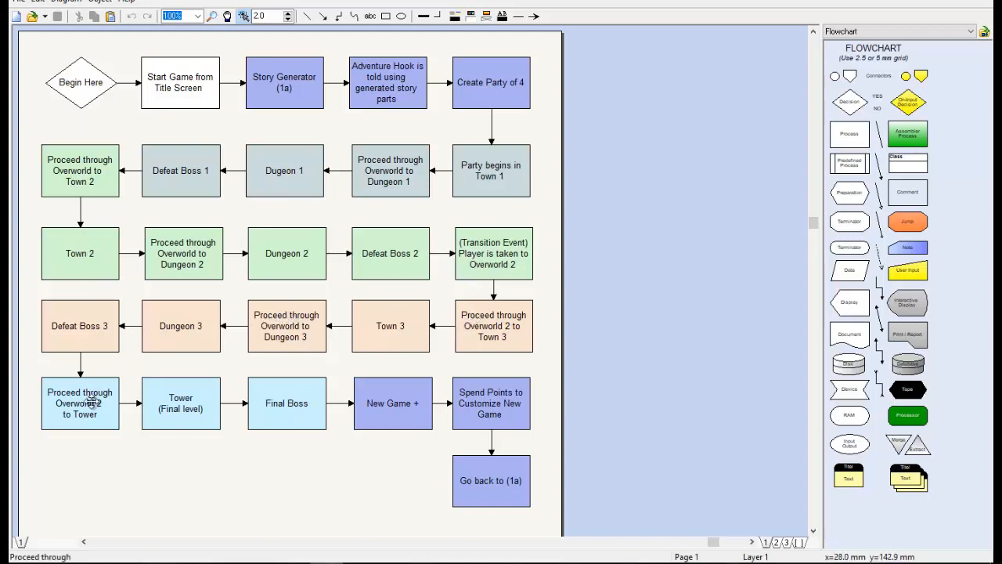
pyautogui.moveTo(91, 407)
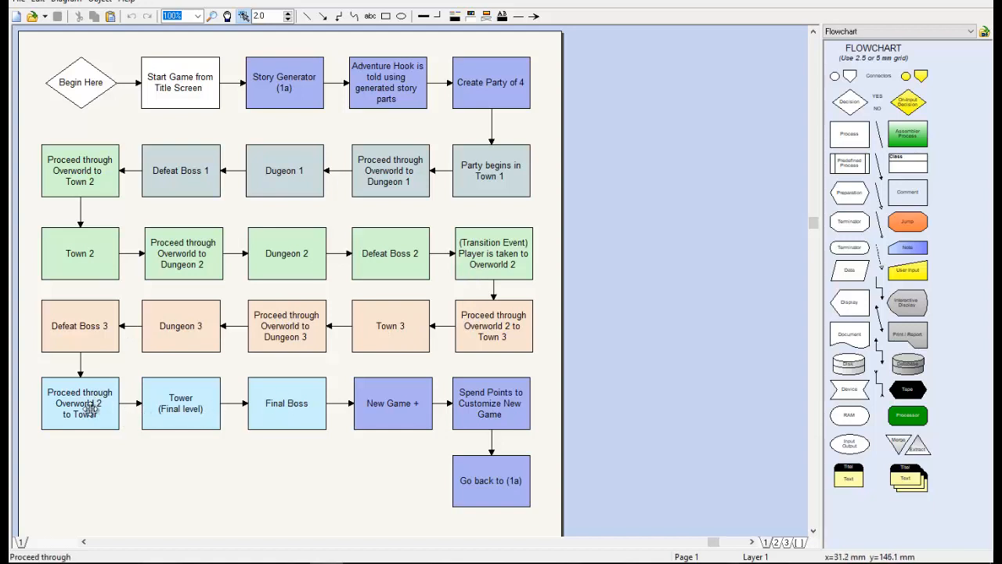
pyautogui.moveTo(275, 408)
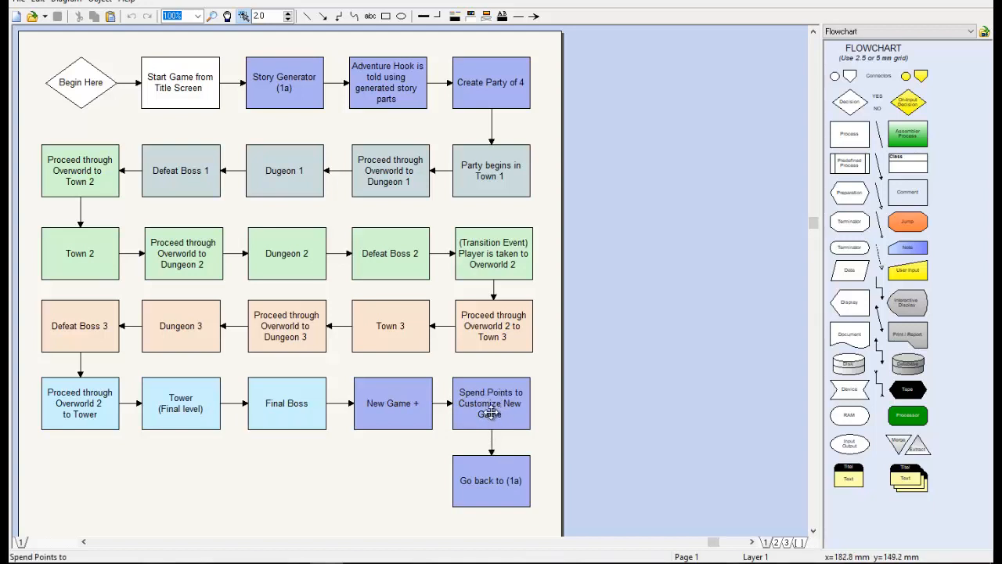
pyautogui.moveTo(498, 460)
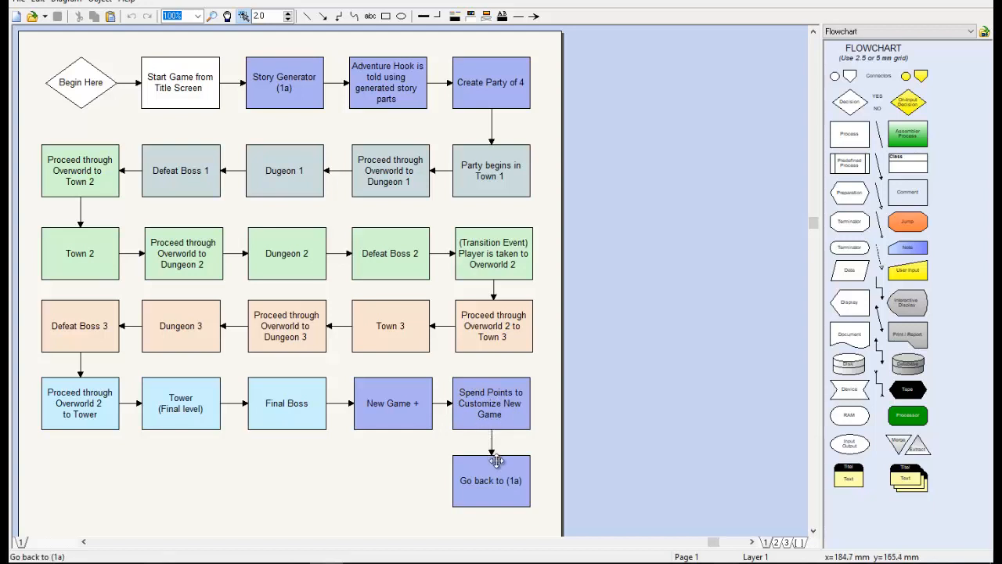
pyautogui.moveTo(282, 87)
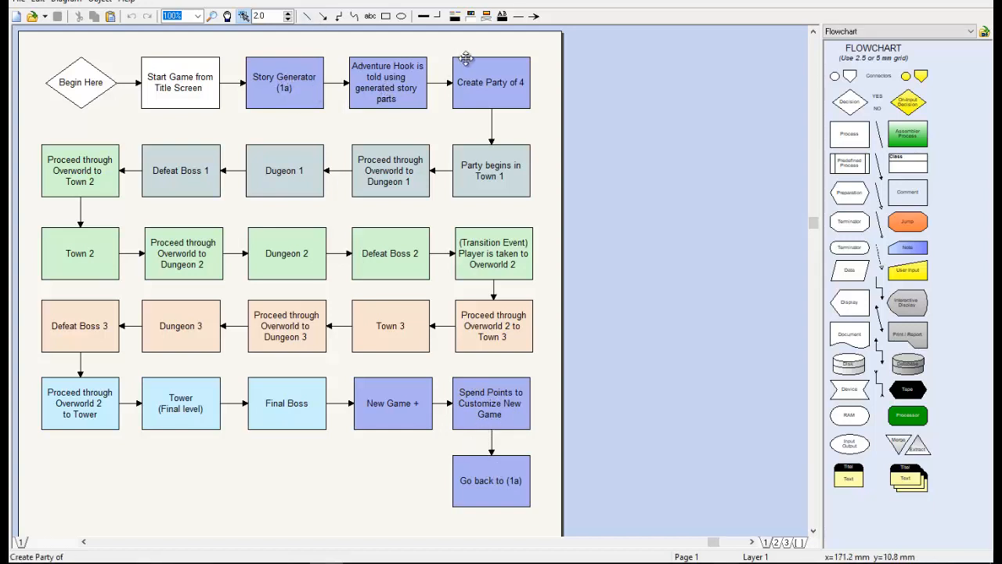
pyautogui.moveTo(154, 266)
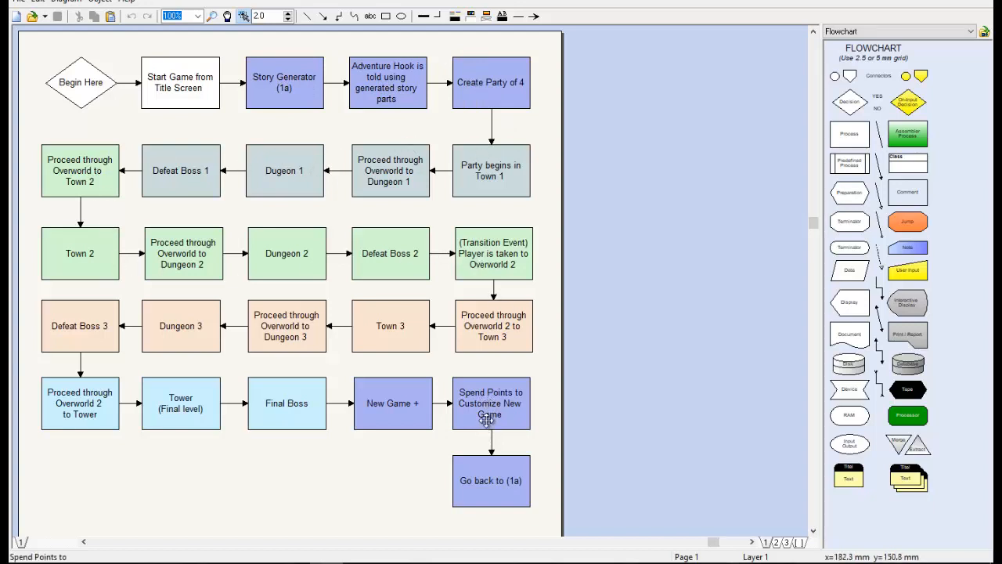
pyautogui.moveTo(504, 352)
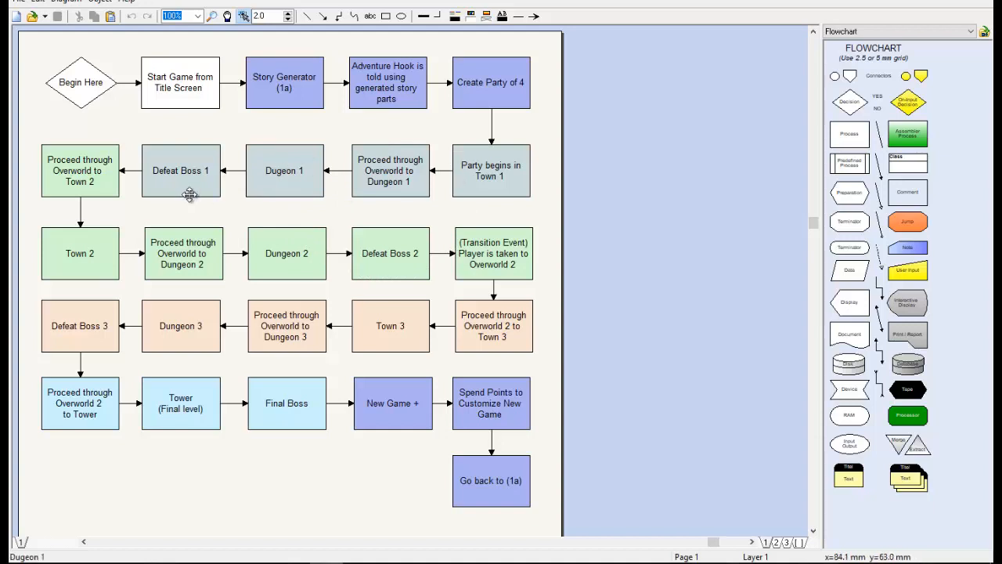
pyautogui.moveTo(479, 406)
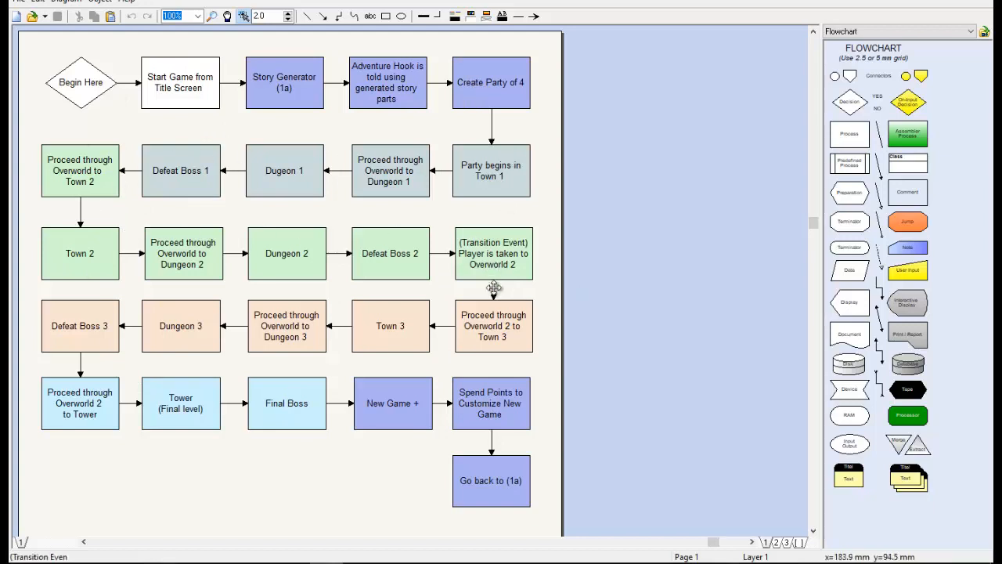
pyautogui.moveTo(498, 438)
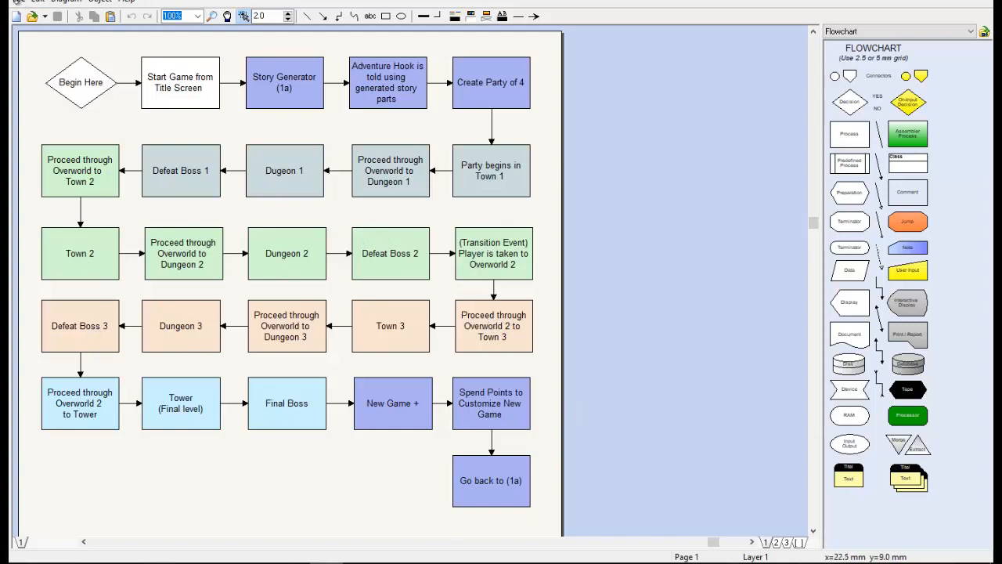
# Step: Load the dungeon room layout diagram with Entrance, Rooms 1-2 to 1-9 and side rooms
pyautogui.click(15, 3)
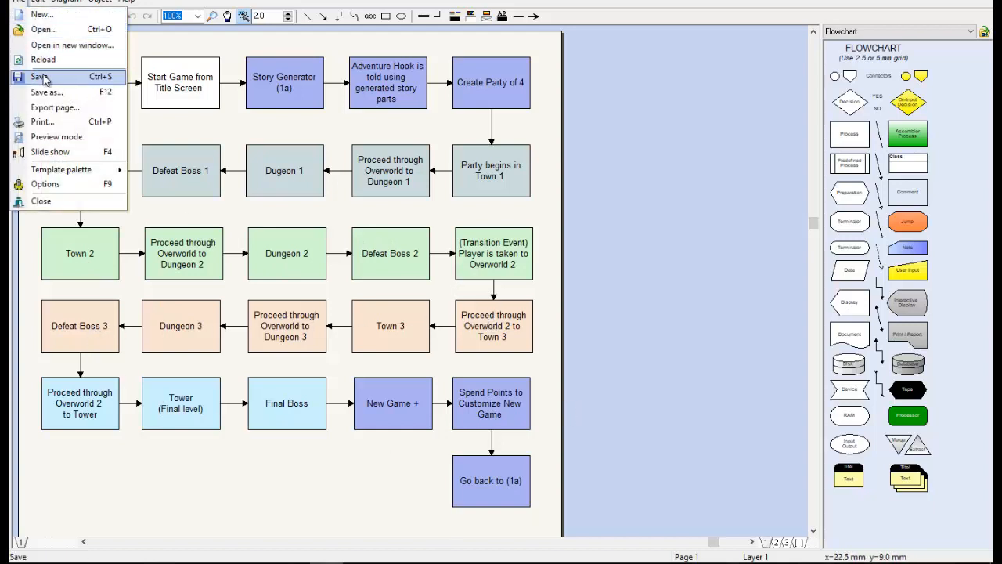
pyautogui.moveTo(43, 30)
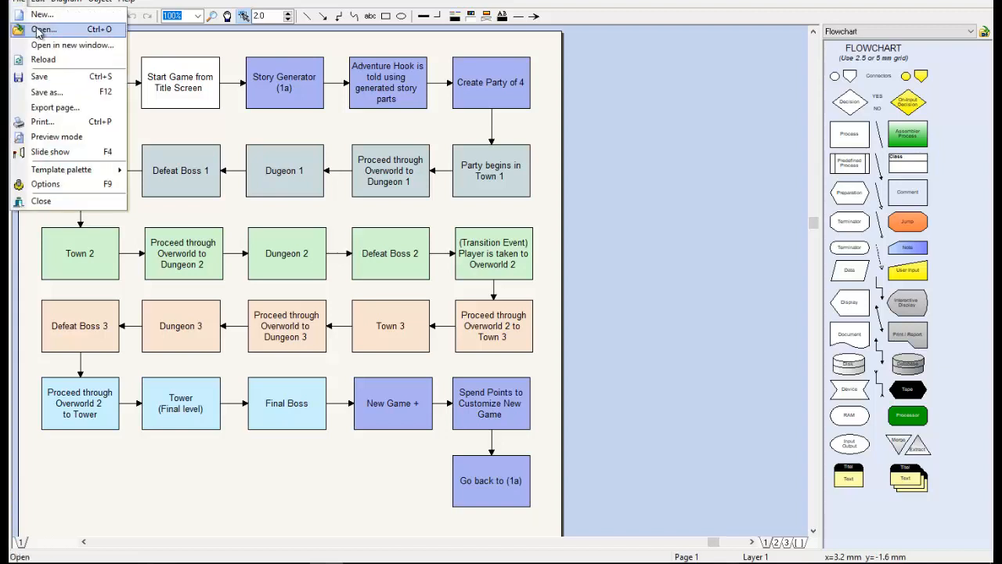
pyautogui.click(41, 29)
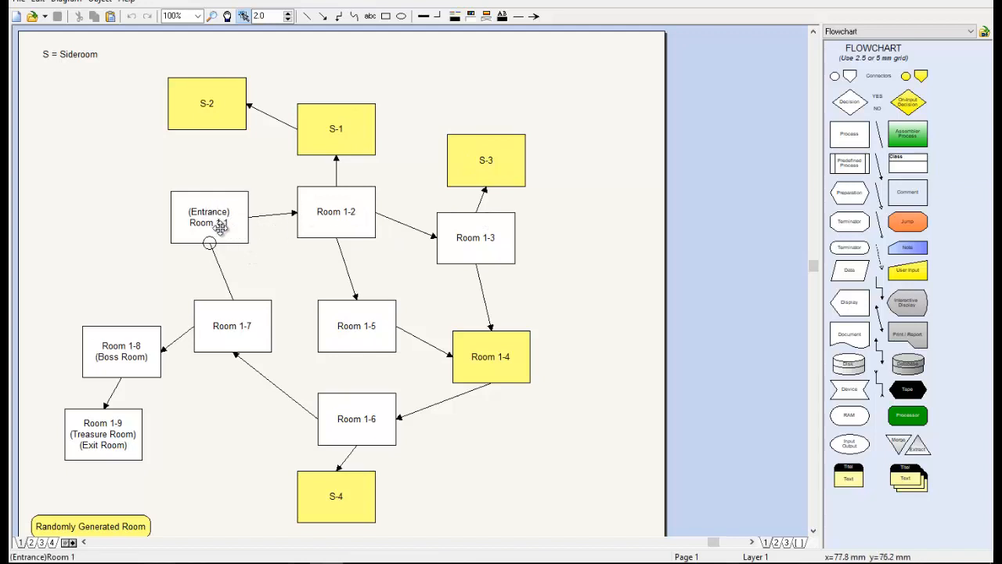
pyautogui.moveTo(232, 219)
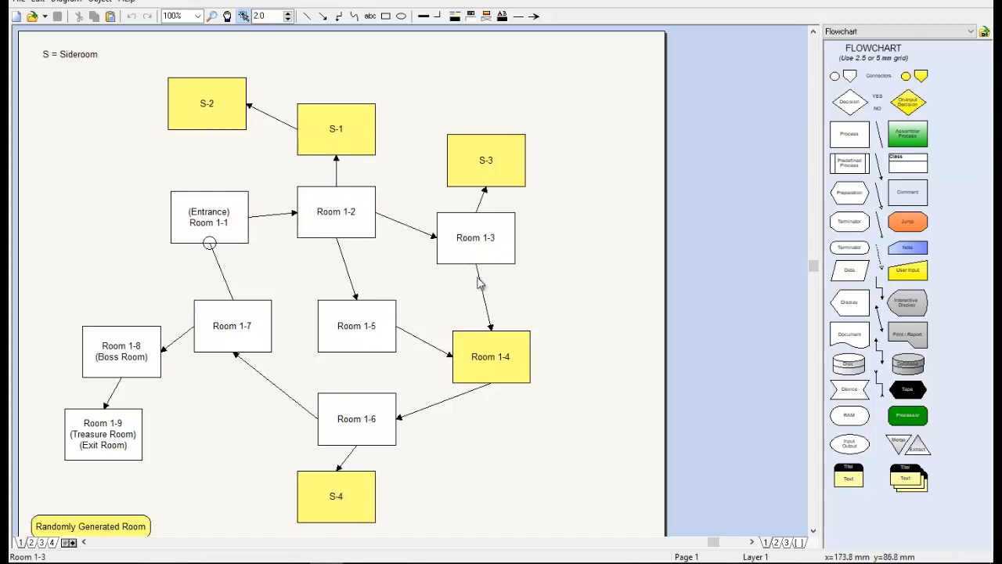
pyautogui.moveTo(369, 426)
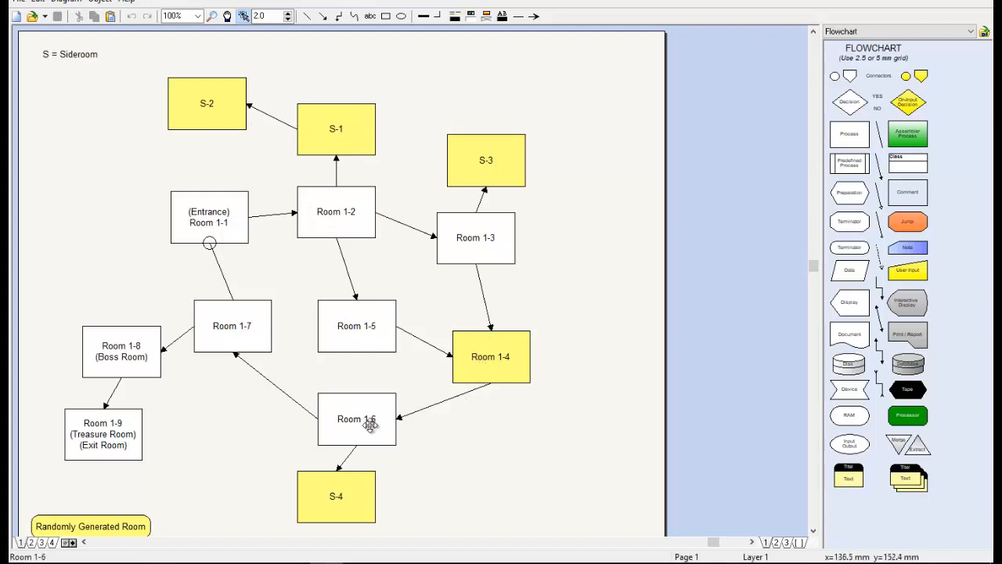
pyautogui.moveTo(123, 371)
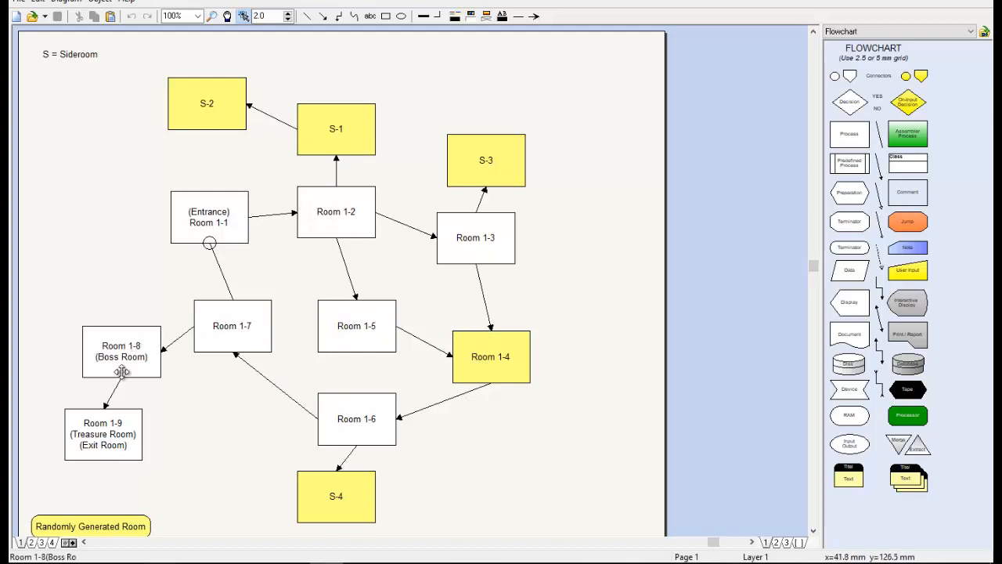
pyautogui.scroll(-3)
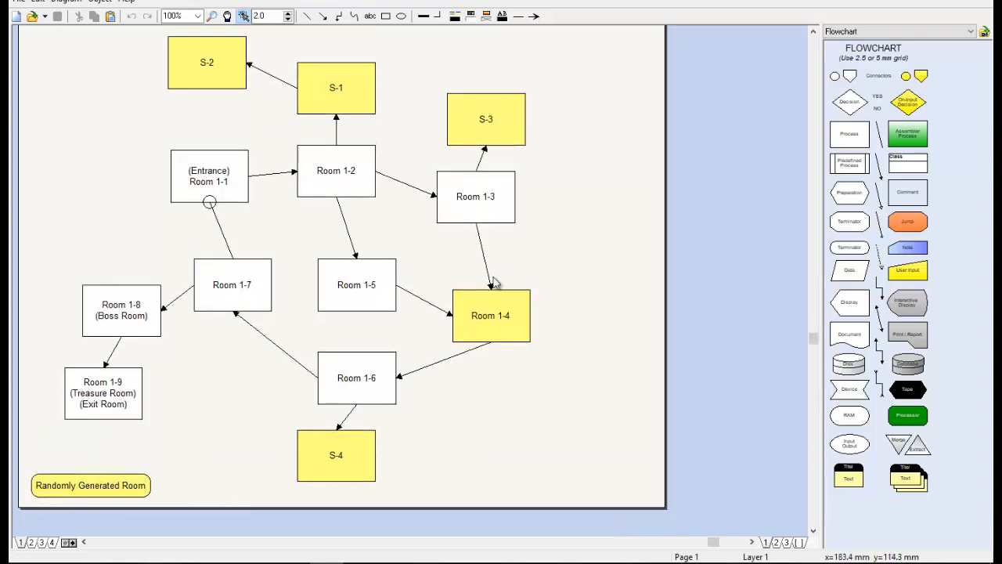
pyautogui.moveTo(488, 388)
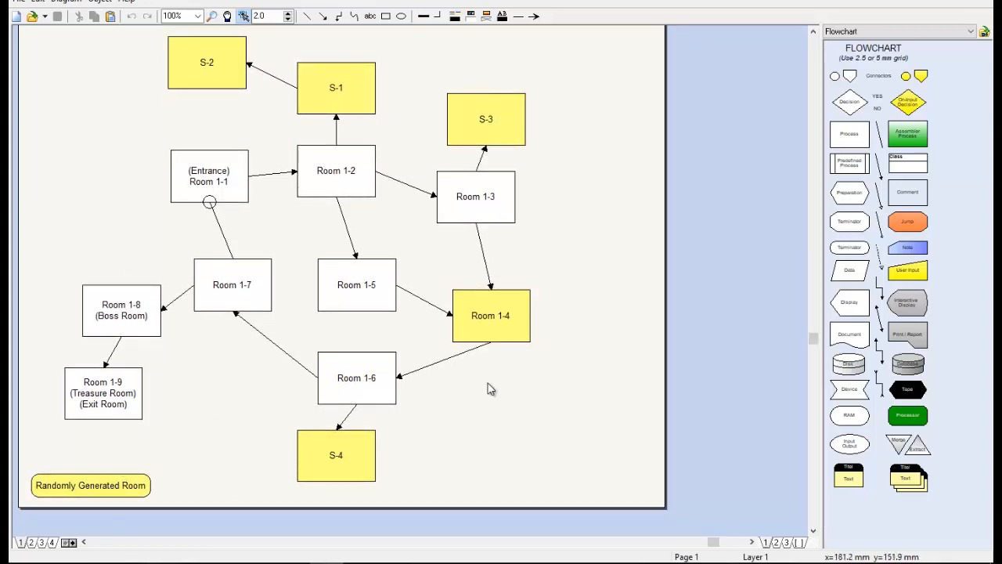
pyautogui.moveTo(306, 210)
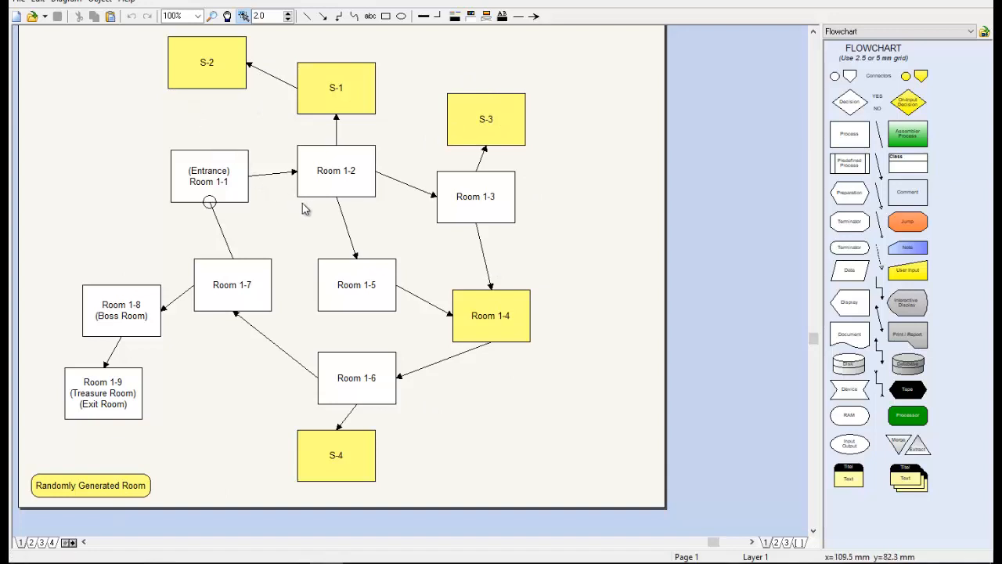
pyautogui.moveTo(310, 216)
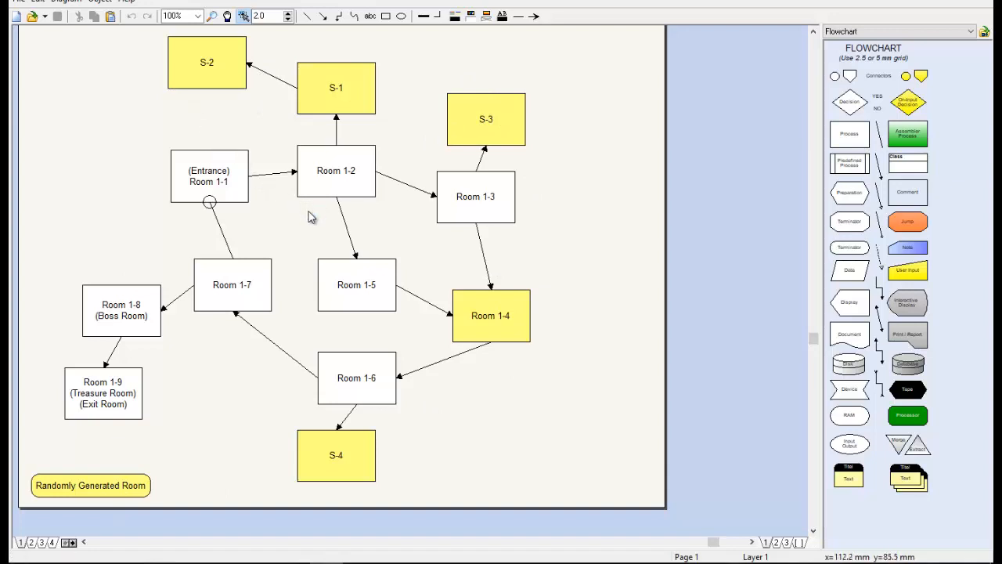
pyautogui.moveTo(306, 222)
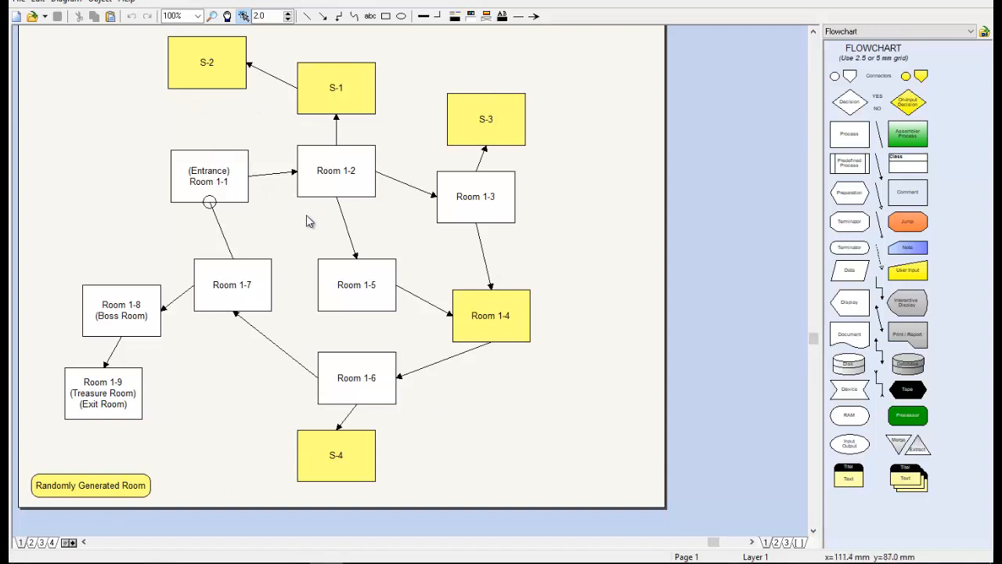
pyautogui.moveTo(319, 219)
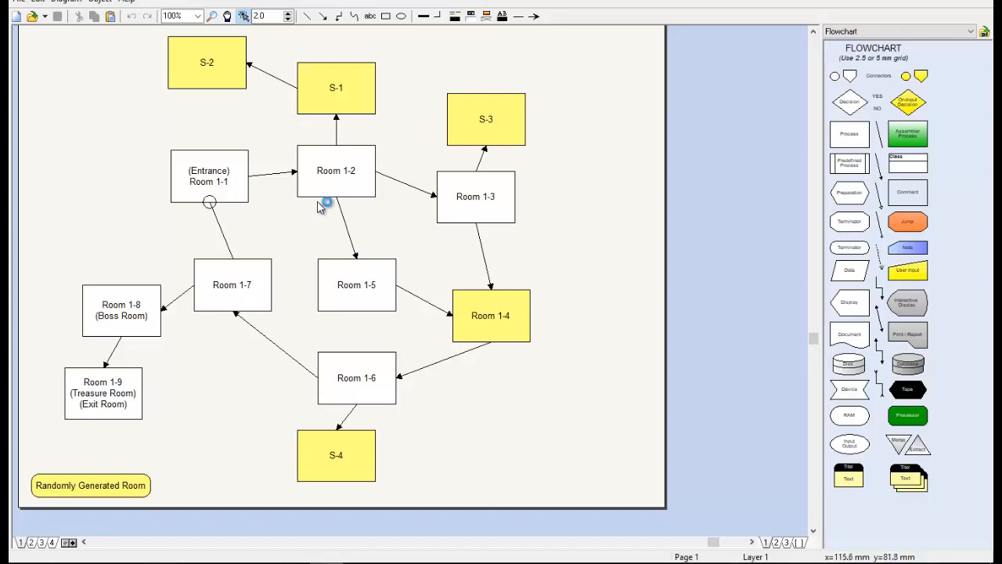
pyautogui.moveTo(415, 216)
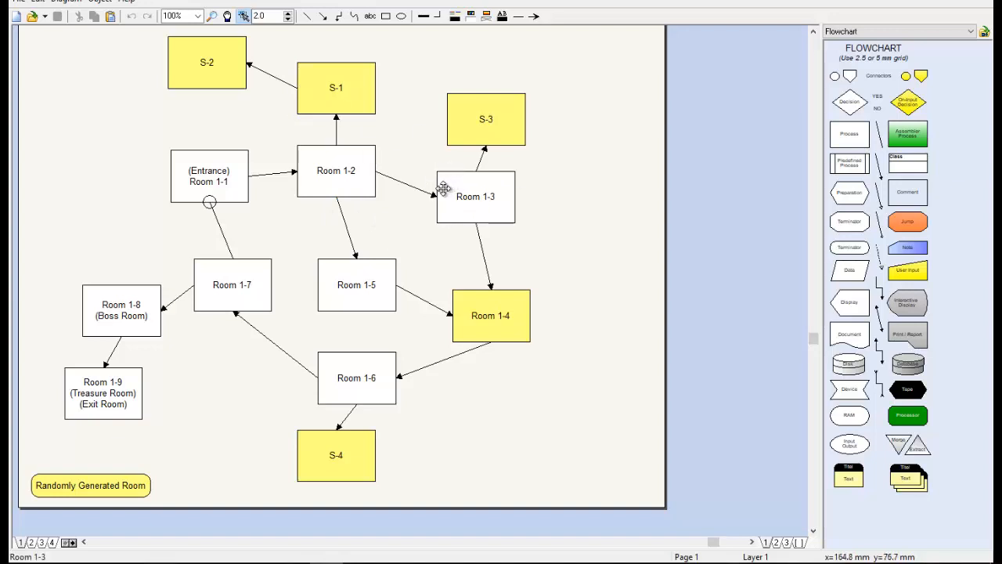
pyautogui.moveTo(432, 204)
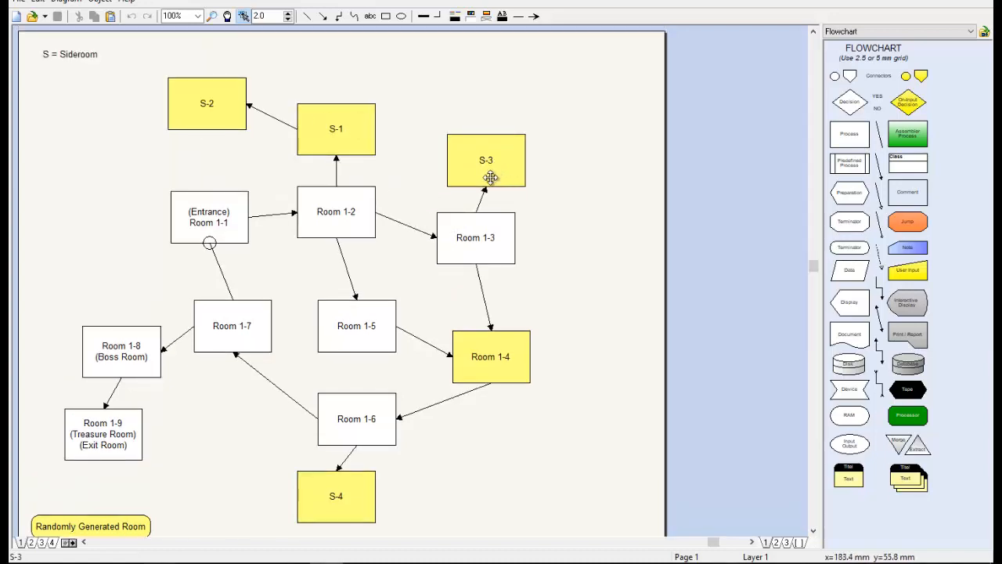
pyautogui.scroll(3)
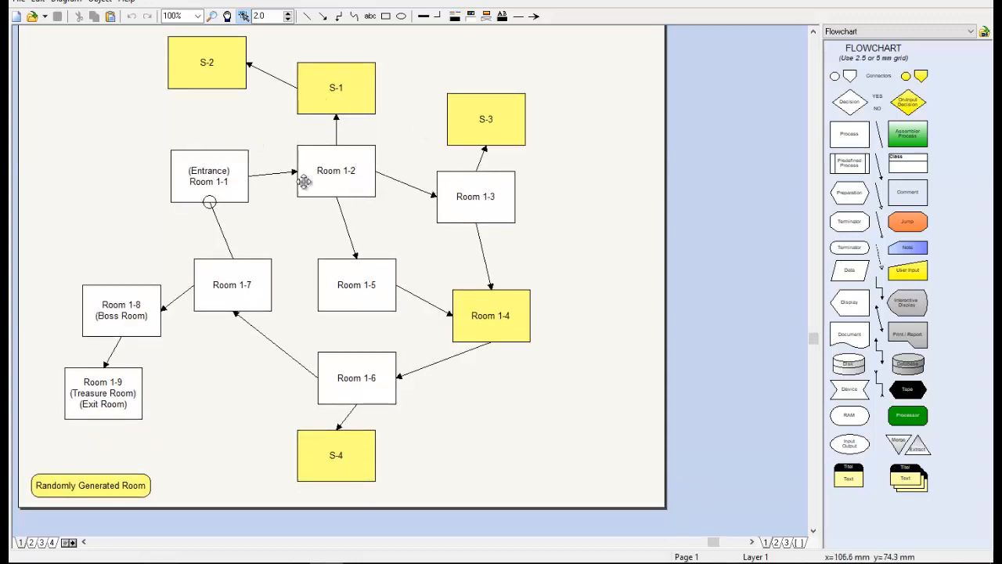
pyautogui.moveTo(451, 172)
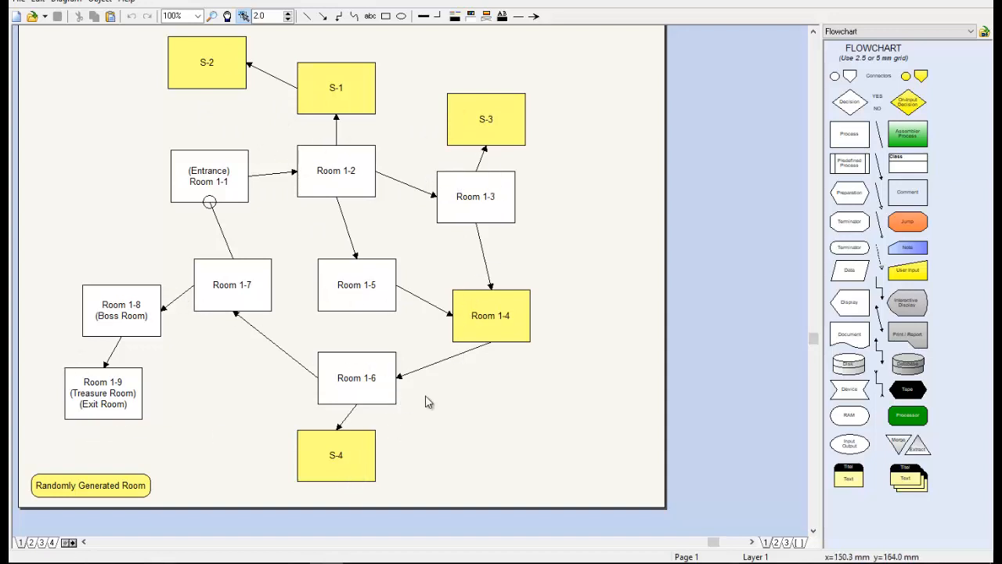
pyautogui.moveTo(310, 189)
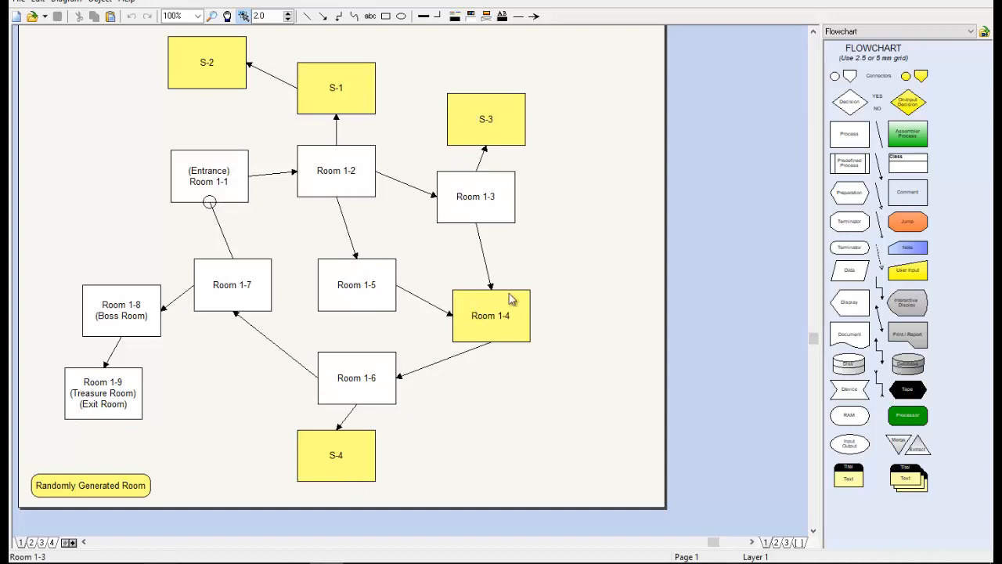
pyautogui.click(32, 542)
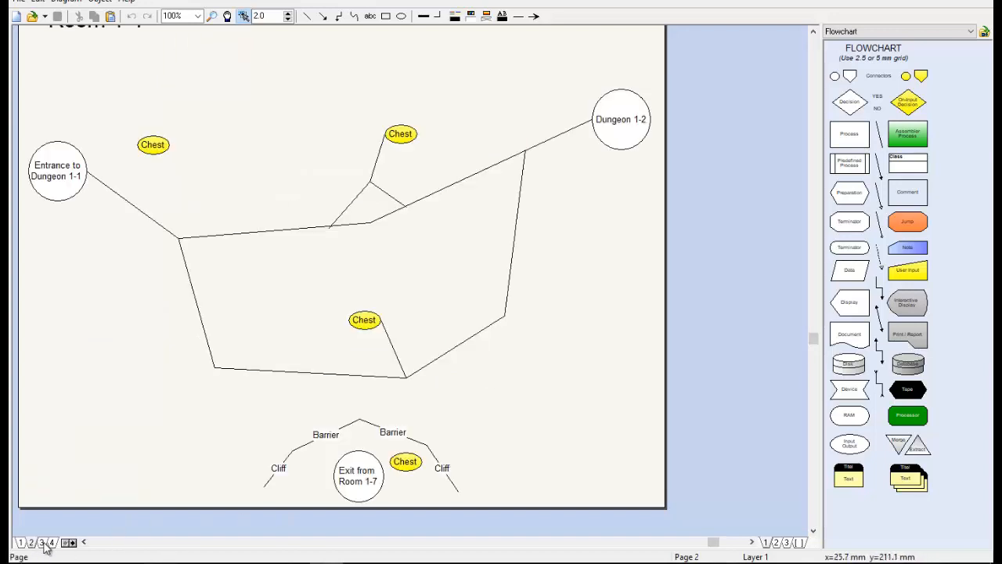
pyautogui.click(40, 542)
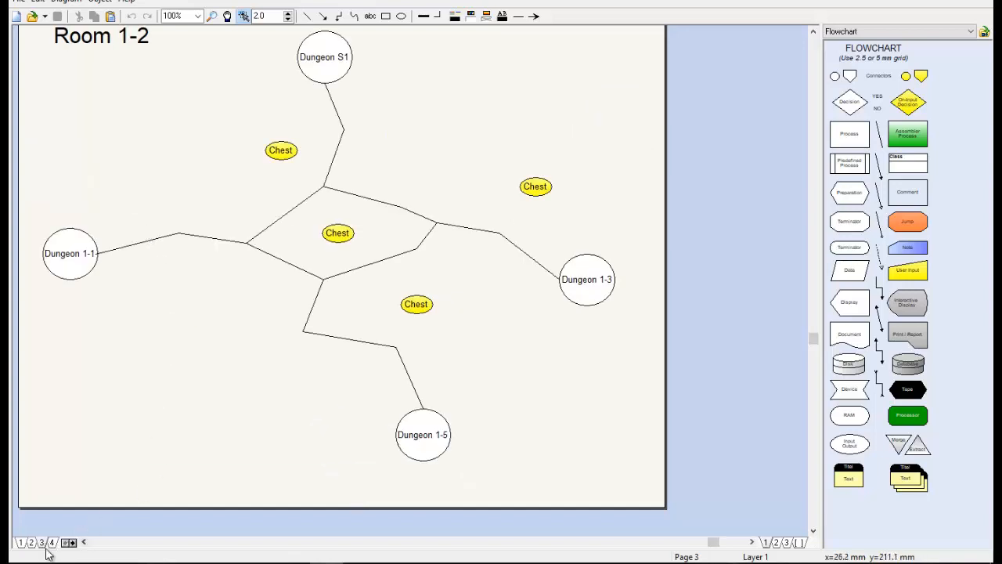
pyautogui.click(41, 542)
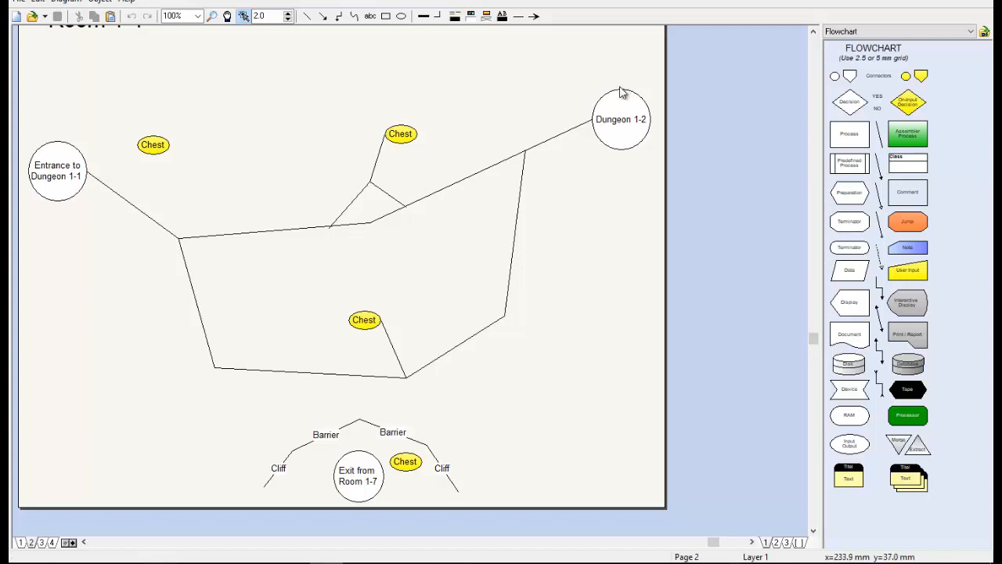
pyautogui.moveTo(624, 144)
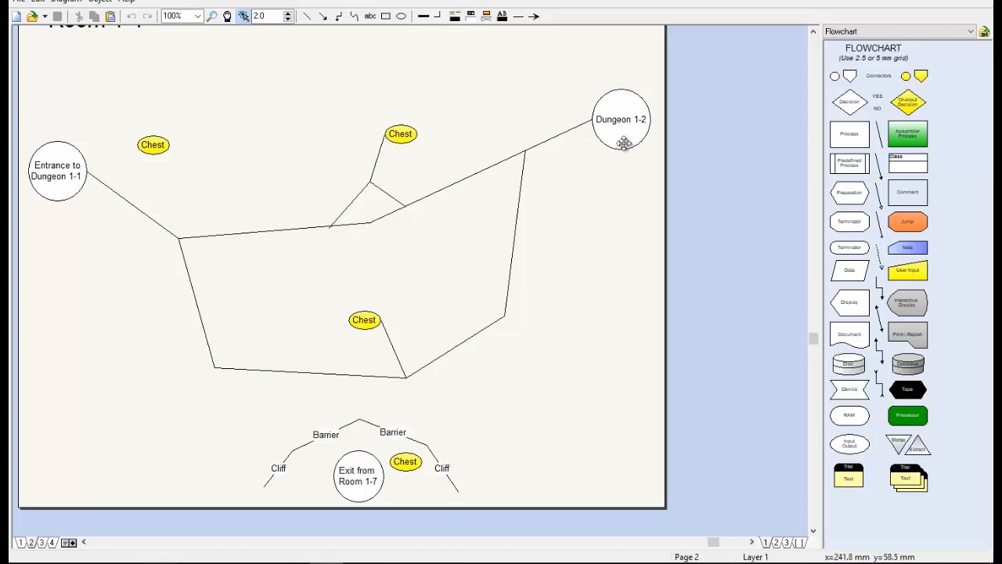
pyautogui.moveTo(72, 175)
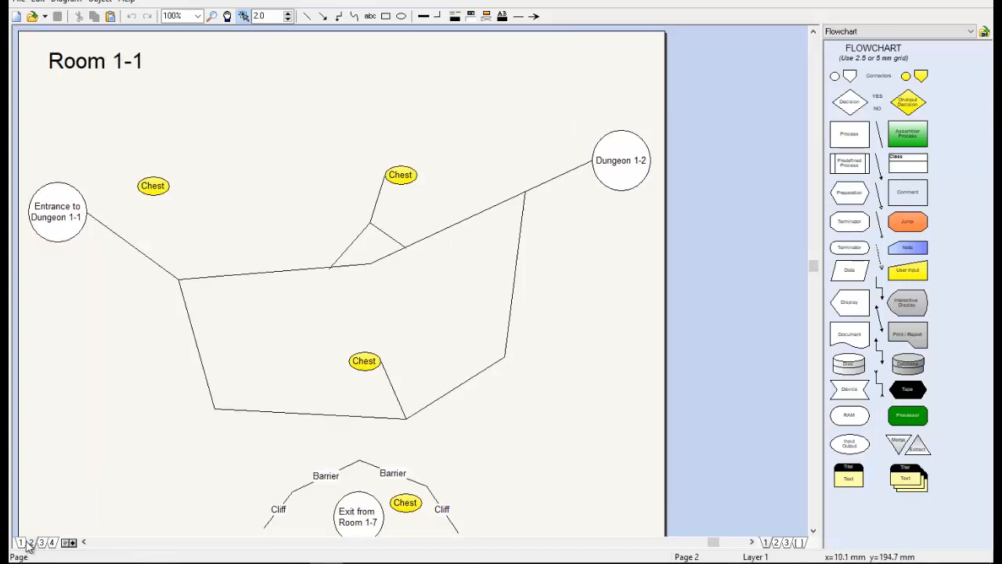
pyautogui.click(21, 542)
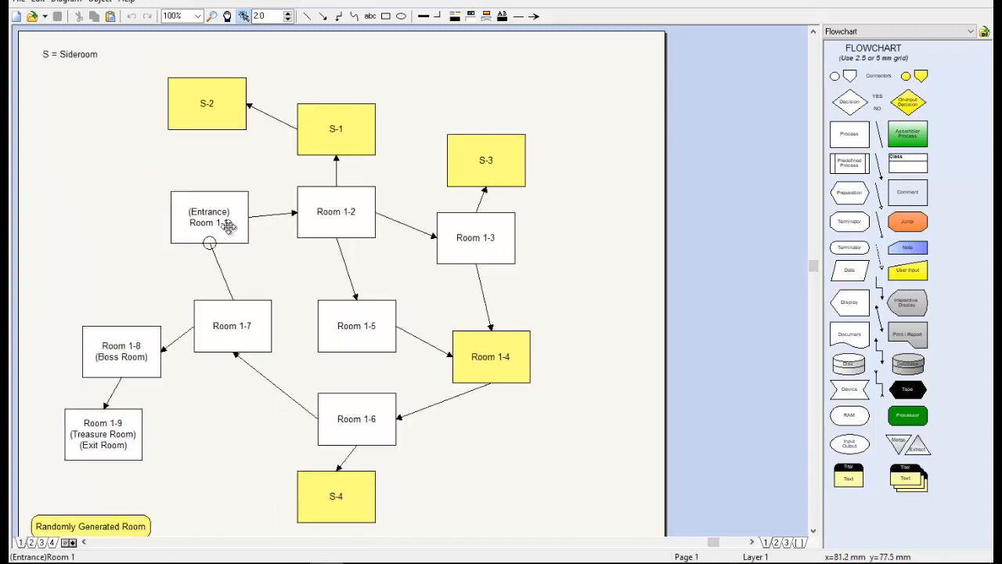
pyautogui.click(30, 542)
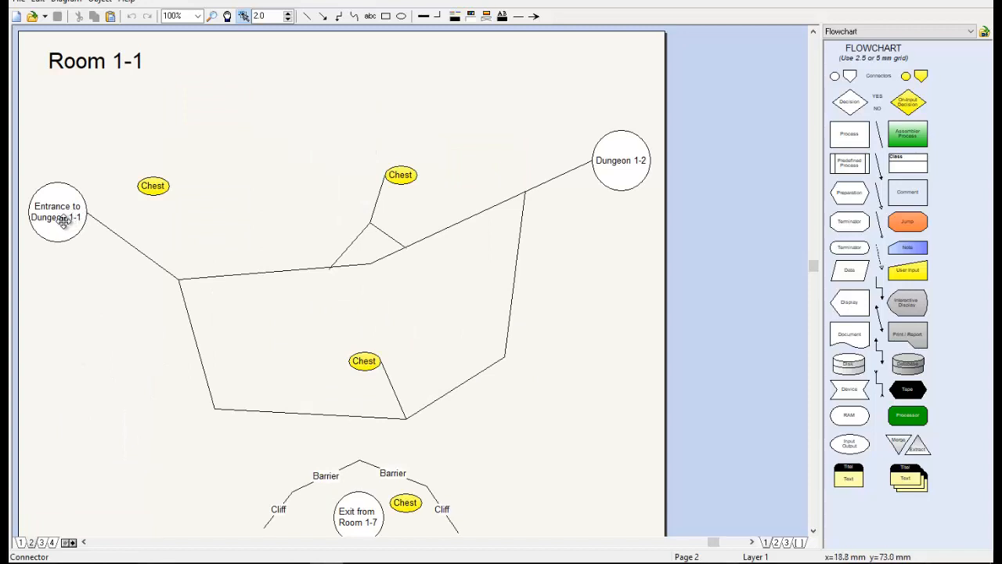
pyautogui.moveTo(62, 216)
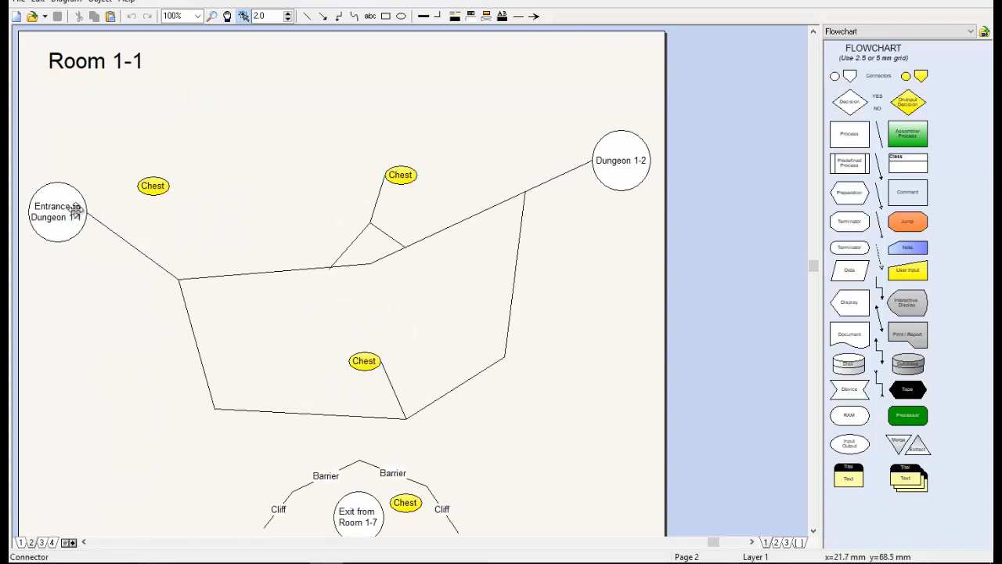
pyautogui.moveTo(661, 164)
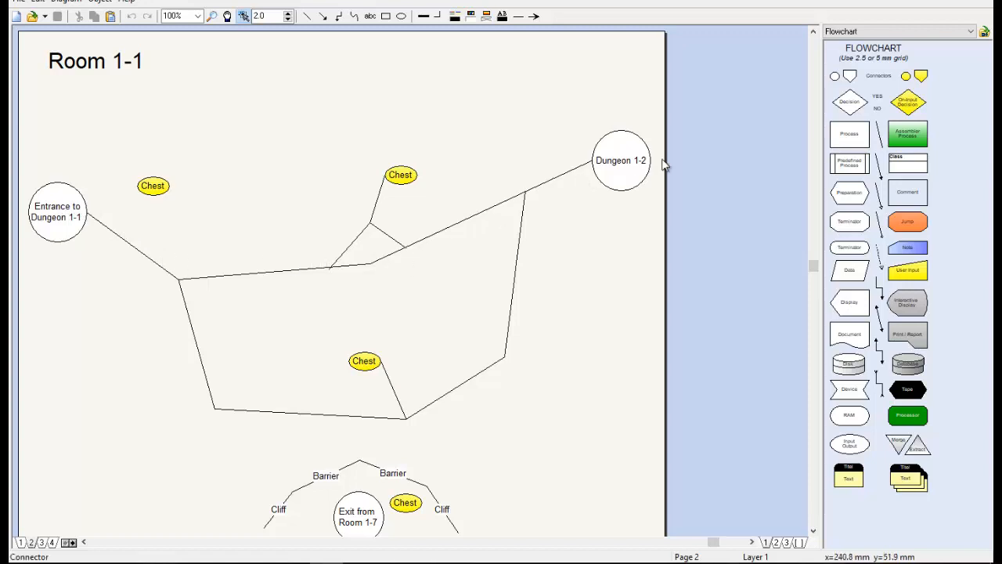
pyautogui.moveTo(623, 169)
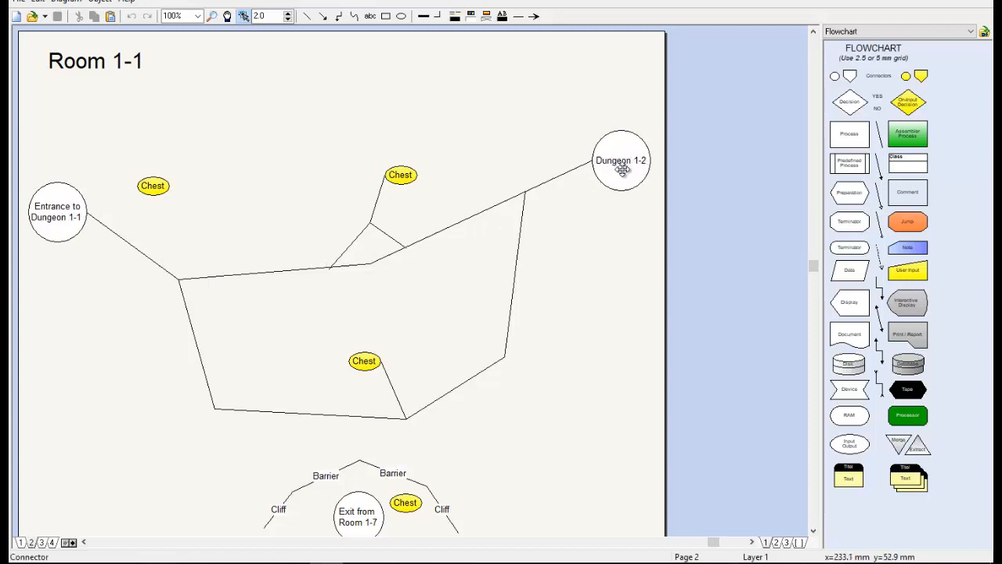
pyautogui.moveTo(445, 510)
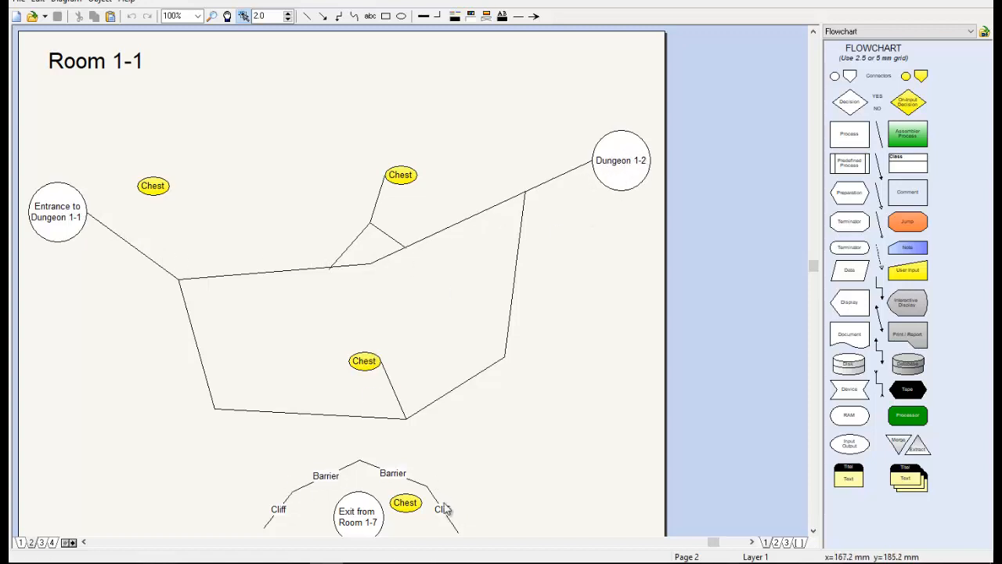
pyautogui.scroll(-3)
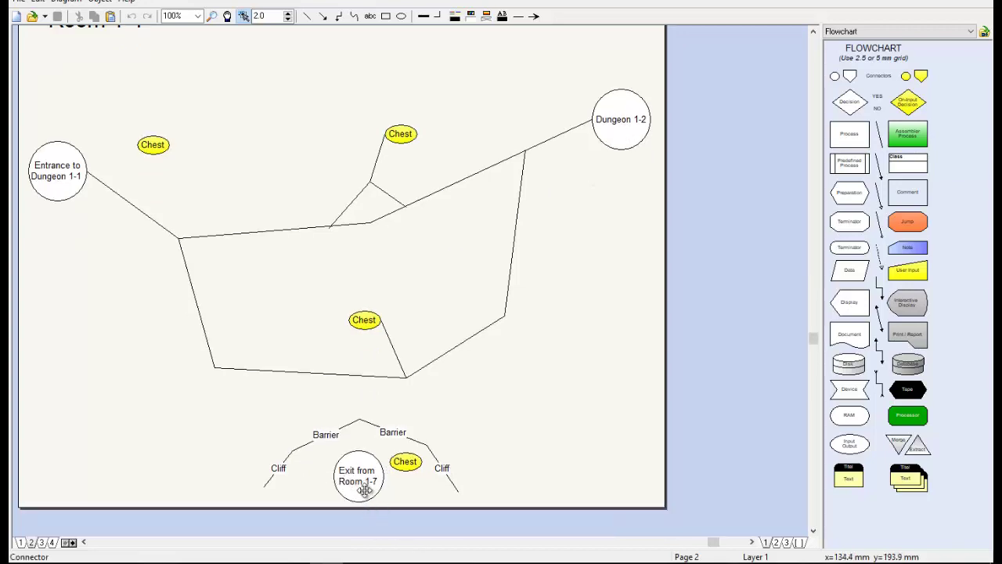
pyautogui.moveTo(350, 454)
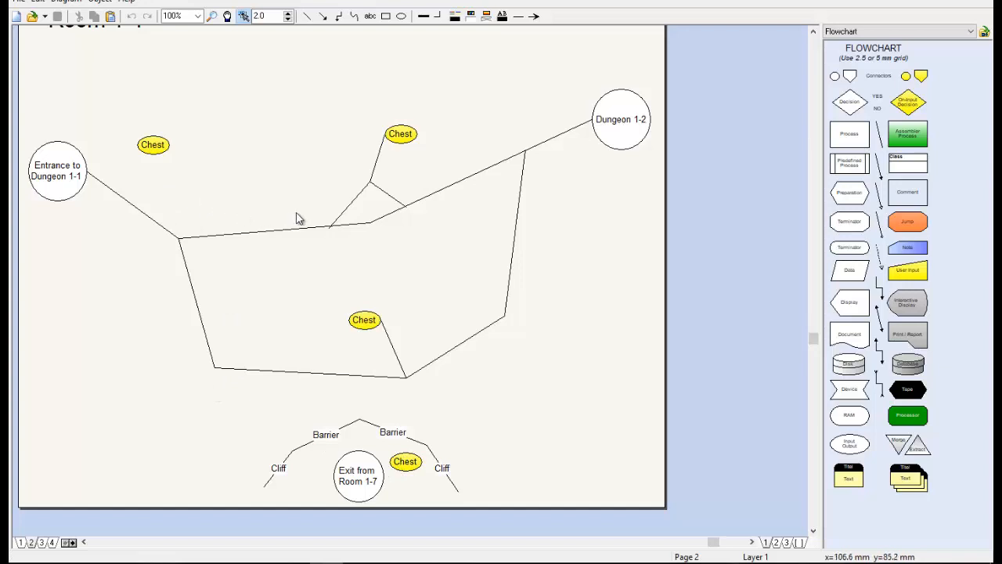
pyautogui.moveTo(351, 252)
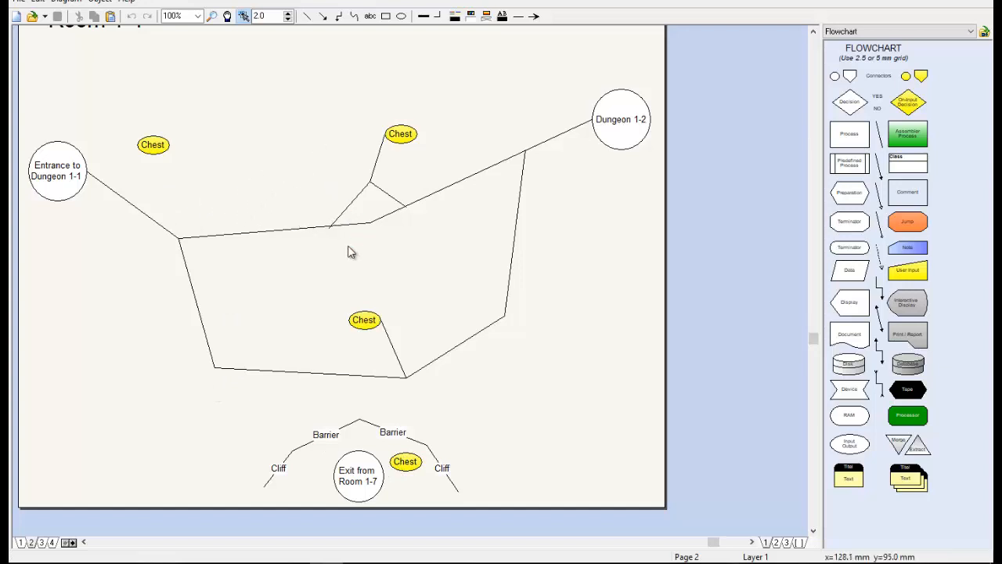
pyautogui.moveTo(376, 161)
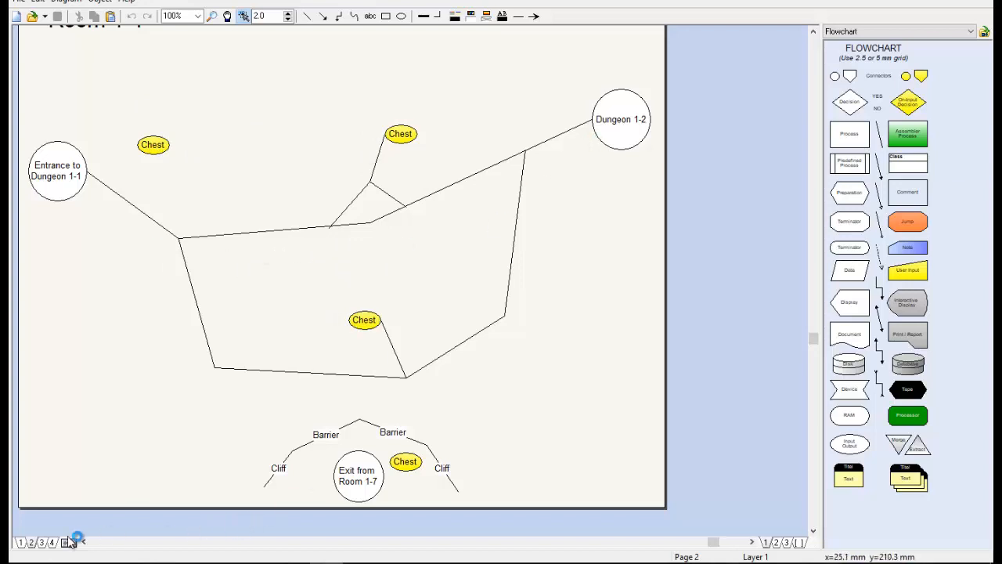
# Step: Show the page 3 Room 1-2 map linking Dungeon 1-1, S1, 1-3 and 1-5
pyautogui.click(51, 542)
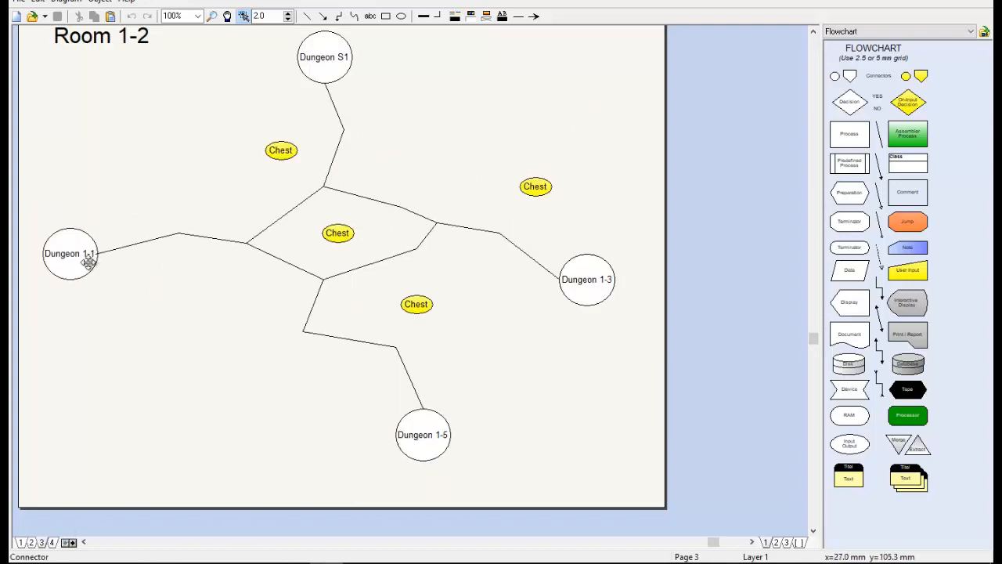
pyautogui.moveTo(608, 283)
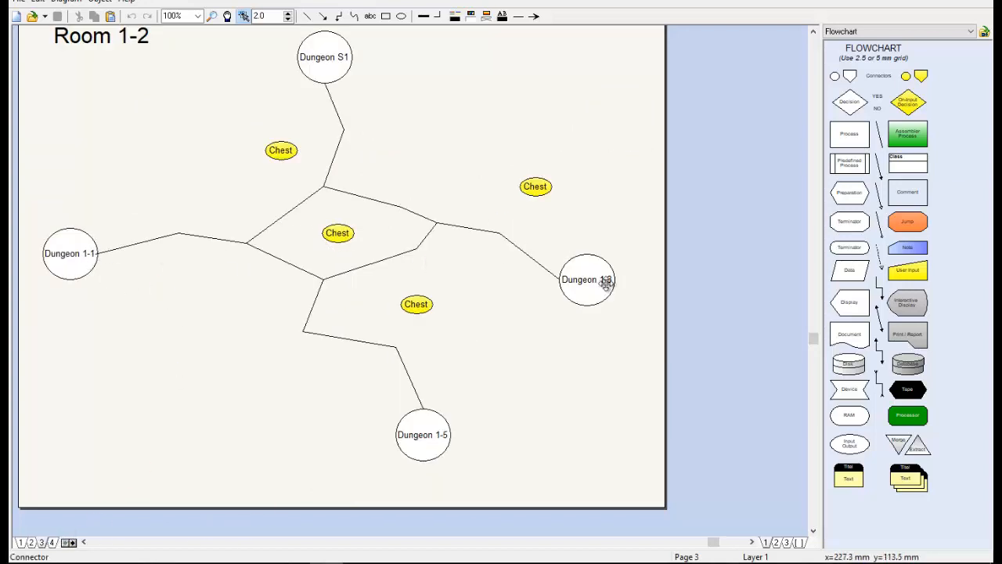
pyautogui.moveTo(357, 151)
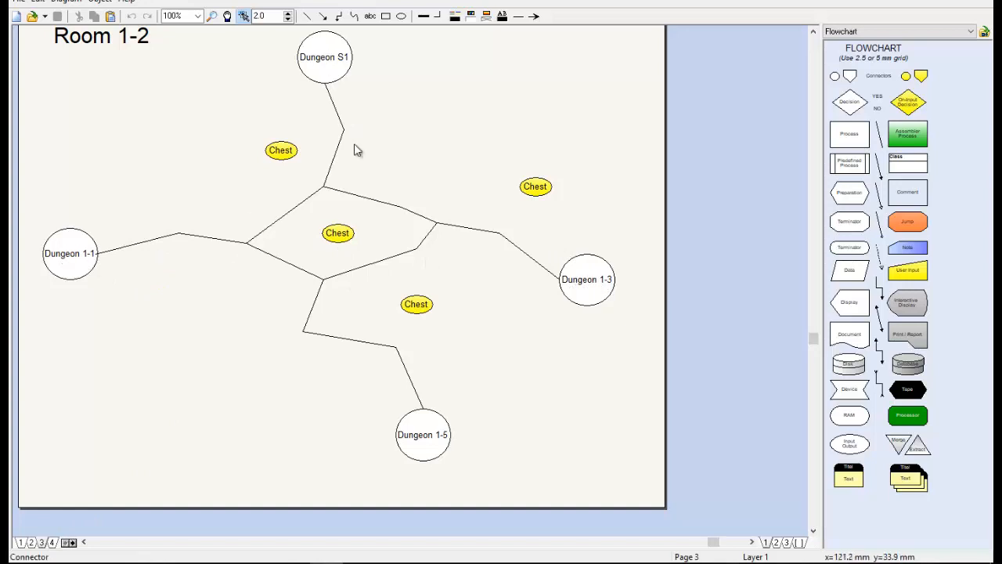
pyautogui.moveTo(54, 531)
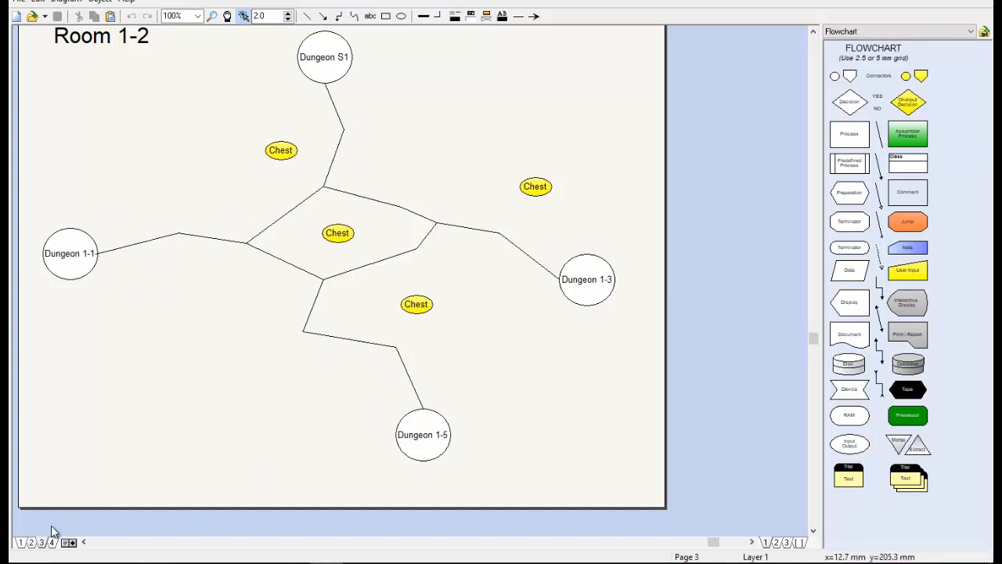
# Step: Show the page 4 map linking the Dungeon 1-2 and 1-4 entrances, revealing later page tabs
pyautogui.click(50, 542)
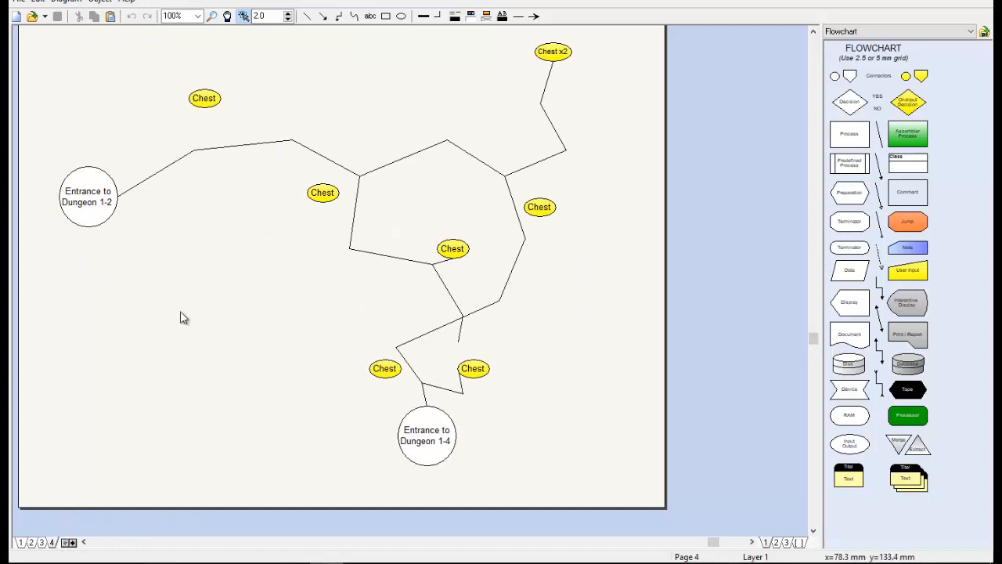
pyautogui.moveTo(351, 185)
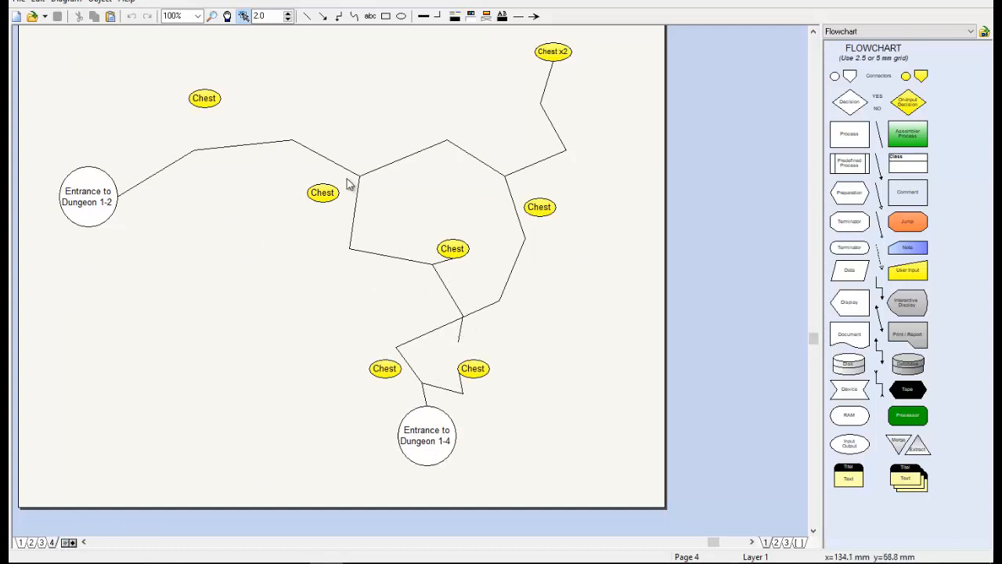
pyautogui.moveTo(351, 185)
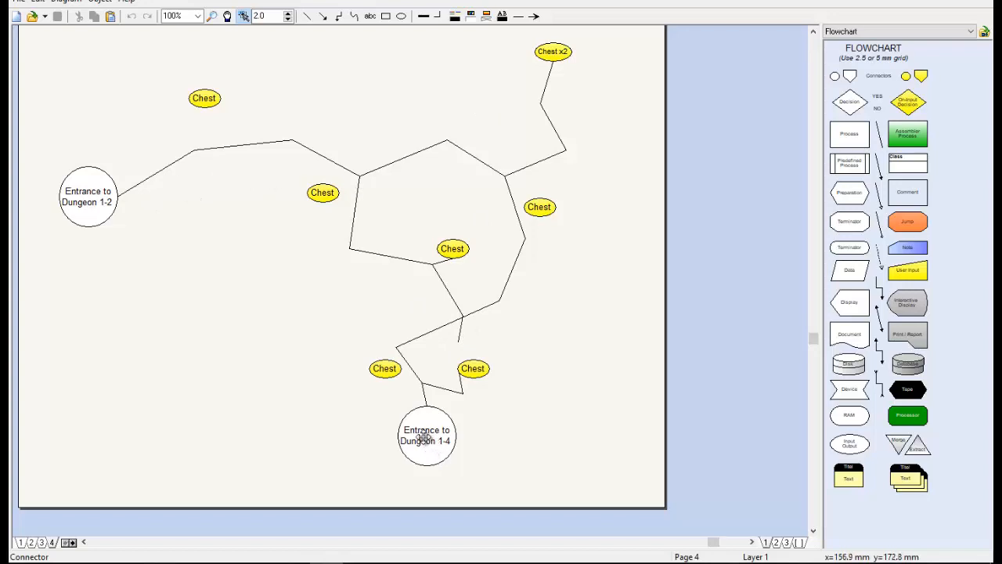
pyautogui.moveTo(320, 392)
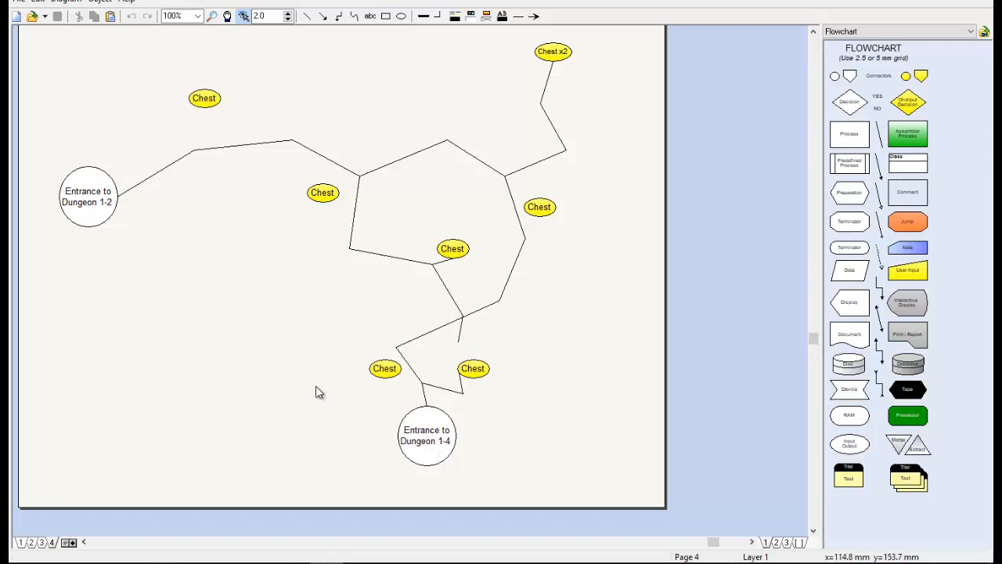
pyautogui.moveTo(467, 417)
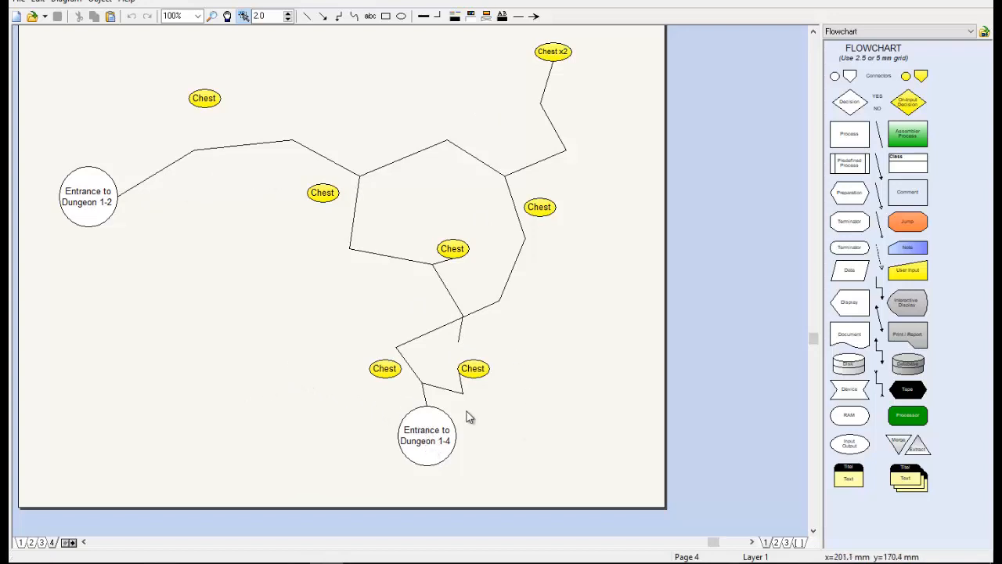
pyautogui.moveTo(354, 423)
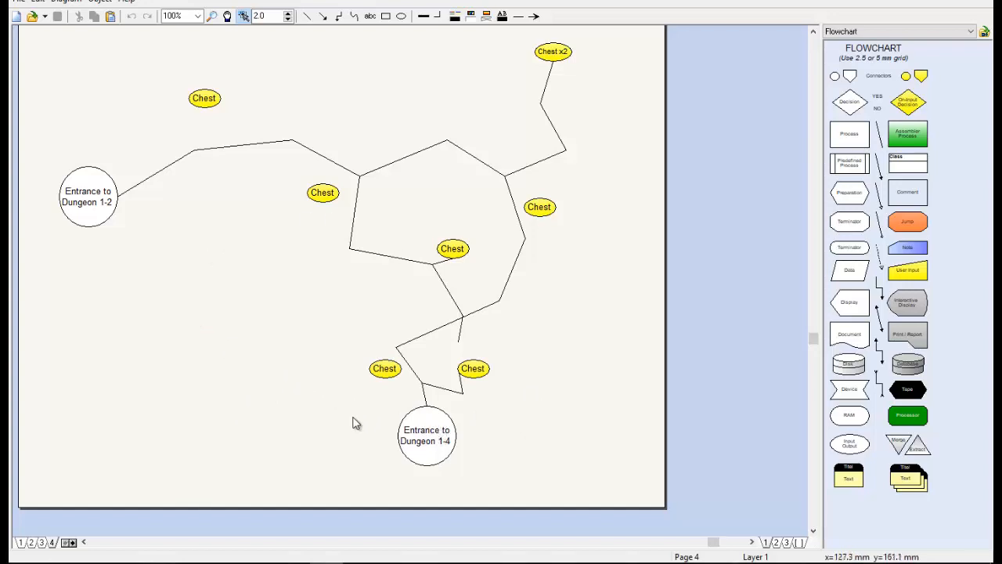
pyautogui.moveTo(336, 410)
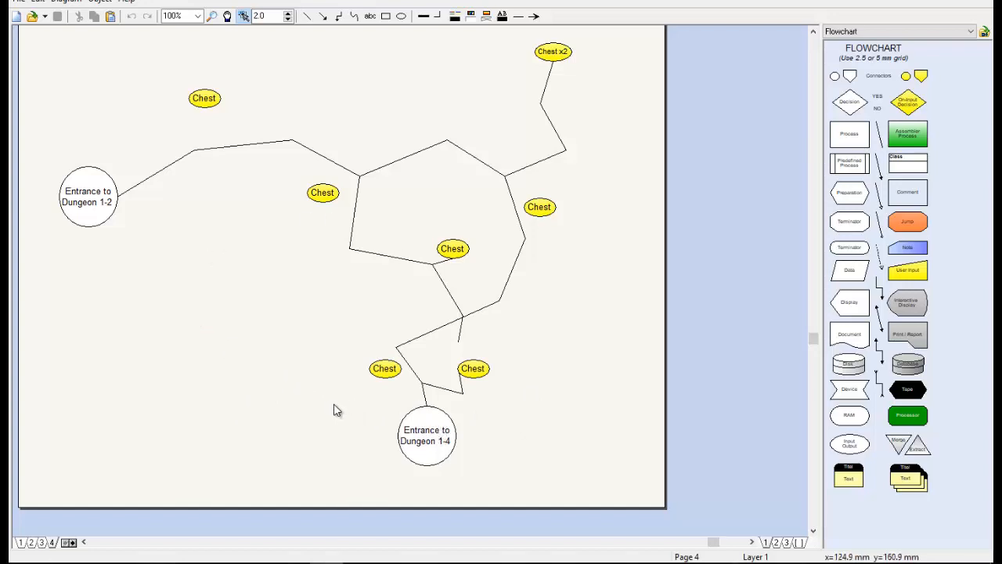
pyautogui.moveTo(270, 435)
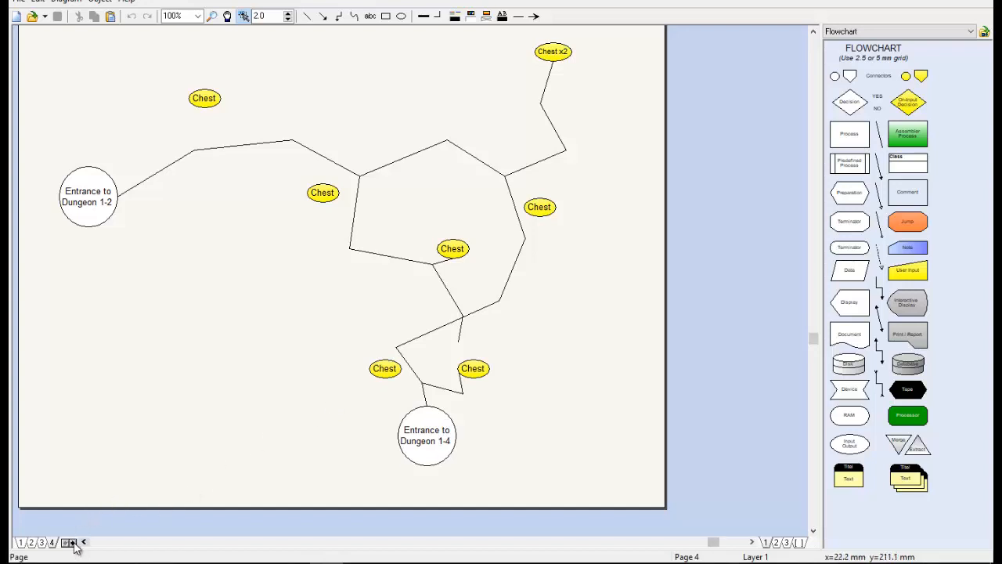
pyautogui.moveTo(432, 401)
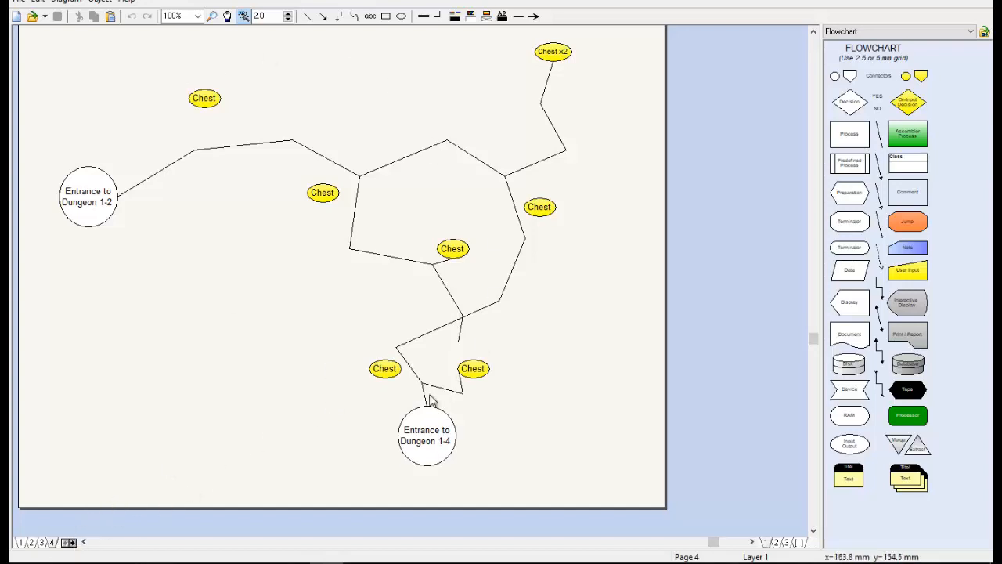
pyautogui.click(83, 541)
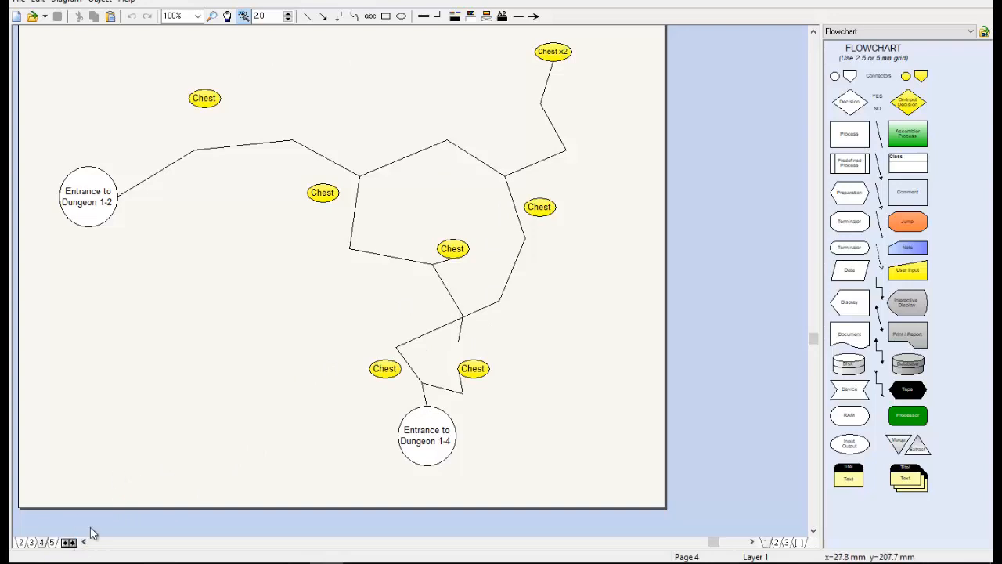
pyautogui.moveTo(296, 135)
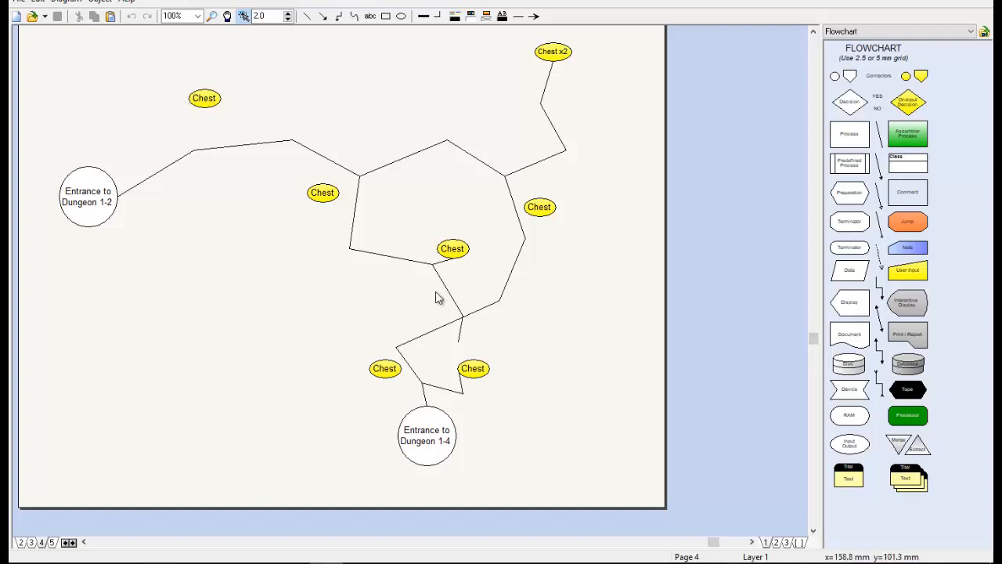
pyautogui.moveTo(56, 25)
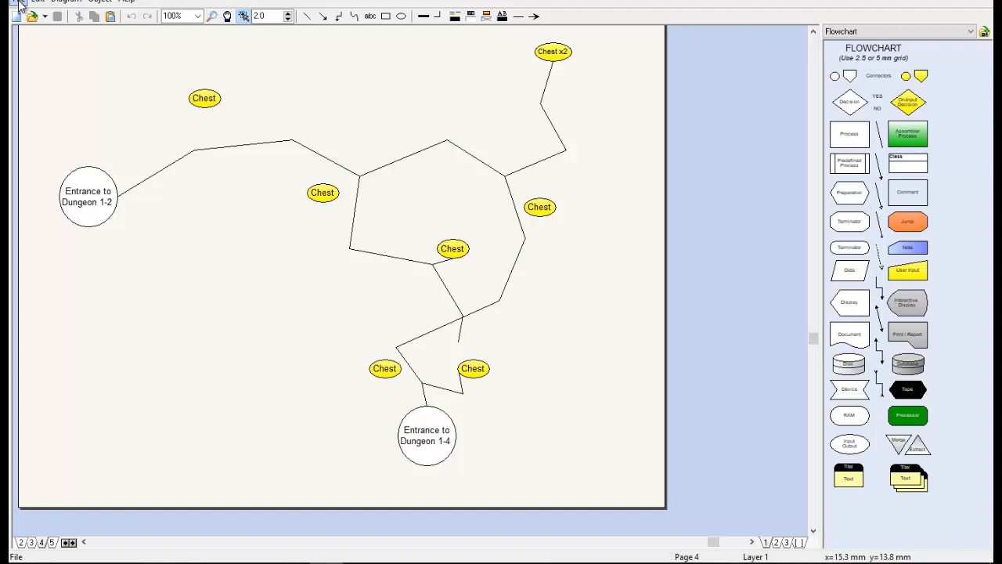
# Step: Choose Wayland Diagram from the Five Towers RPG folder in the file-open dialog
pyautogui.click(16, 2)
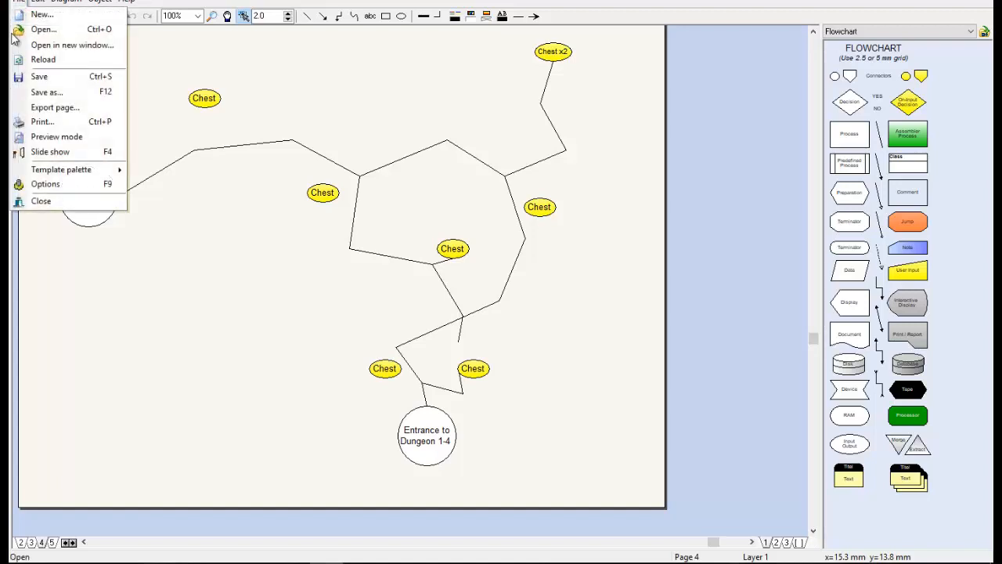
pyautogui.click(44, 28)
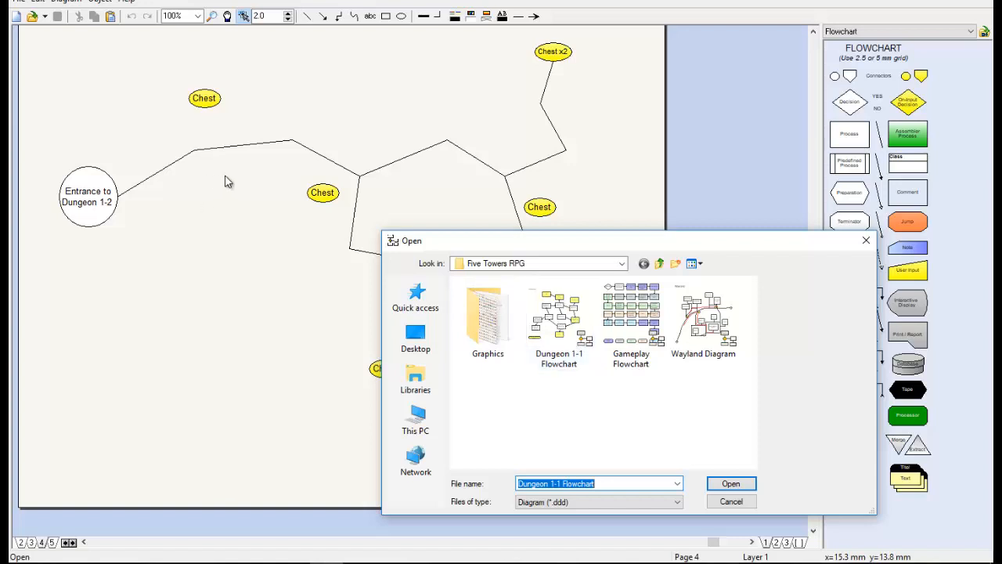
pyautogui.click(703, 319)
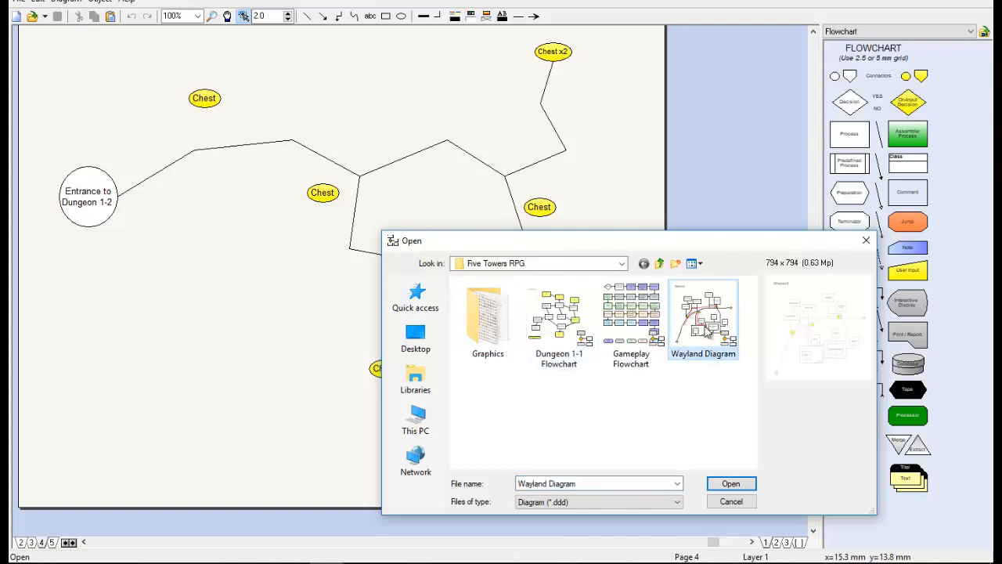
# Step: Load Wayland Diagram and view the whole town layout with routes and markers
pyautogui.click(730, 482)
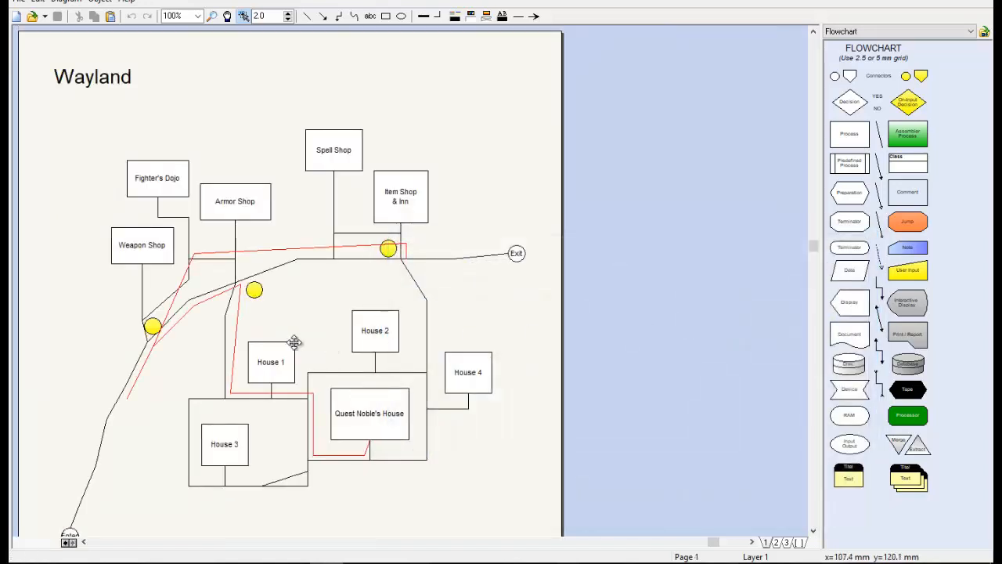
pyautogui.moveTo(133, 103)
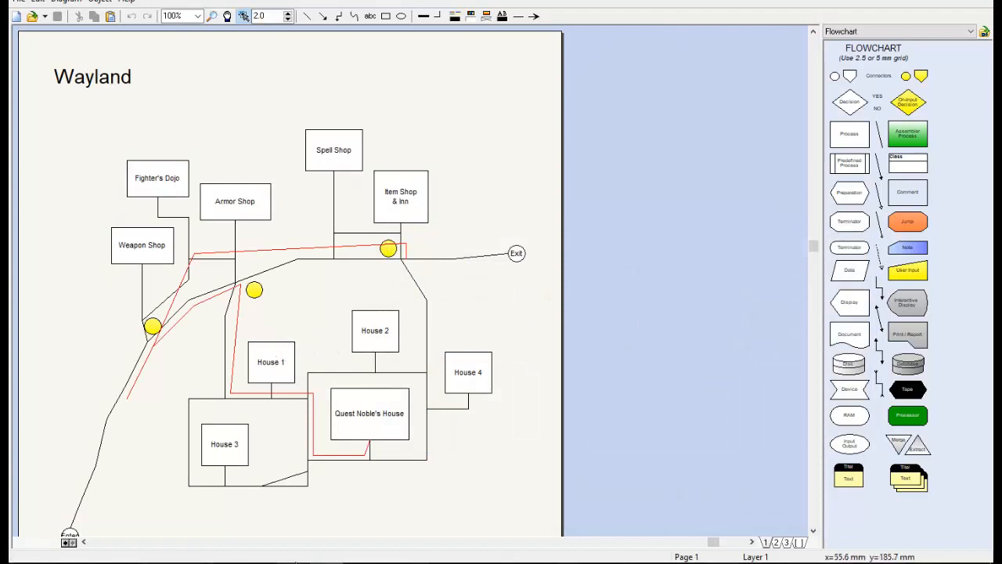
pyautogui.scroll(3)
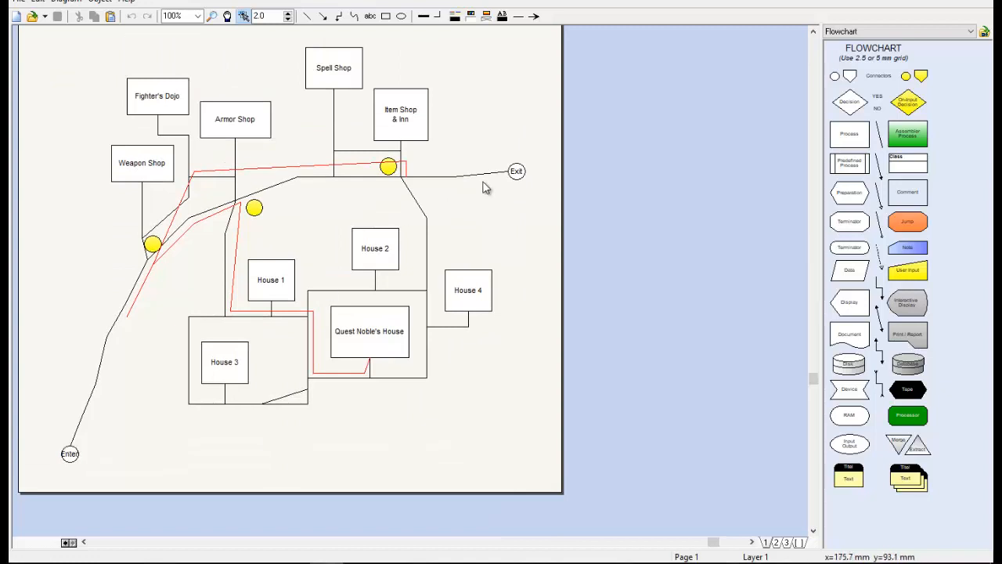
pyautogui.moveTo(70, 446)
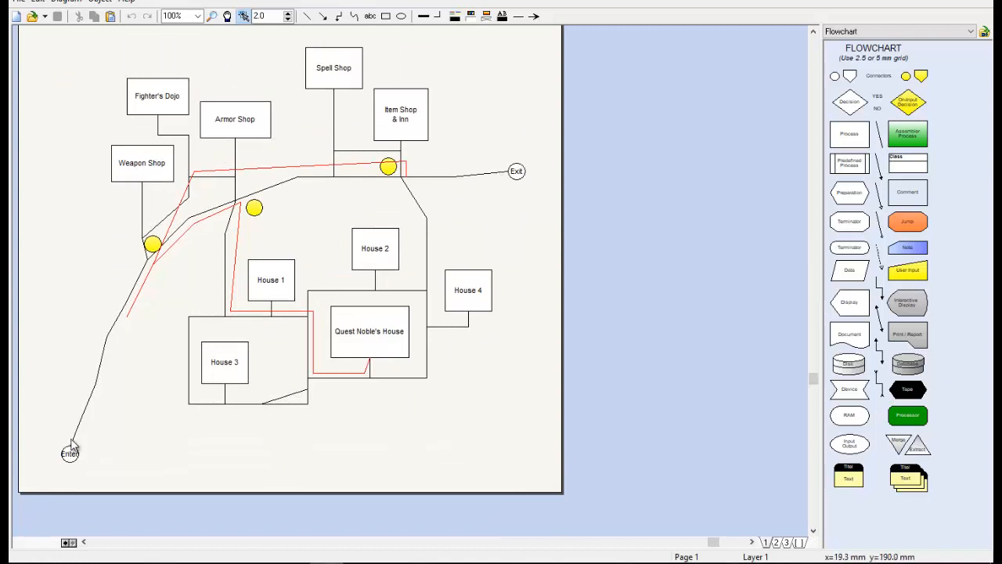
pyautogui.moveTo(382, 182)
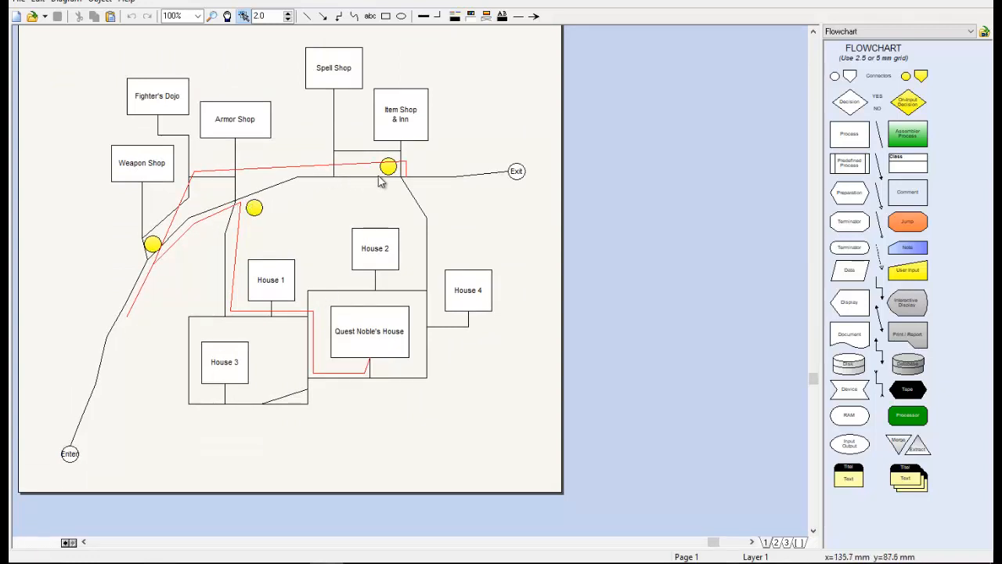
pyautogui.moveTo(364, 170)
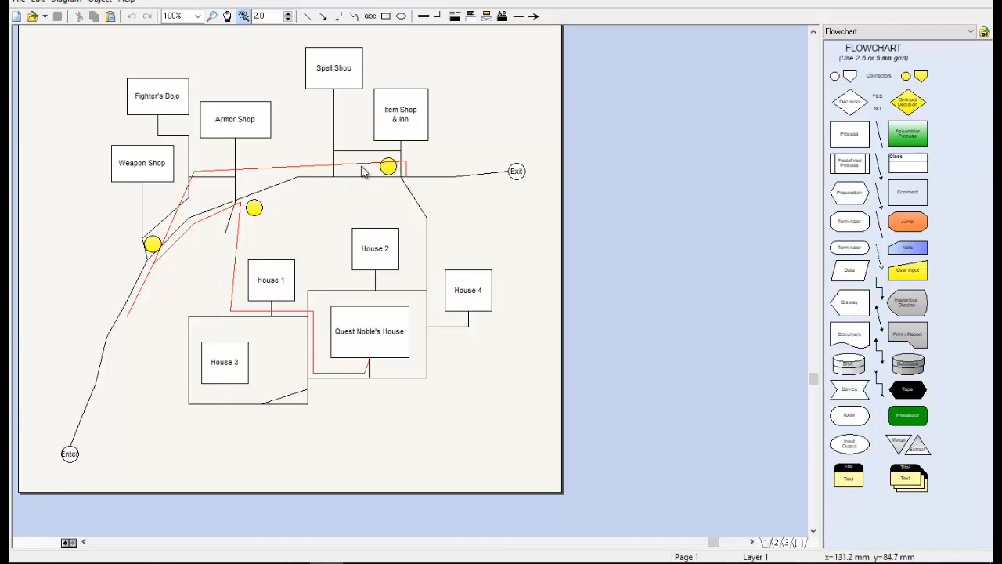
pyautogui.moveTo(329, 144)
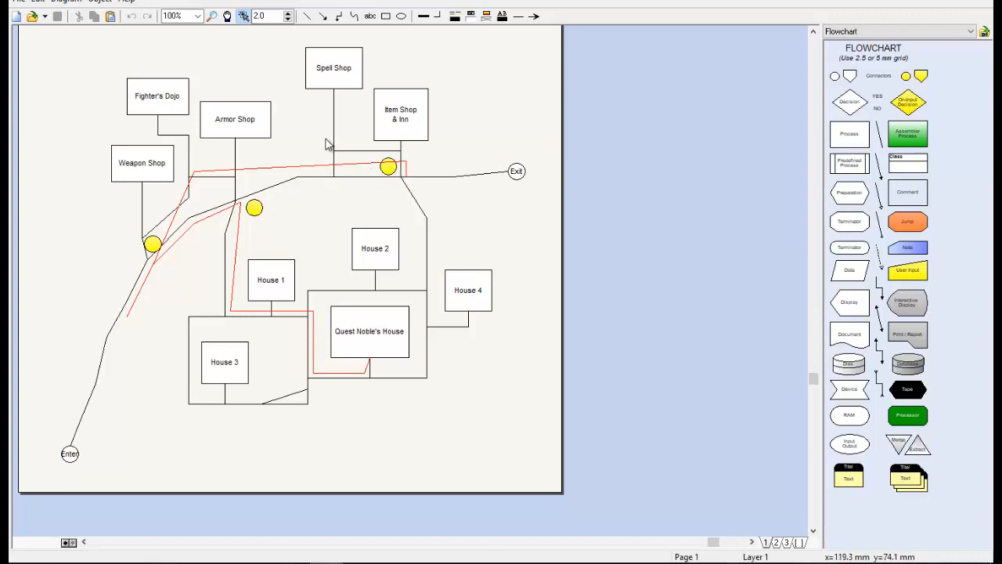
pyautogui.moveTo(148, 234)
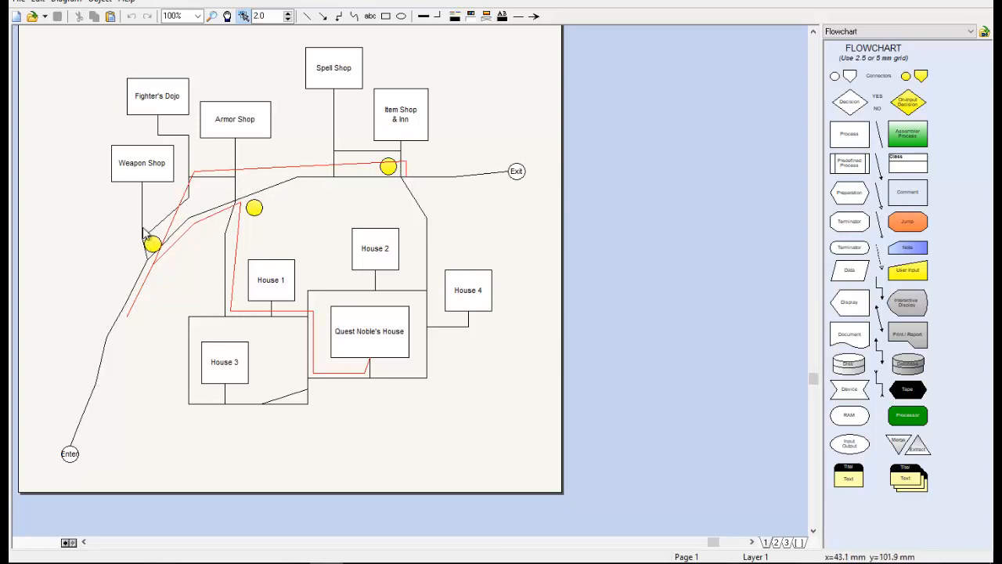
pyautogui.moveTo(442, 276)
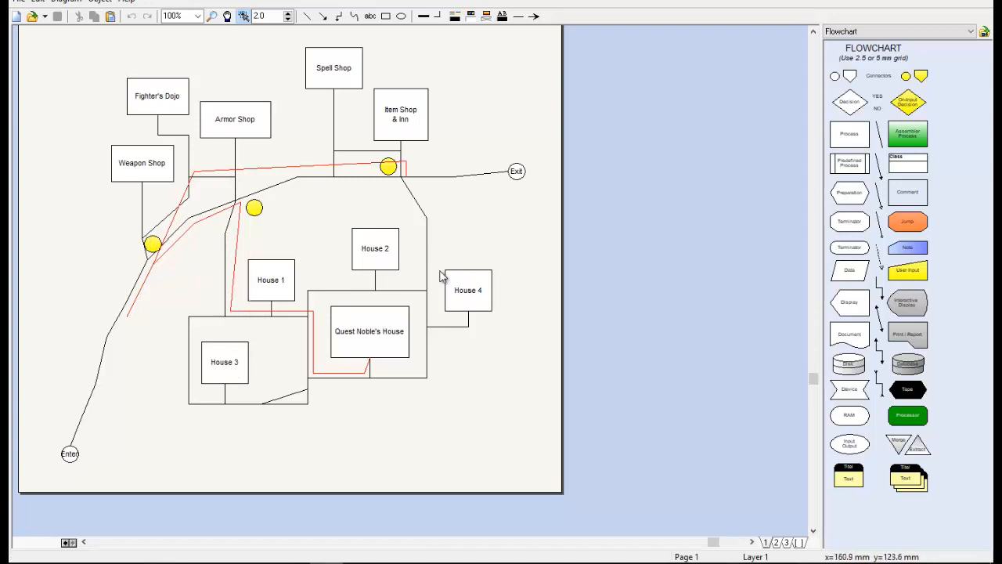
pyautogui.moveTo(163, 146)
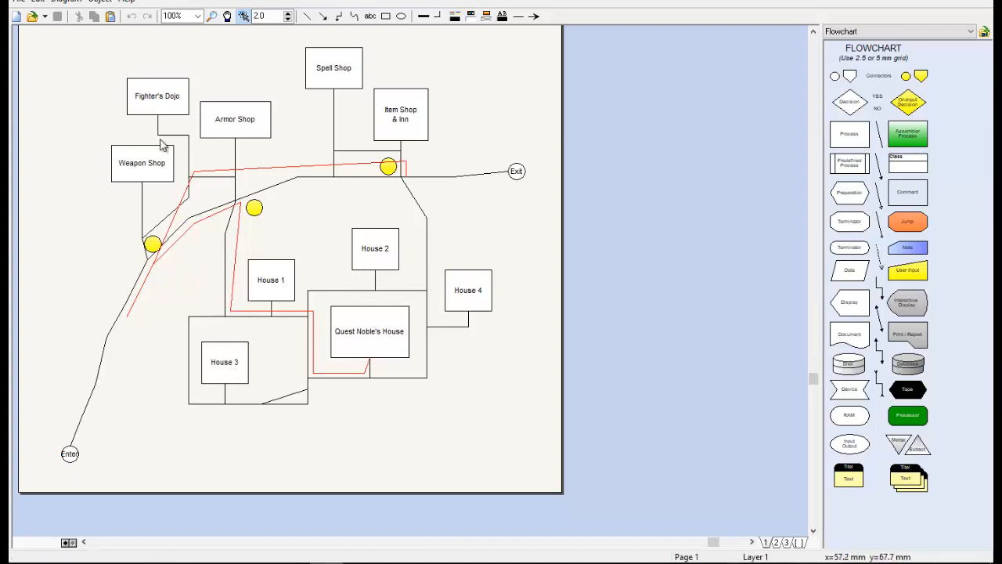
pyautogui.moveTo(128, 157)
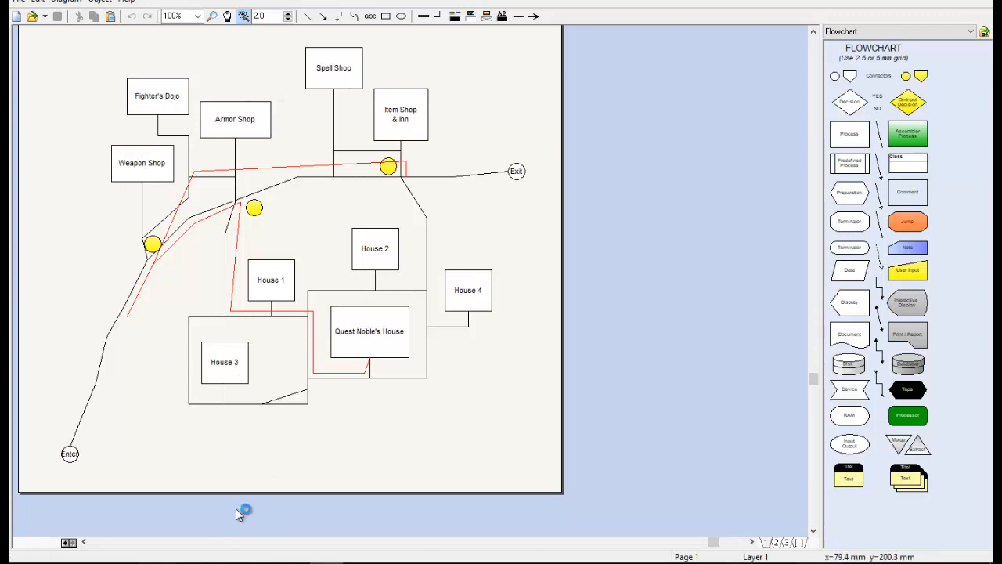
pyautogui.moveTo(556, 181)
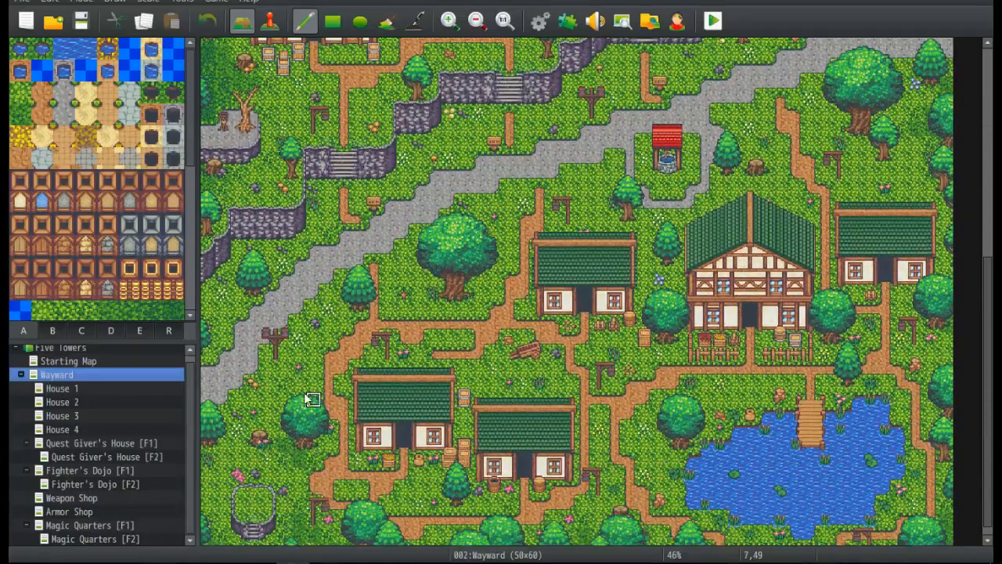
pyautogui.moveTo(570, 172)
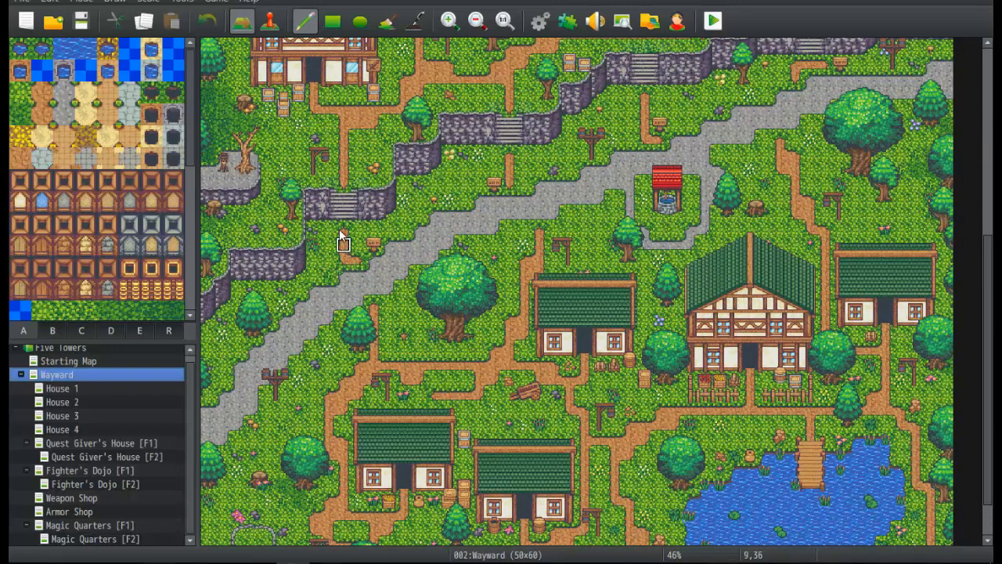
pyautogui.moveTo(626, 222)
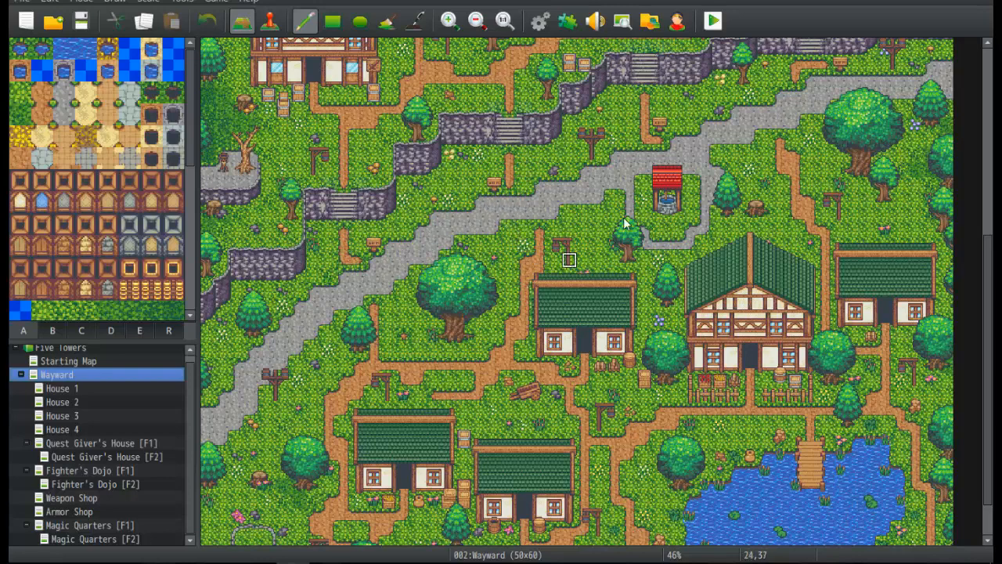
pyautogui.moveTo(837, 344)
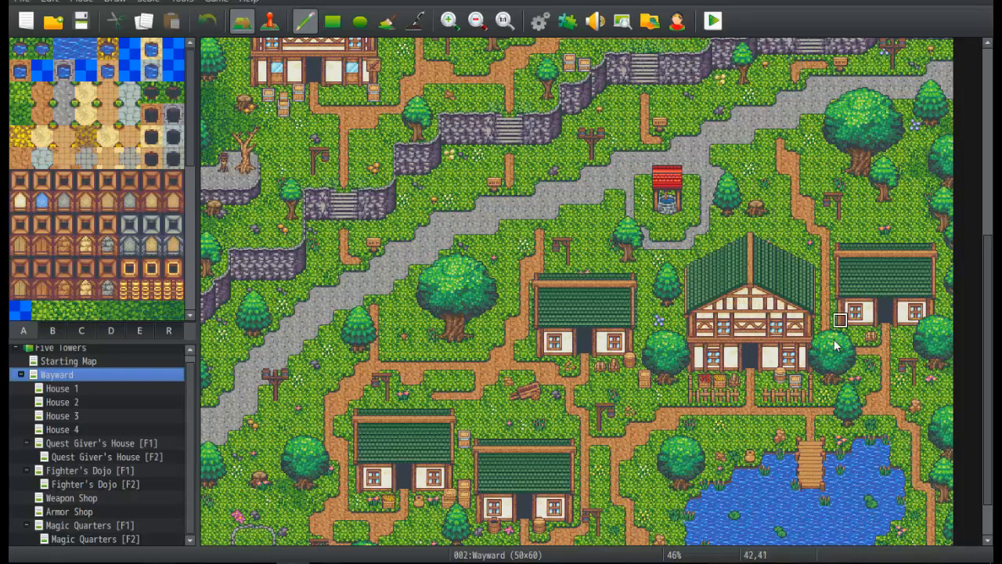
# Step: Scroll around the 50x60 Wayland map in RPG Maker MV for comparison
pyautogui.scroll(3)
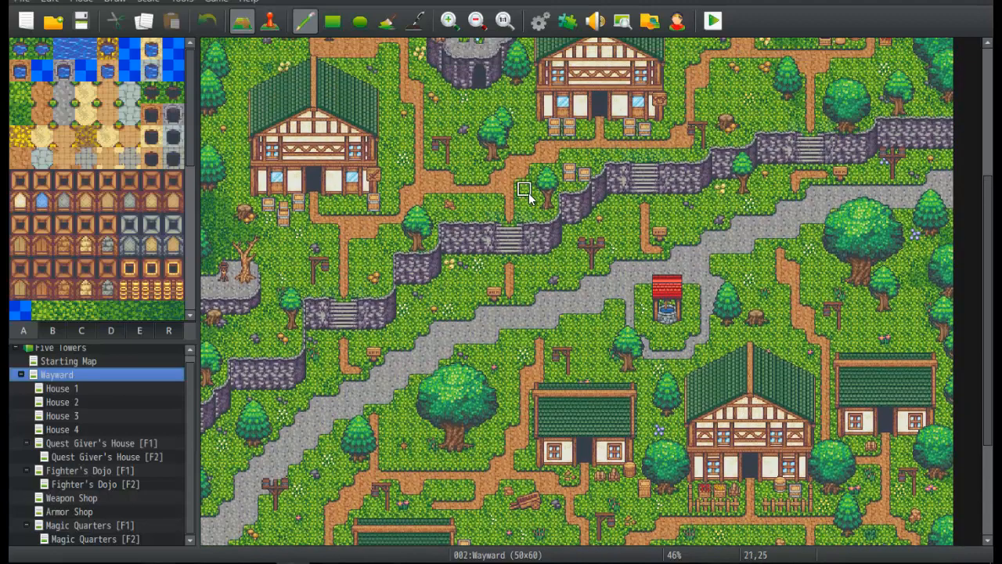
pyautogui.scroll(-3)
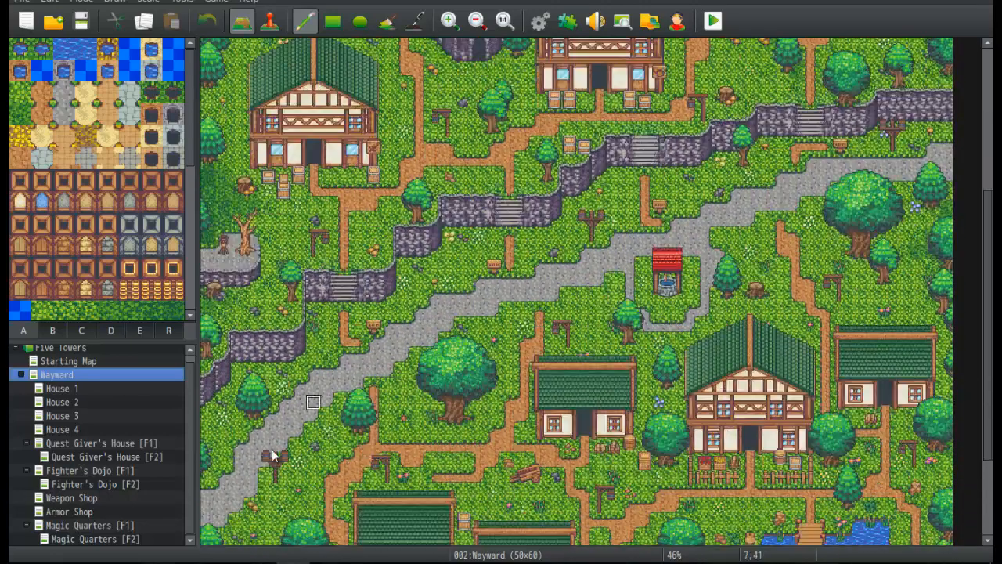
pyautogui.scroll(3)
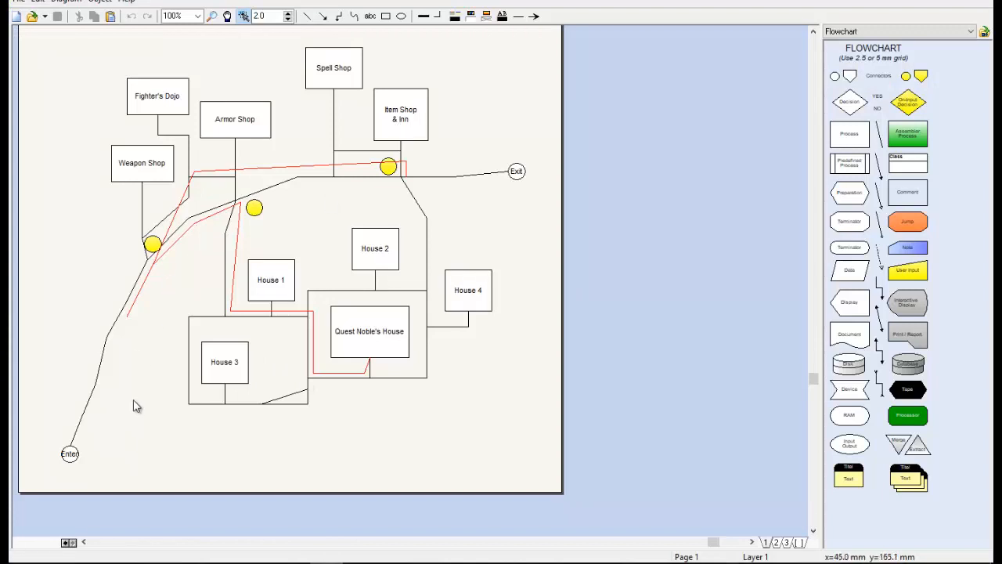
pyautogui.moveTo(107, 346)
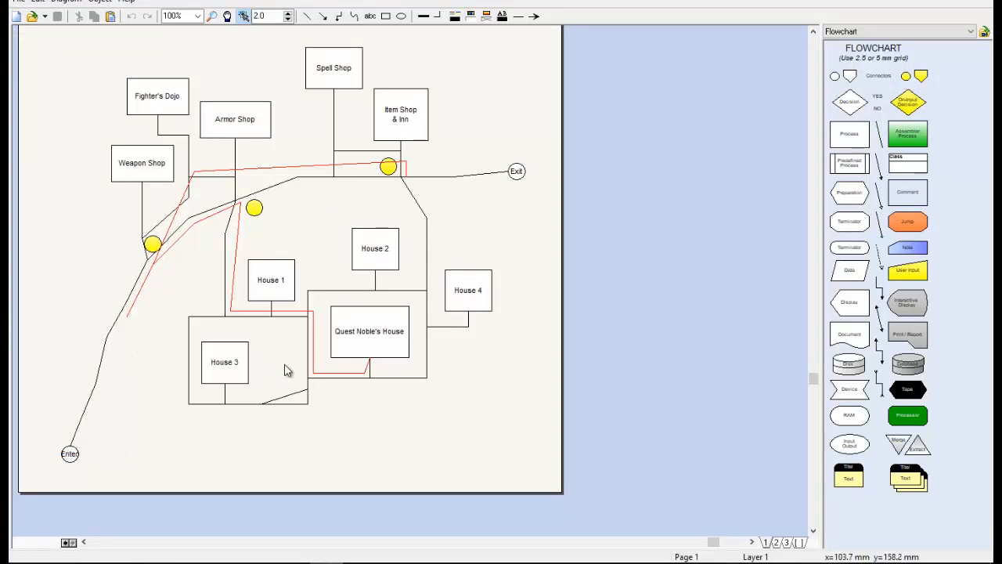
pyautogui.moveTo(470, 360)
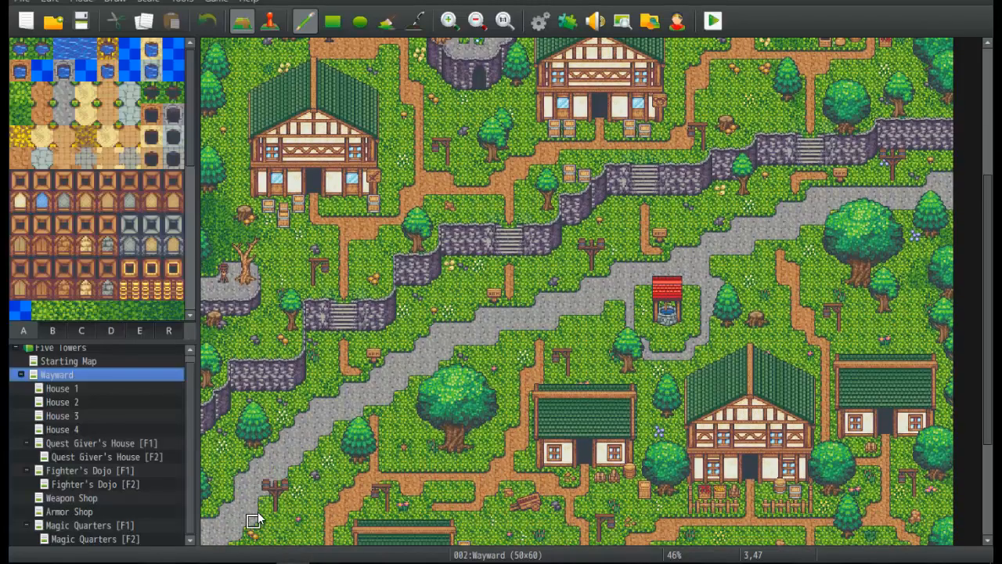
pyautogui.scroll(-3)
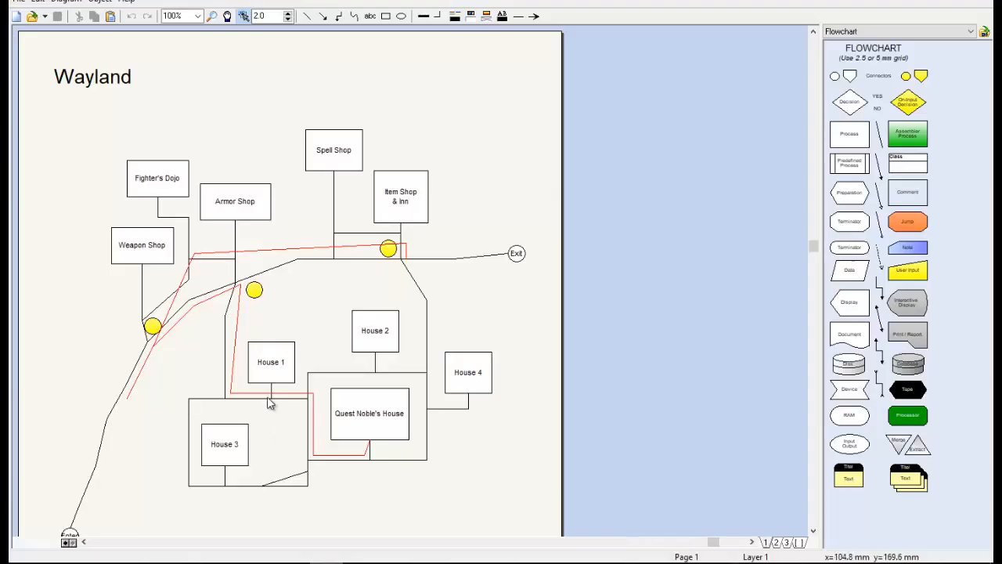
pyautogui.moveTo(163, 324)
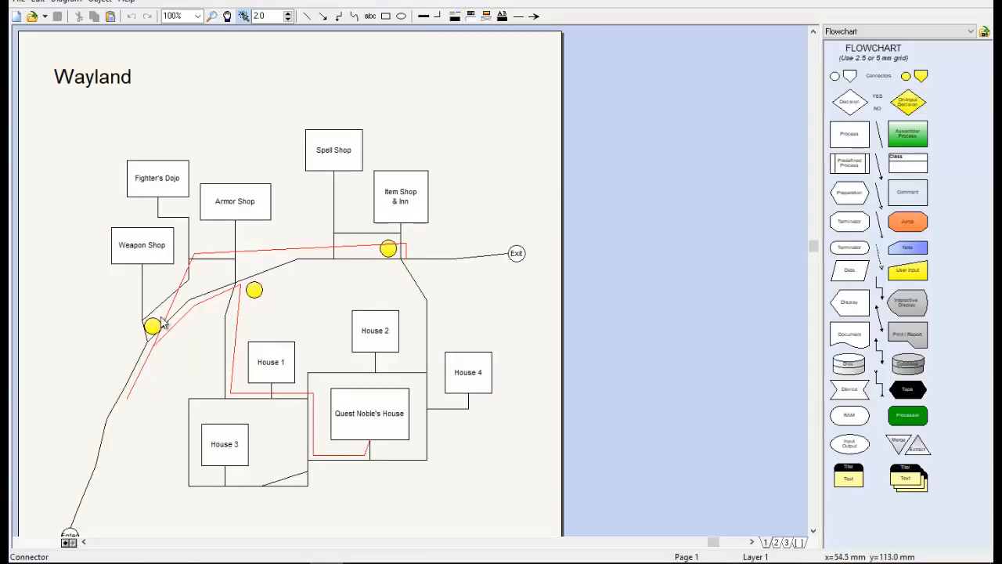
pyautogui.moveTo(312, 249)
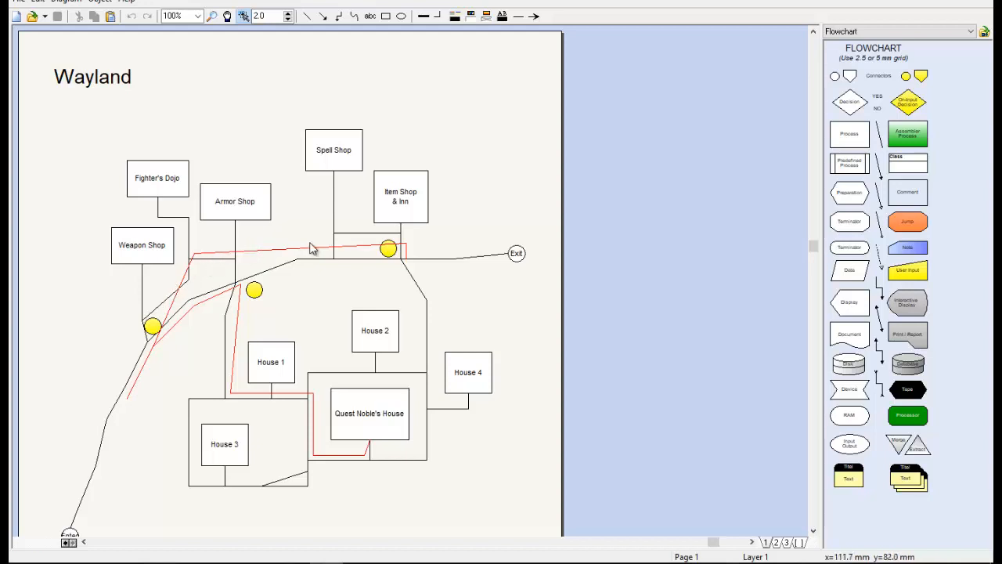
pyautogui.moveTo(161, 213)
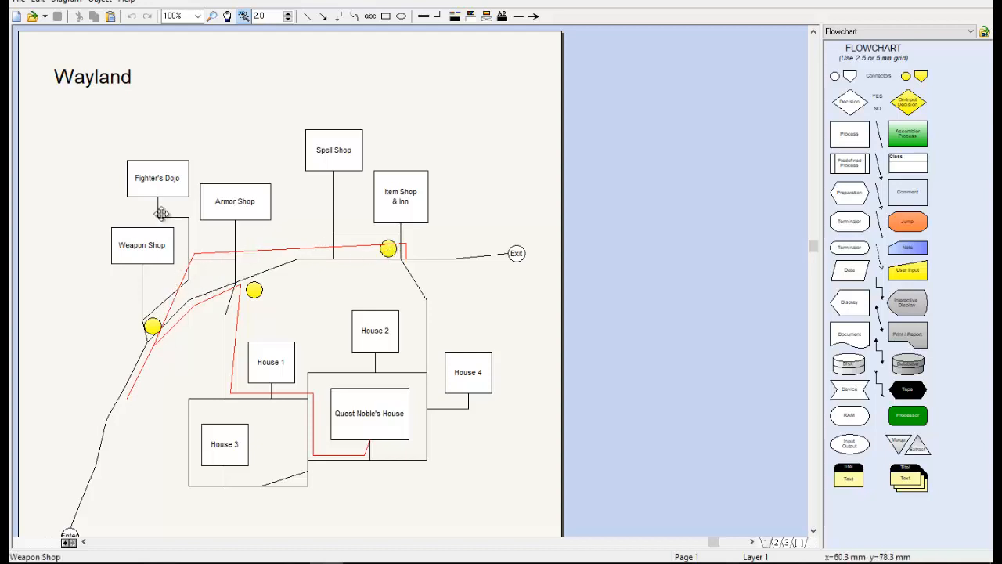
pyautogui.moveTo(236, 185)
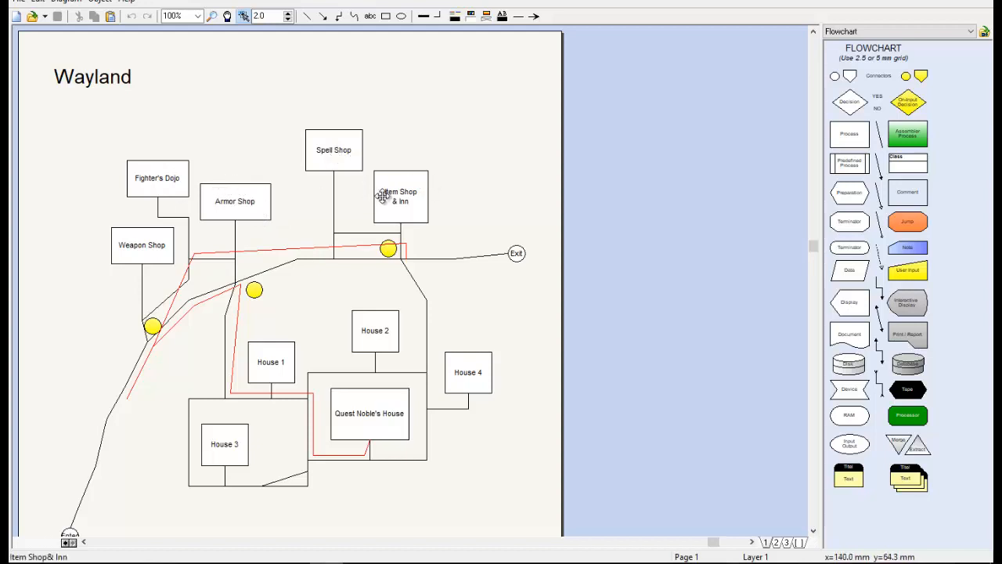
pyautogui.moveTo(437, 260)
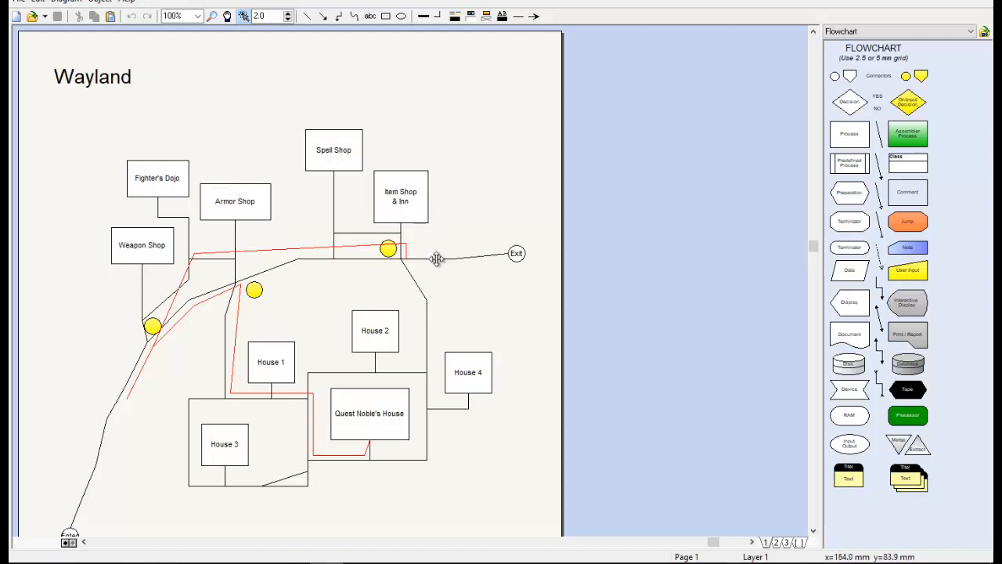
pyautogui.moveTo(426, 213)
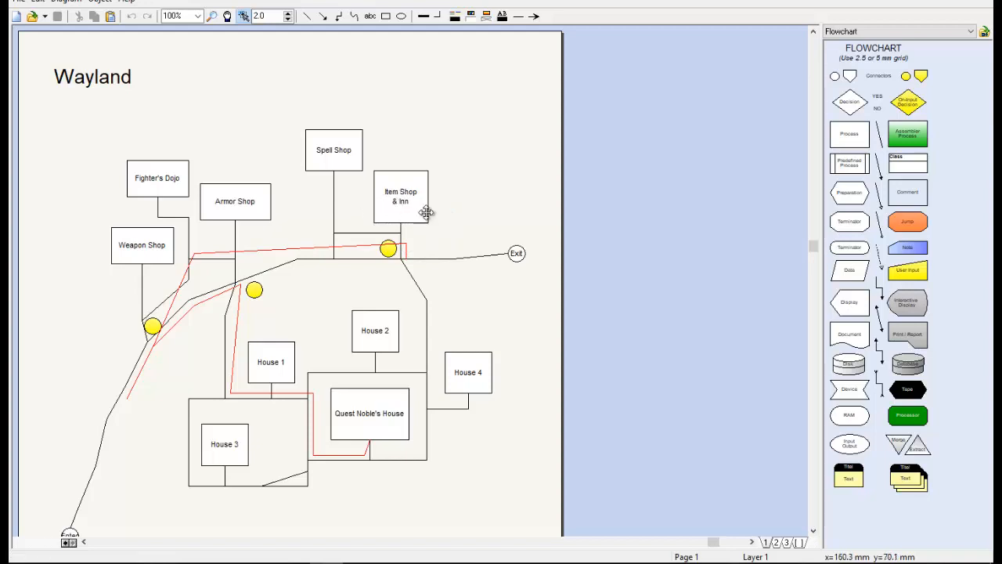
pyautogui.moveTo(304, 451)
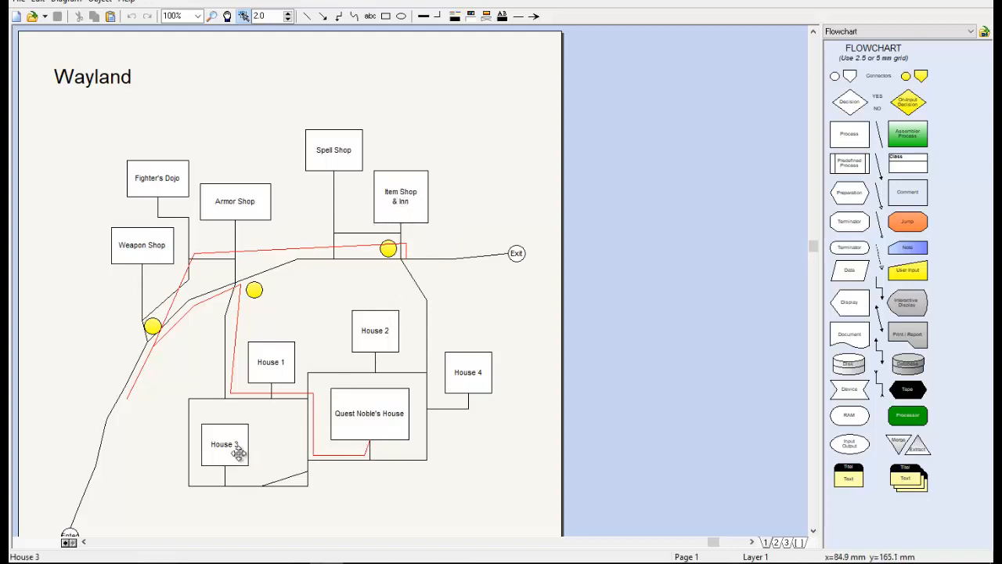
pyautogui.moveTo(251, 345)
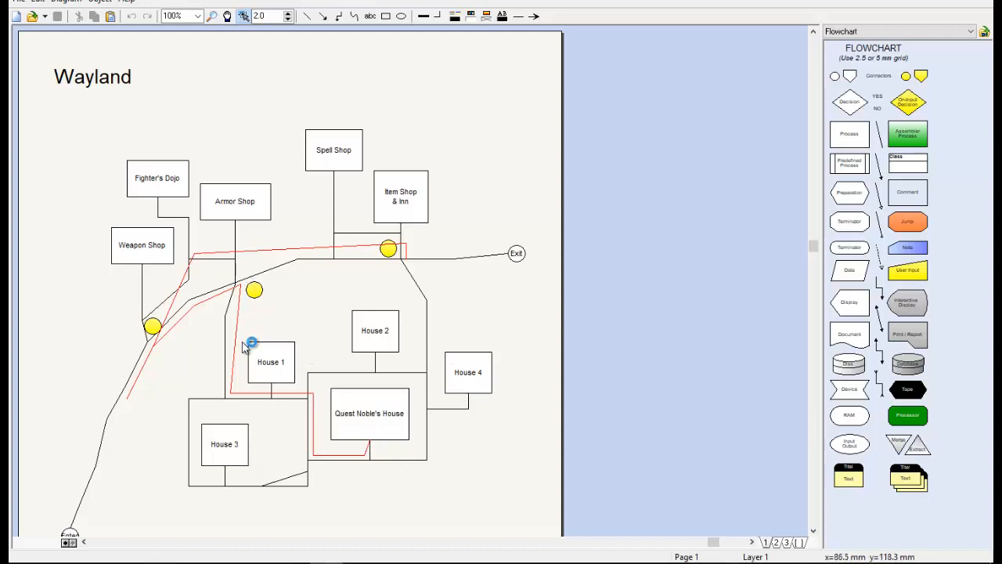
pyautogui.moveTo(219, 426)
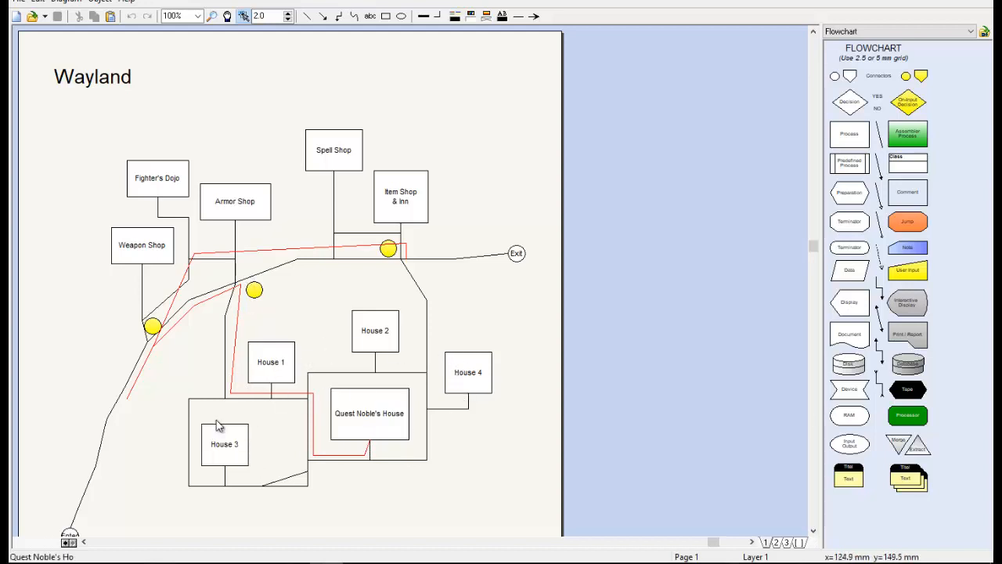
pyautogui.moveTo(407, 349)
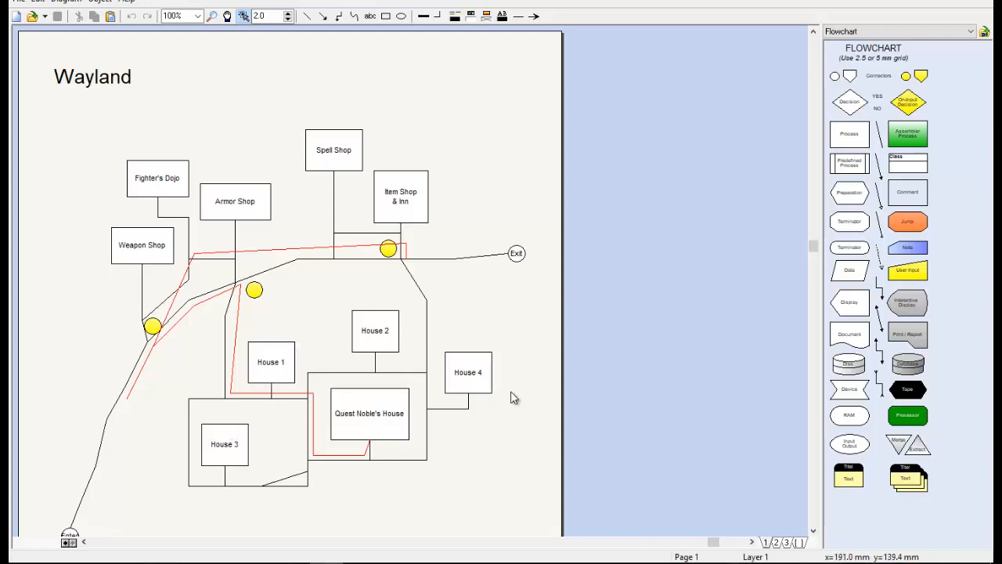
pyautogui.moveTo(388, 423)
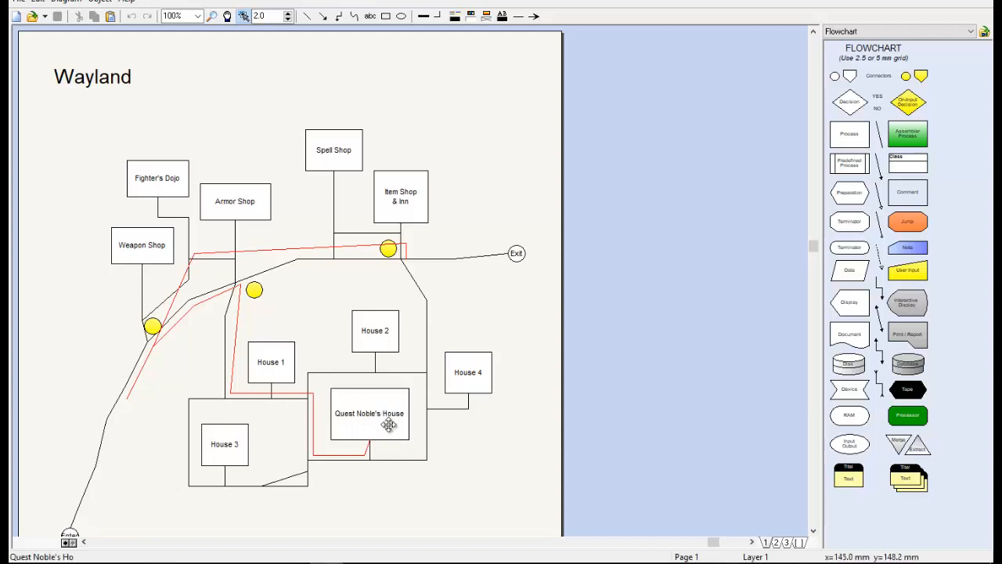
pyautogui.moveTo(238, 300)
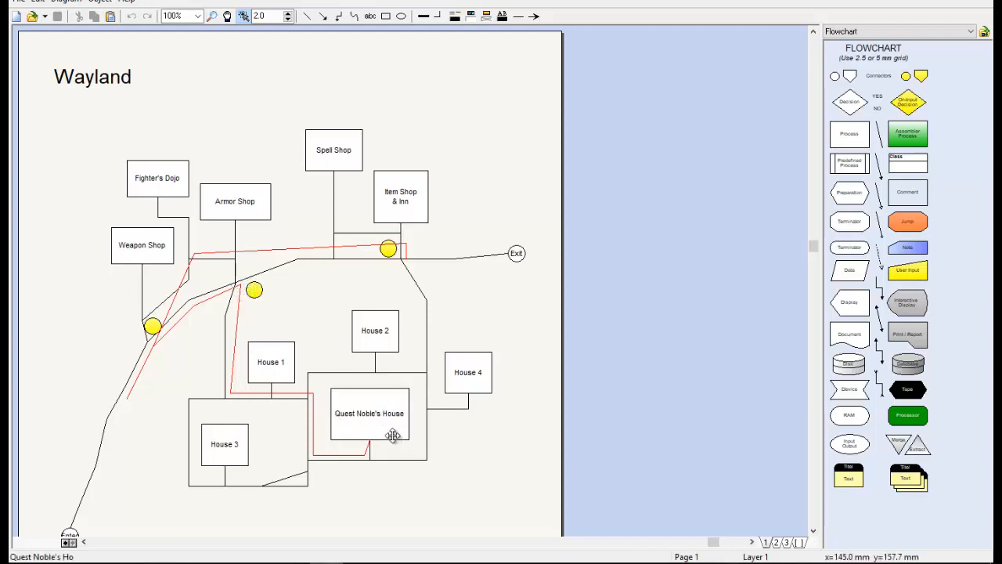
pyautogui.moveTo(405, 489)
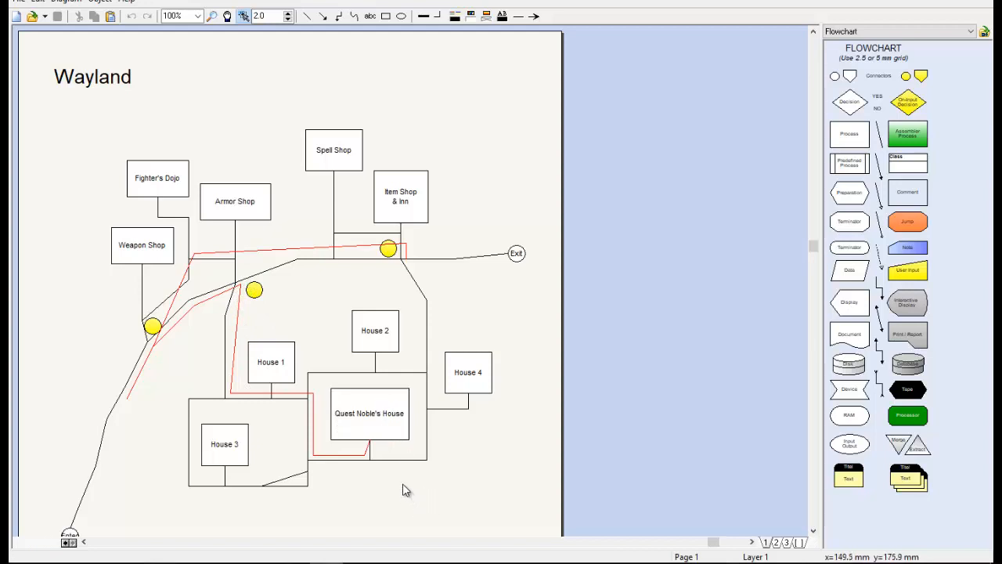
pyautogui.moveTo(407, 486)
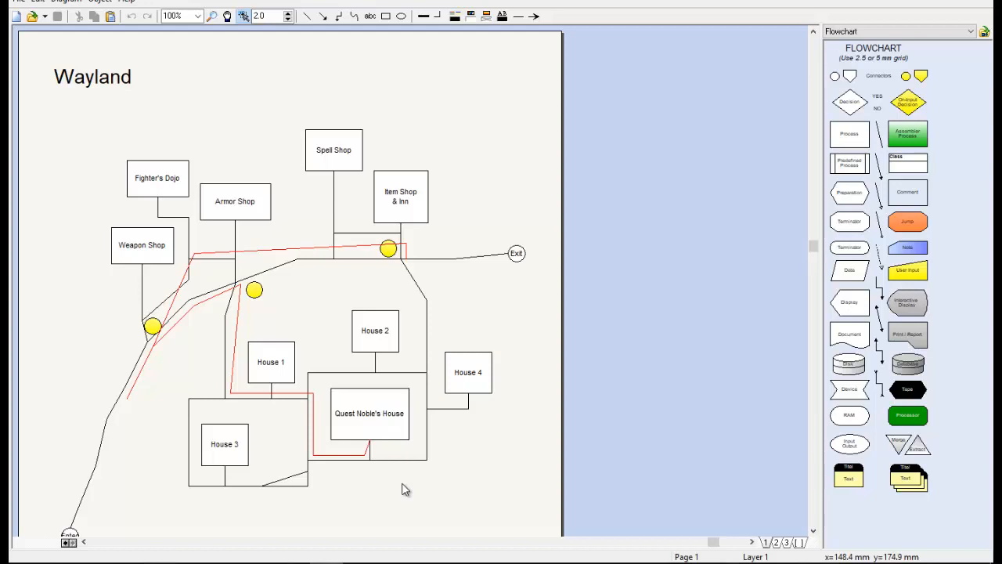
pyautogui.moveTo(405, 491)
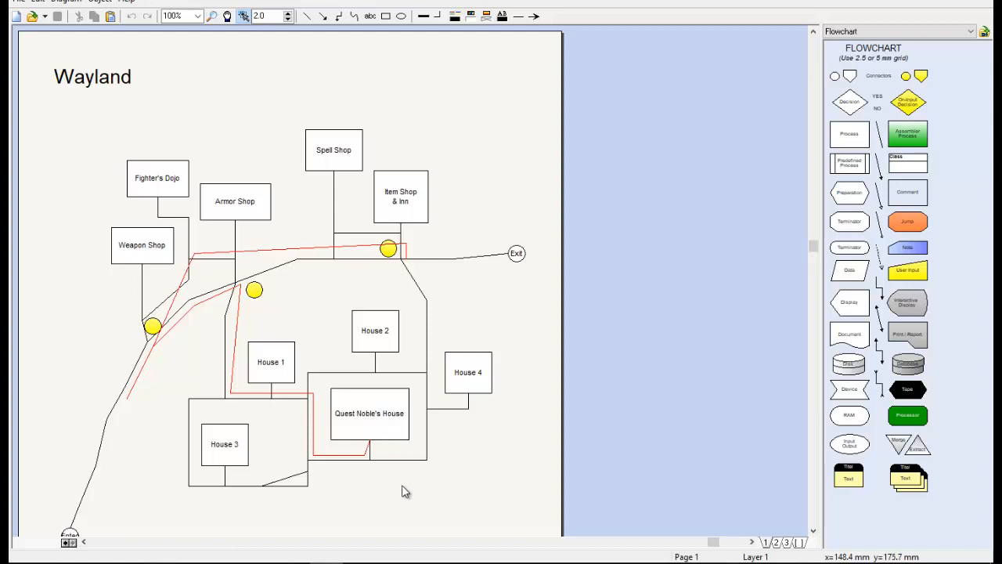
pyautogui.moveTo(400, 485)
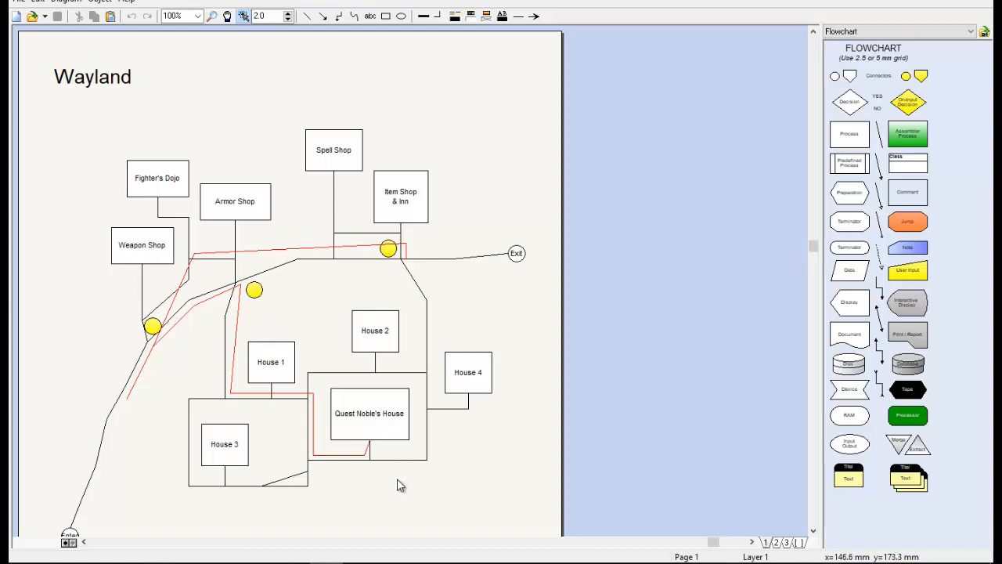
pyautogui.moveTo(150, 382)
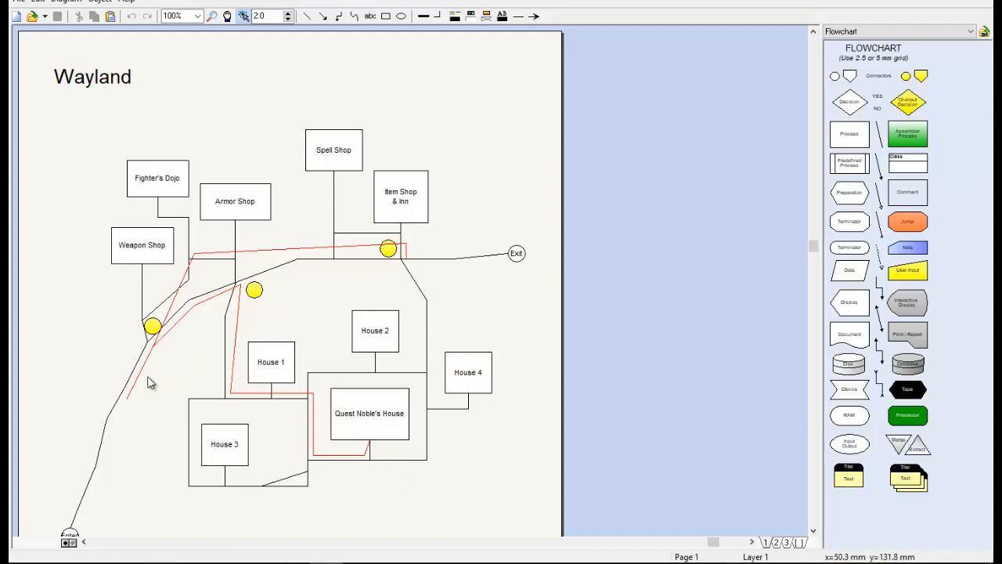
pyautogui.moveTo(374, 236)
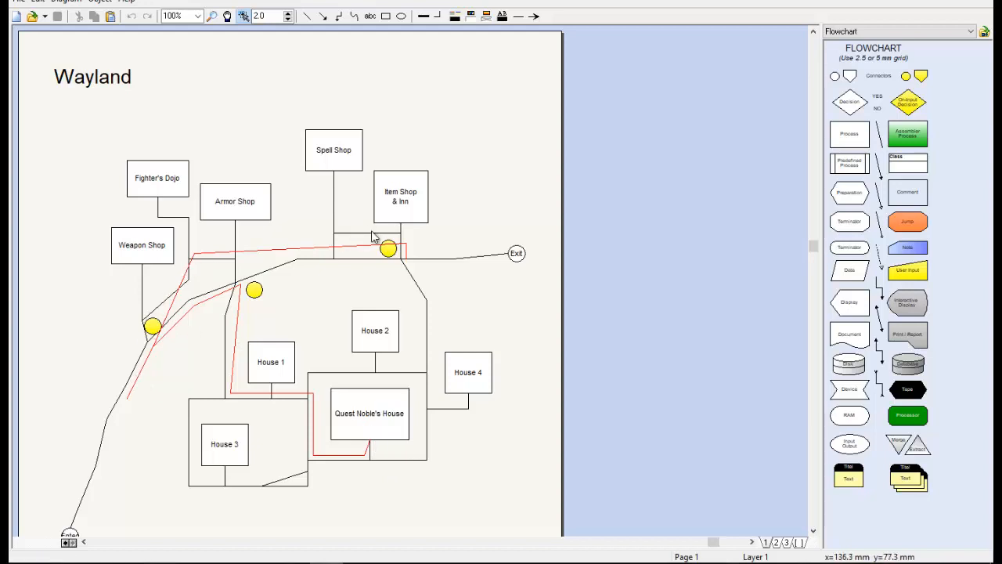
pyautogui.moveTo(307, 401)
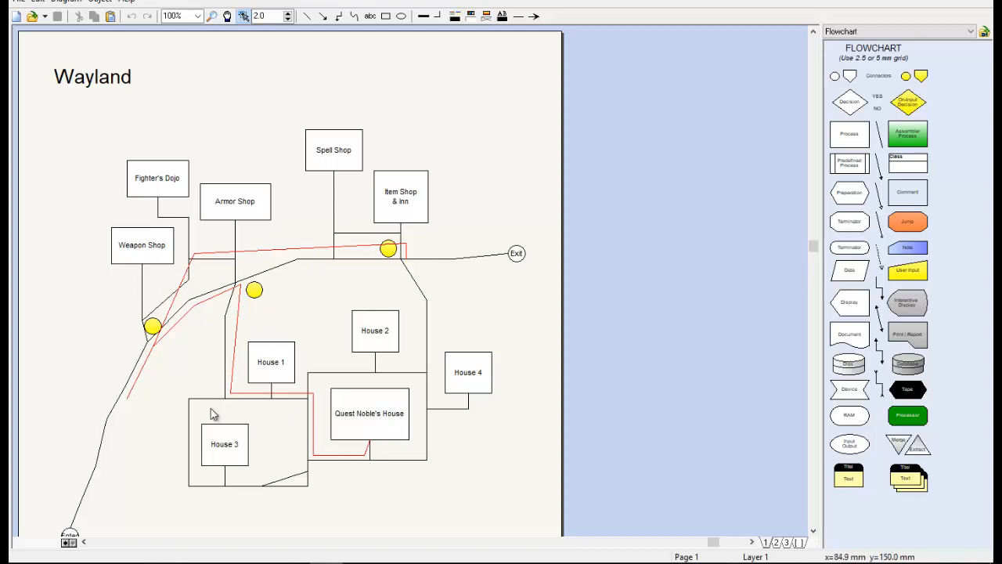
pyautogui.moveTo(169, 307)
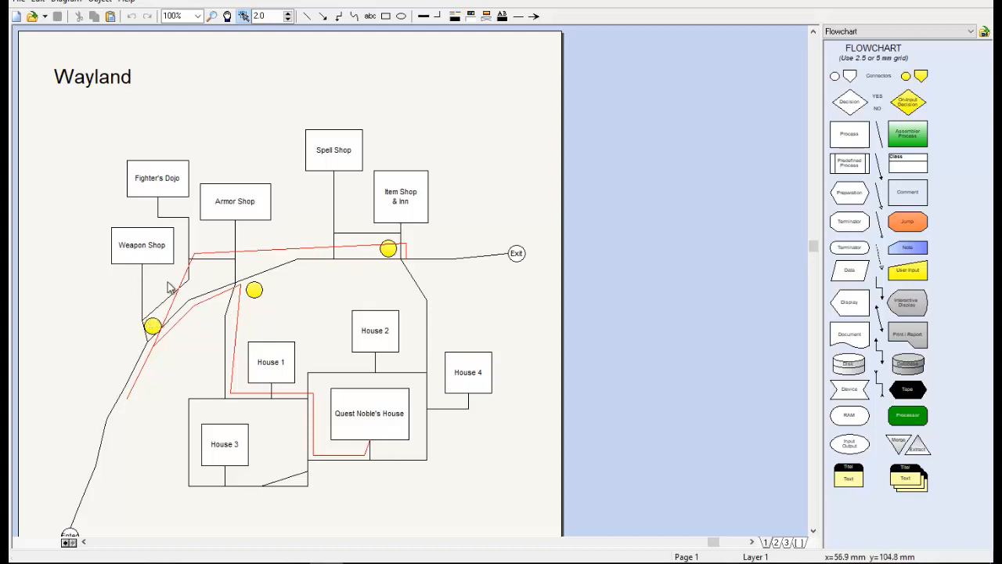
pyautogui.moveTo(248, 398)
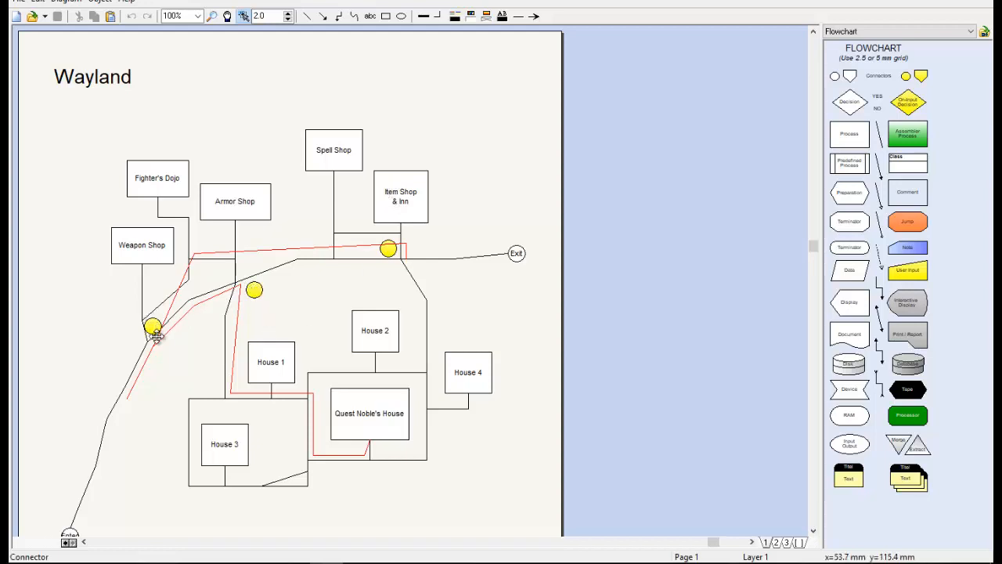
pyautogui.moveTo(194, 272)
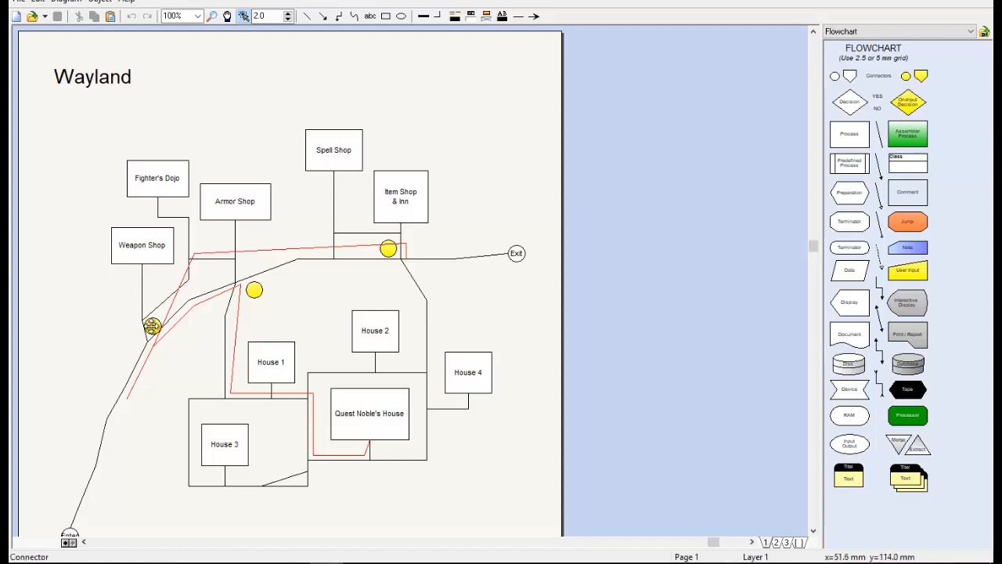
pyautogui.moveTo(157, 327)
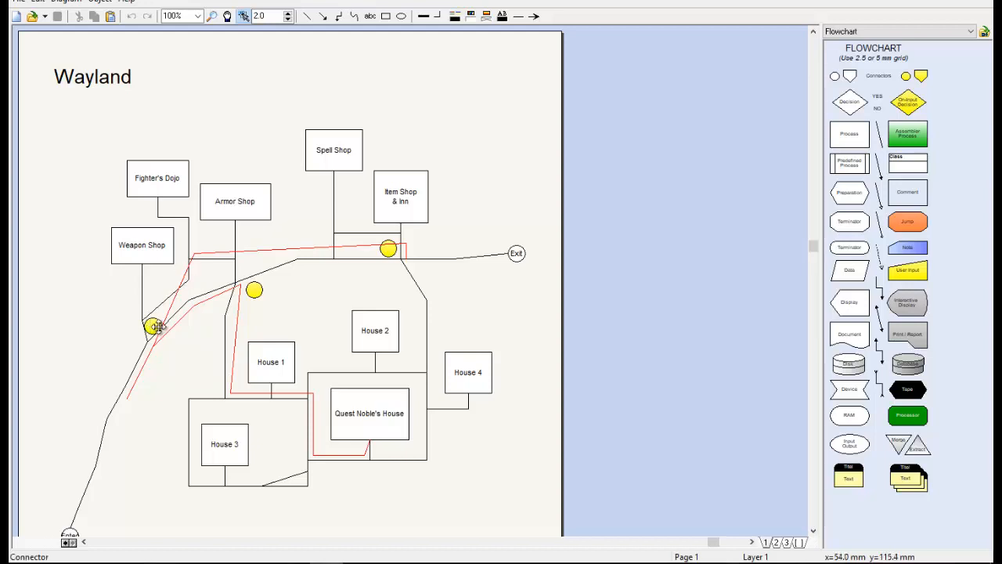
pyautogui.moveTo(397, 405)
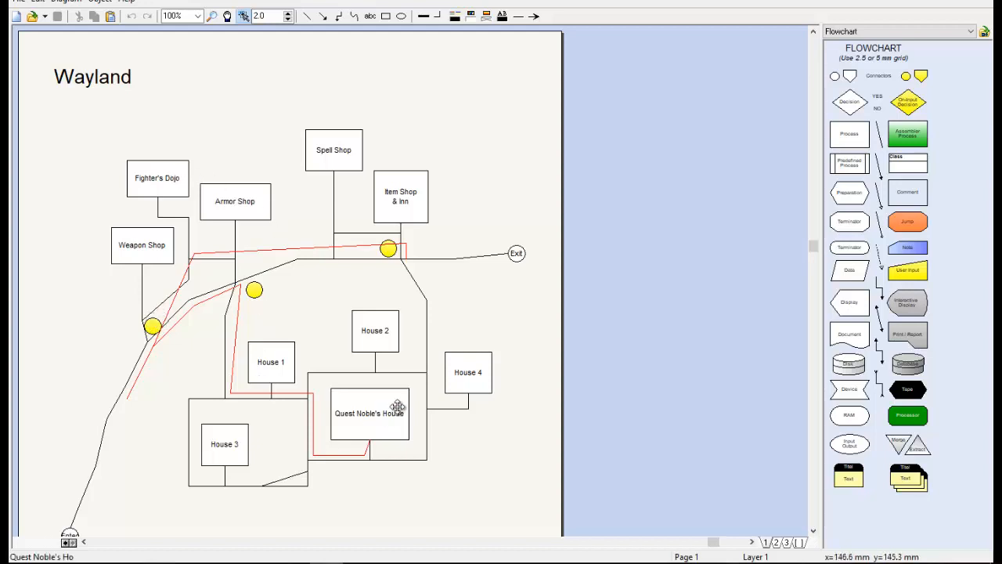
pyautogui.moveTo(181, 225)
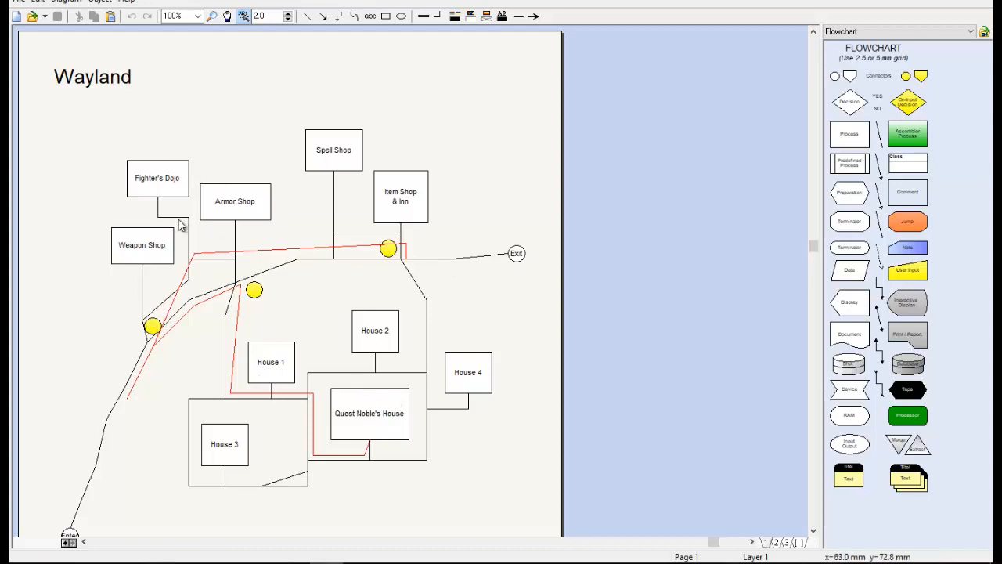
pyautogui.moveTo(194, 205)
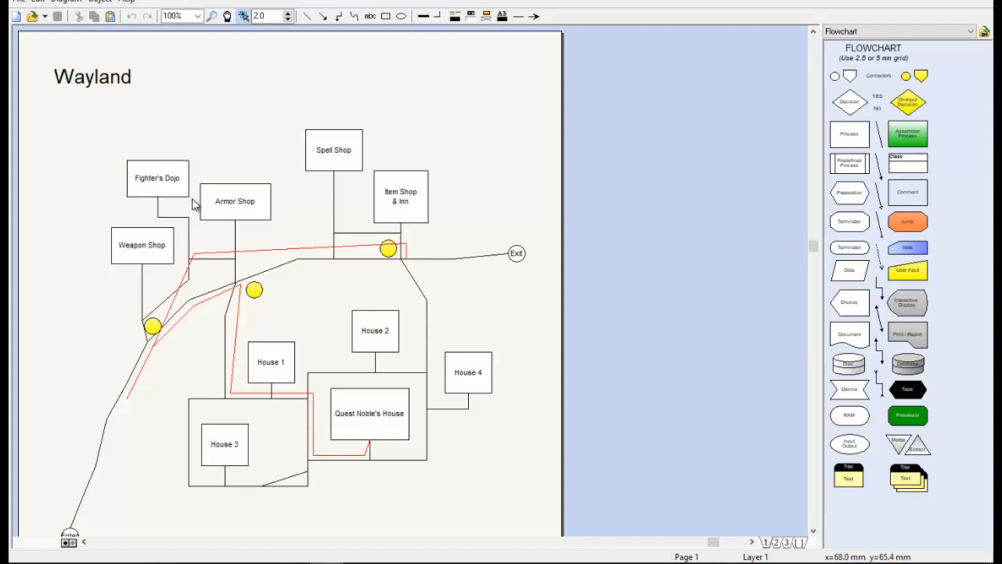
pyautogui.moveTo(379, 172)
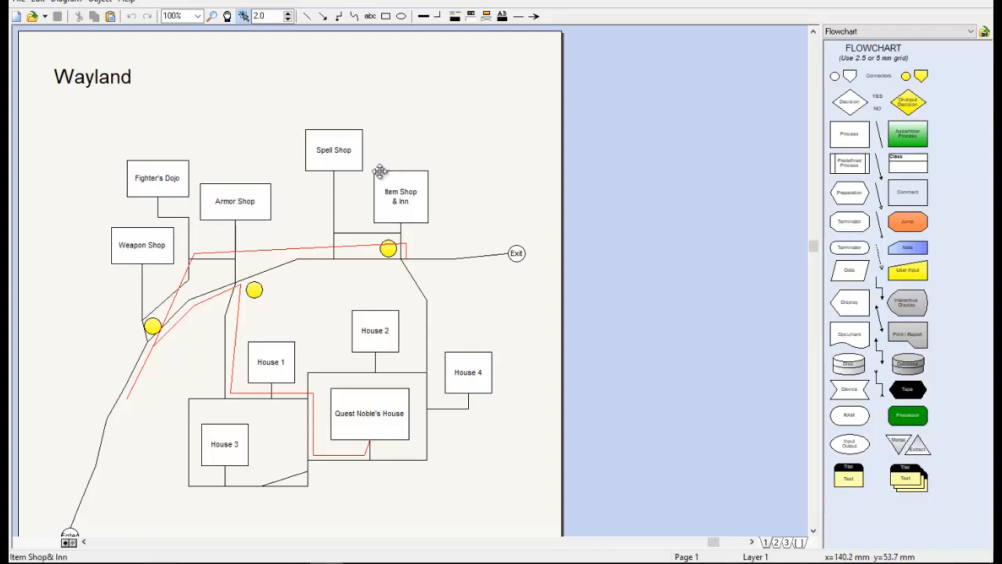
pyautogui.moveTo(147, 337)
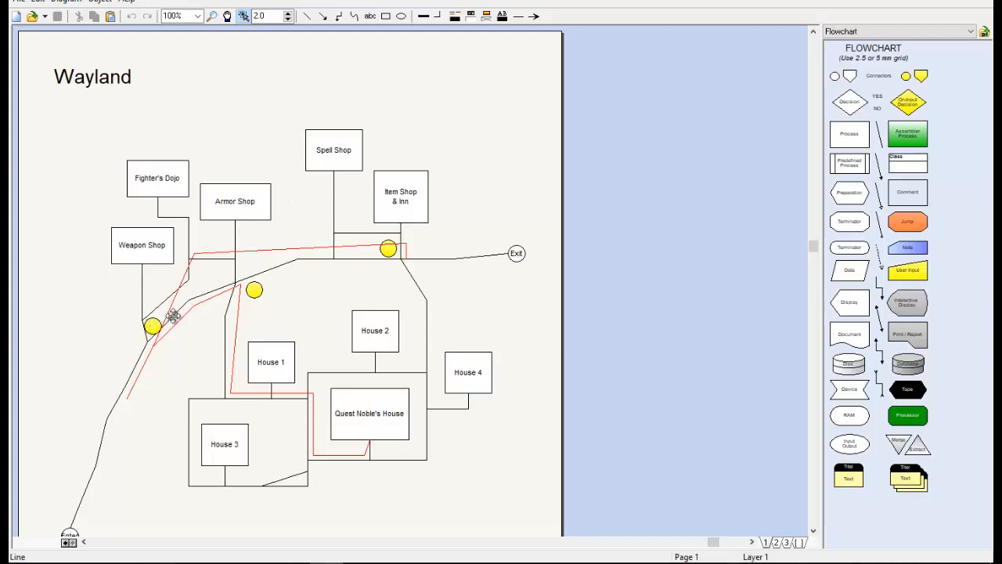
pyautogui.moveTo(390, 241)
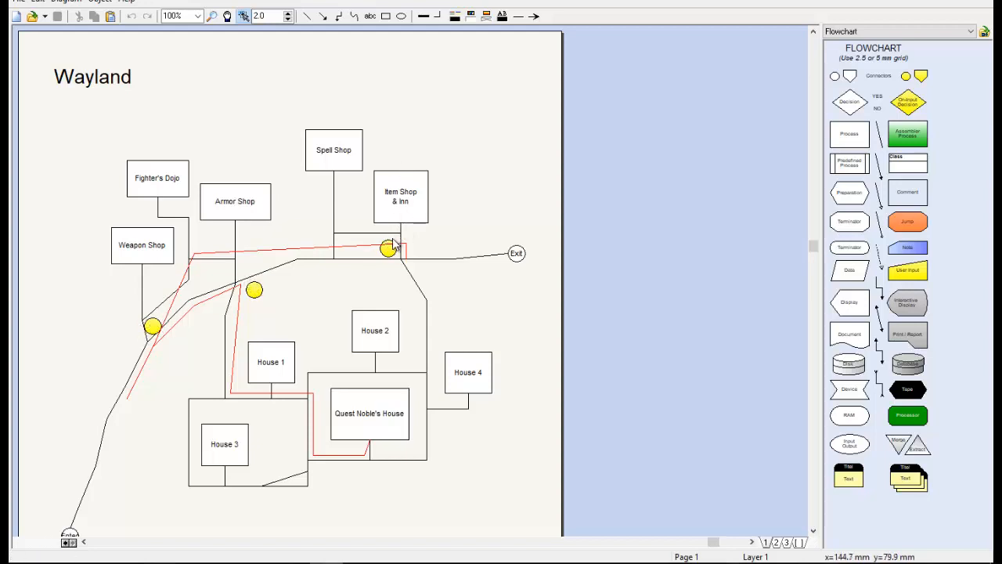
# Step: Place a yellow circle guidance marker on the path next to the Exit circle
pyautogui.click(515, 254)
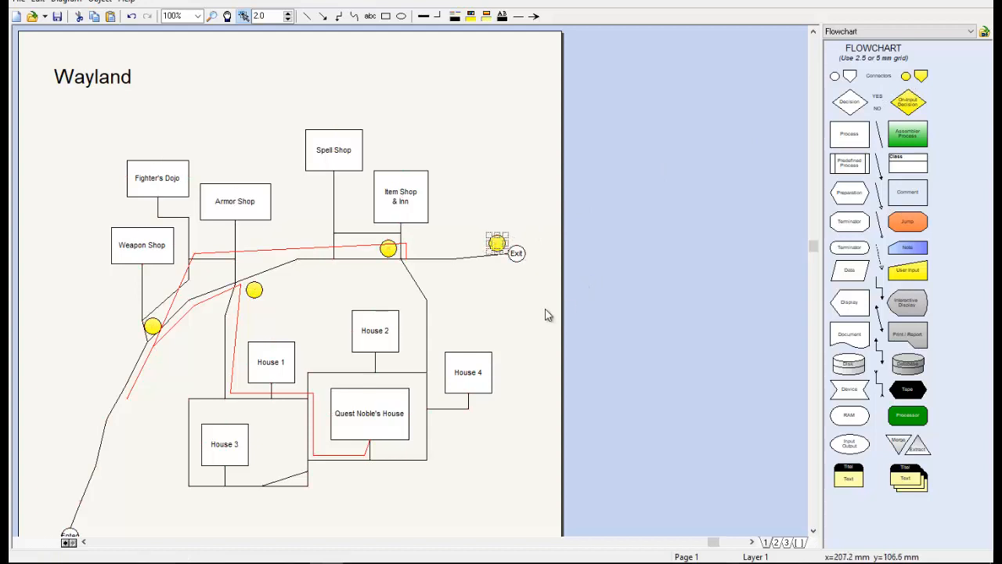
pyautogui.moveTo(510, 250)
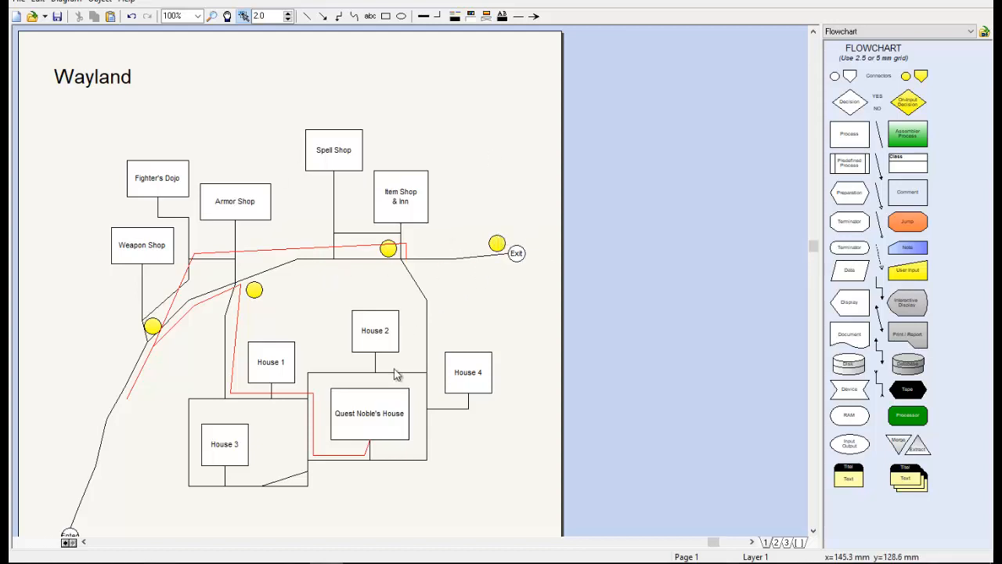
pyautogui.moveTo(654, 349)
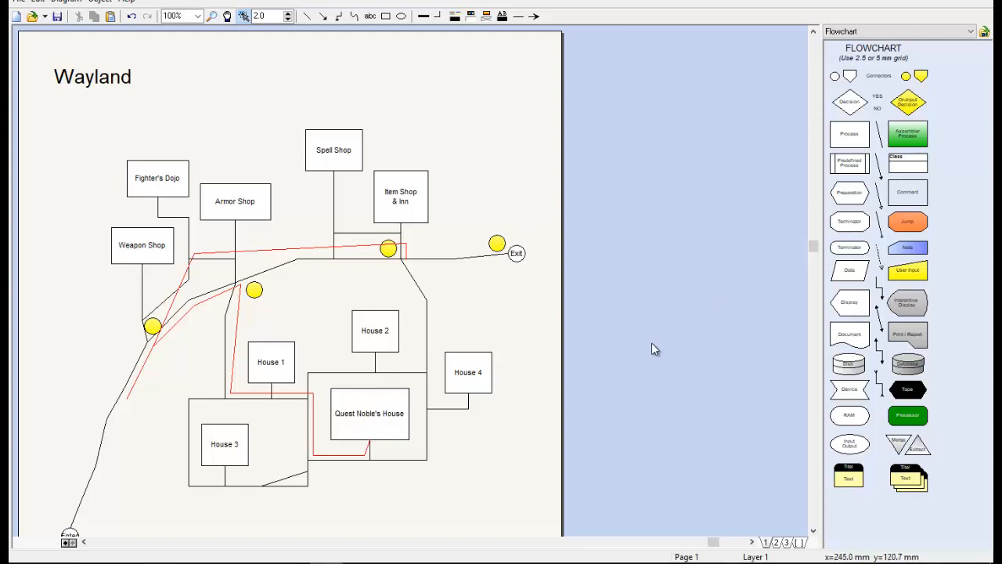
pyautogui.moveTo(197, 209)
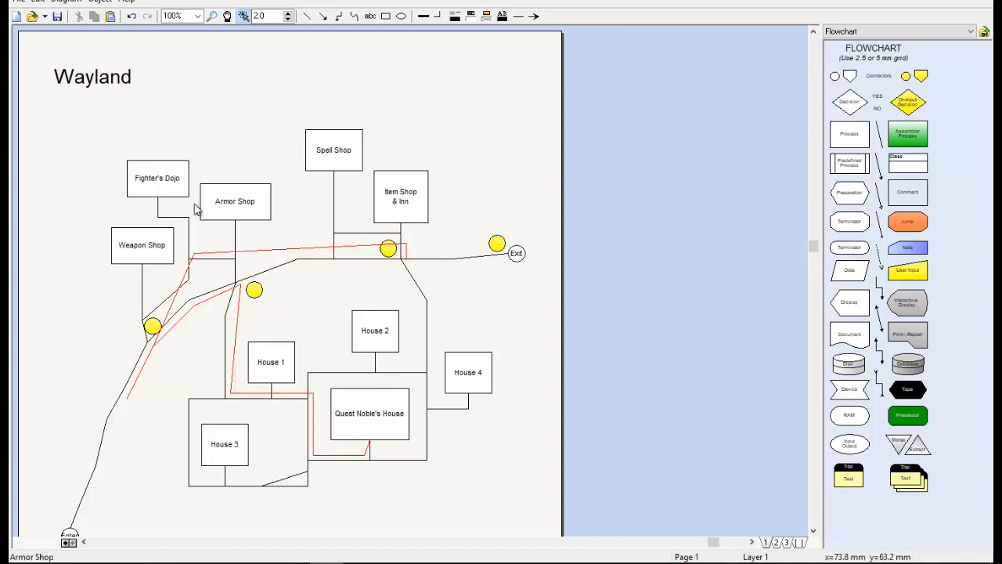
pyautogui.moveTo(200, 470)
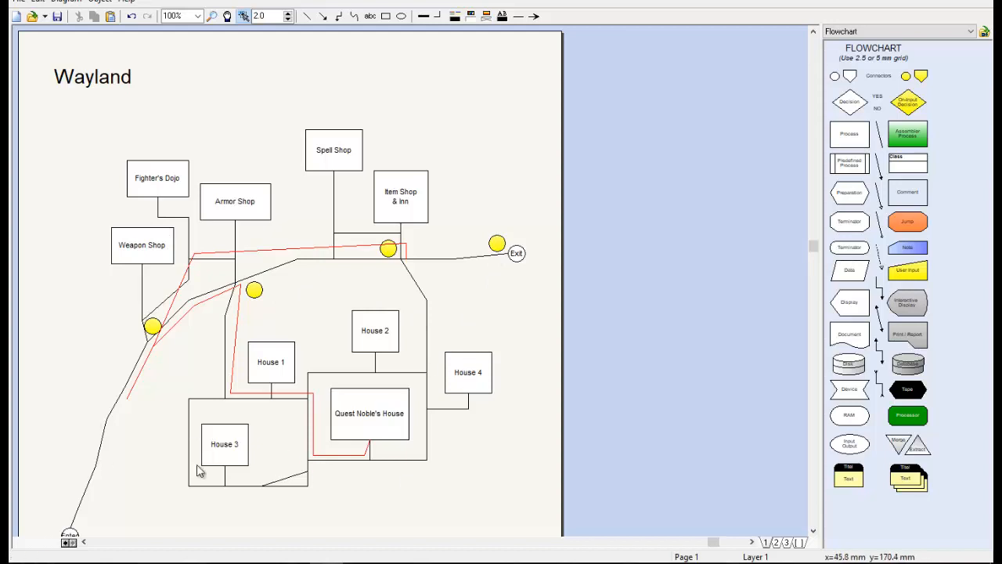
pyautogui.moveTo(249, 351)
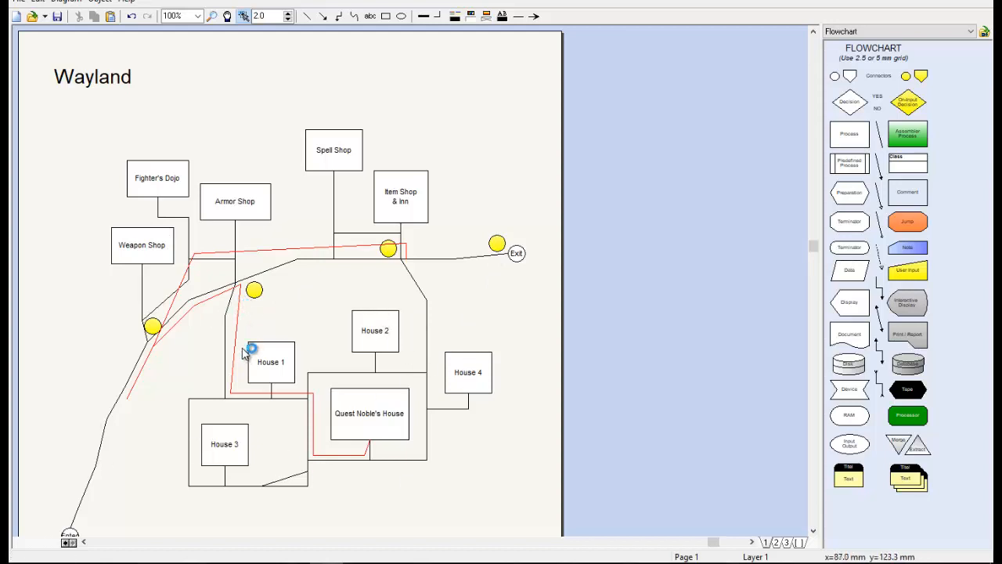
pyautogui.moveTo(420, 252)
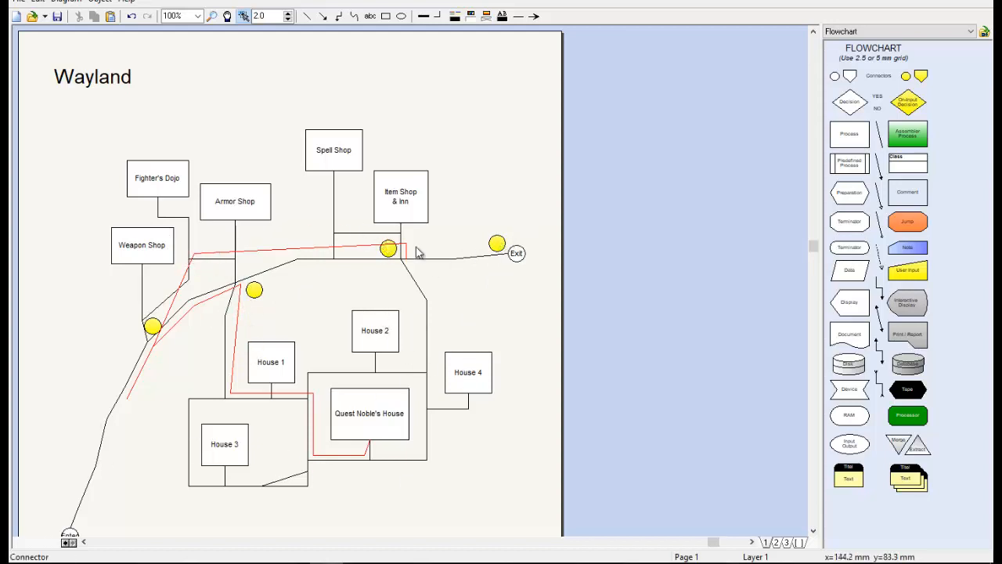
pyautogui.moveTo(273, 345)
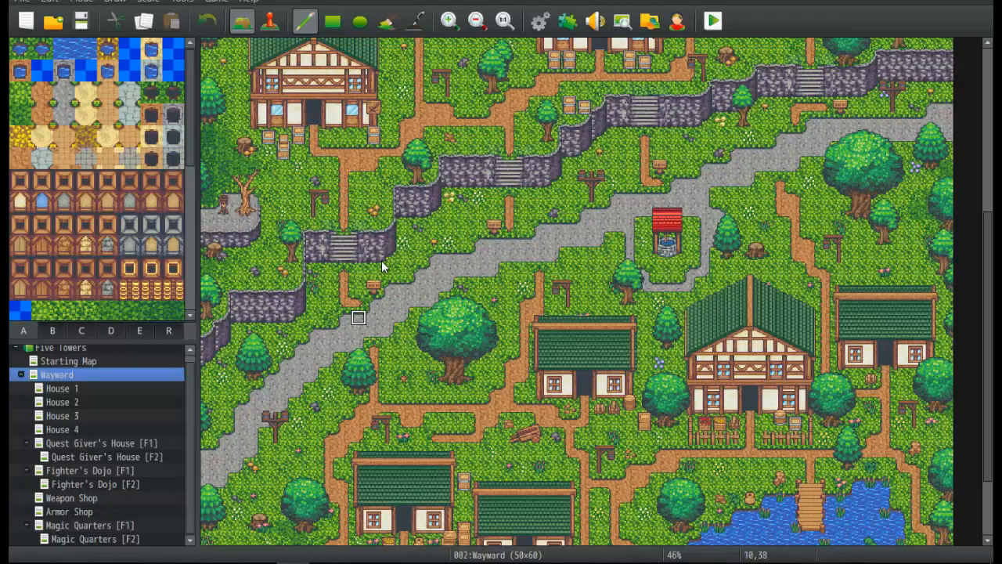
pyautogui.moveTo(493, 227)
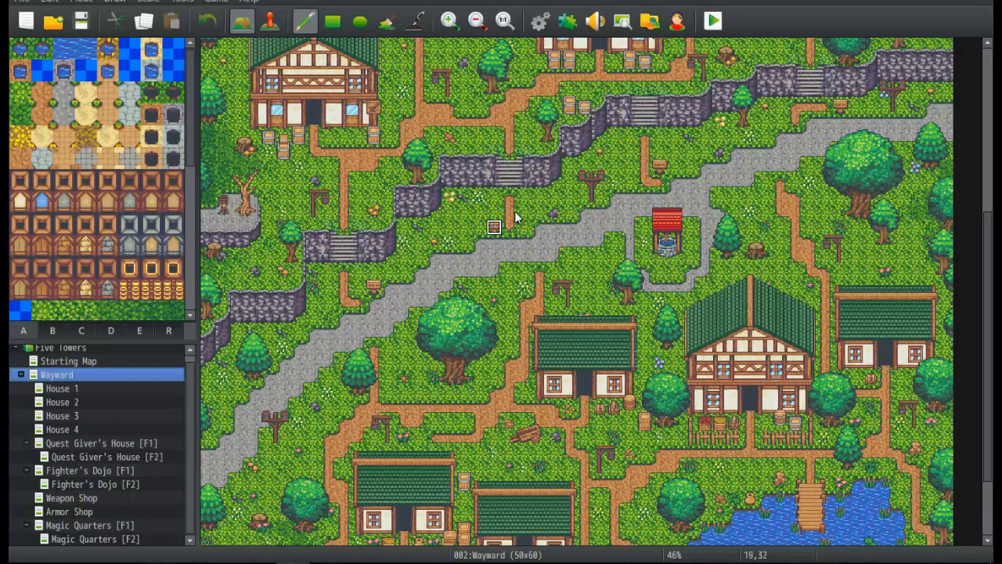
pyautogui.moveTo(843, 109)
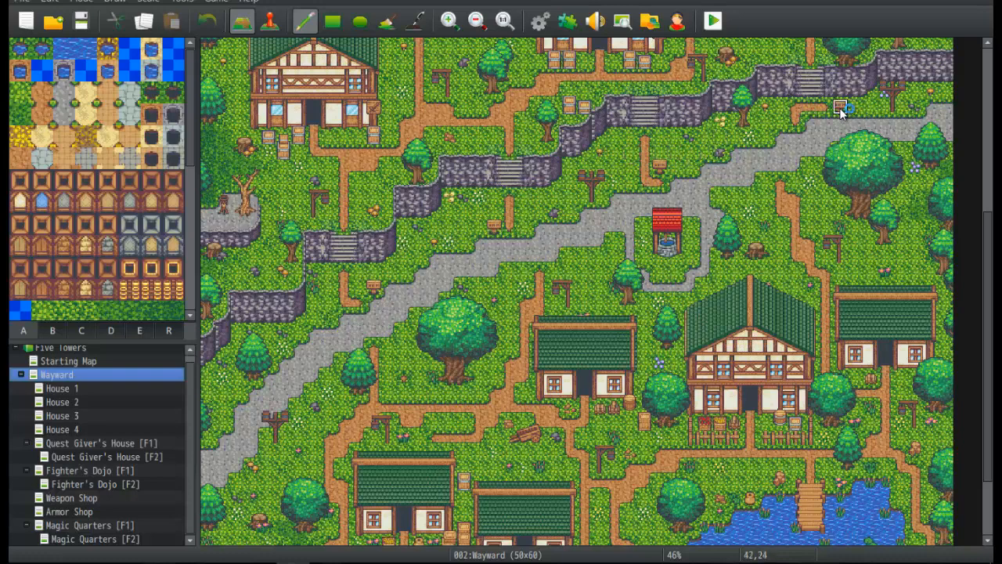
pyautogui.moveTo(356, 301)
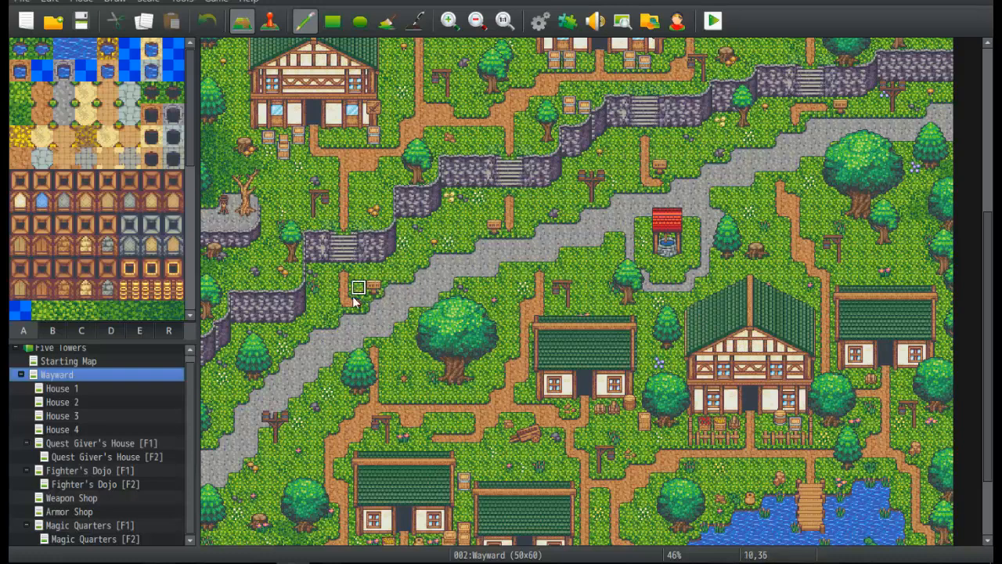
pyautogui.moveTo(373, 272)
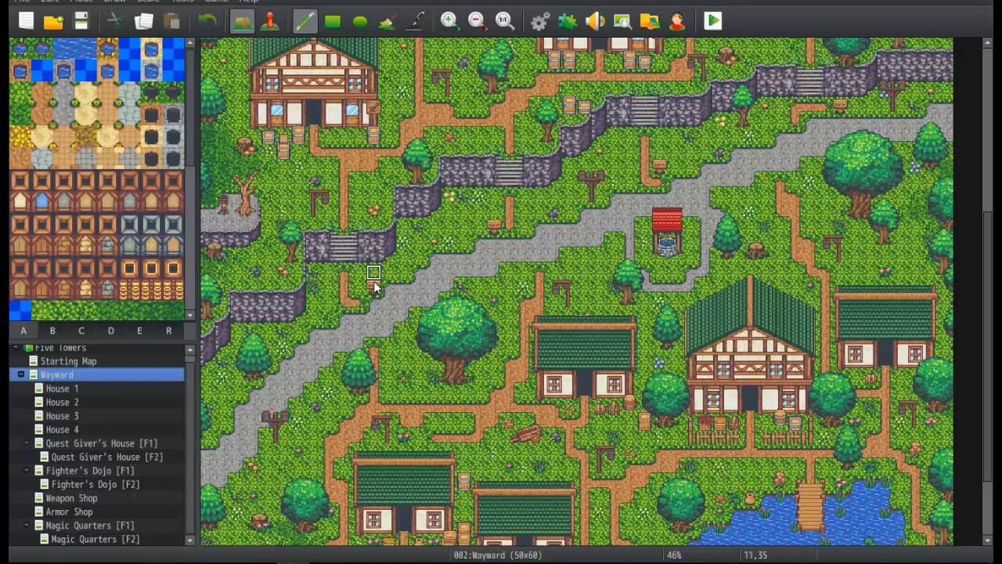
pyautogui.moveTo(420, 332)
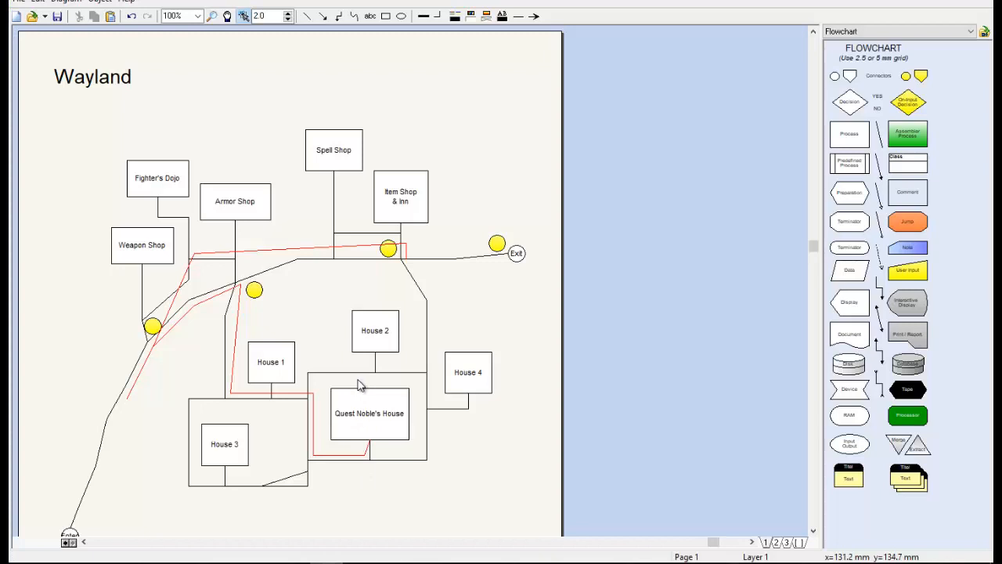
pyautogui.moveTo(463, 219)
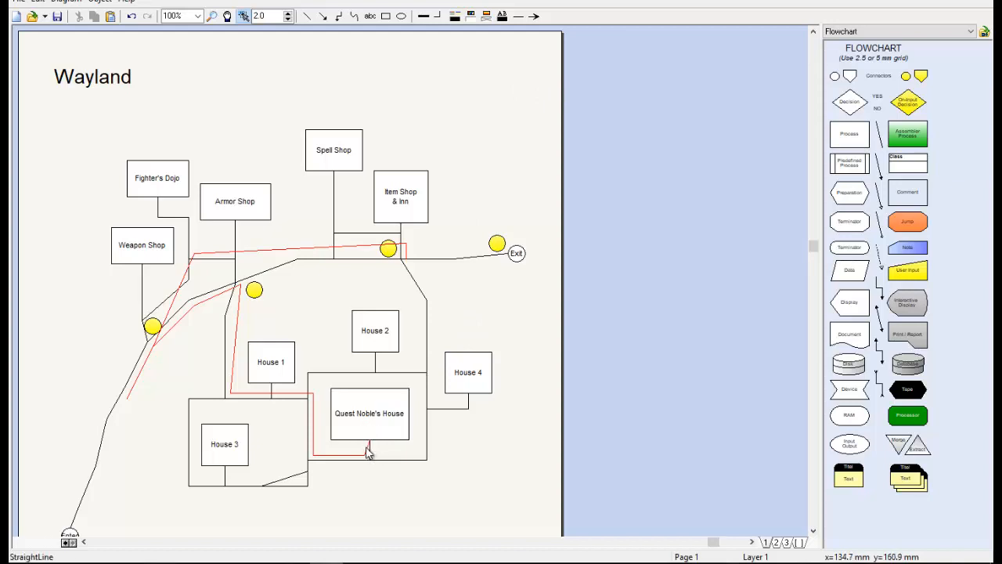
pyautogui.moveTo(369, 451)
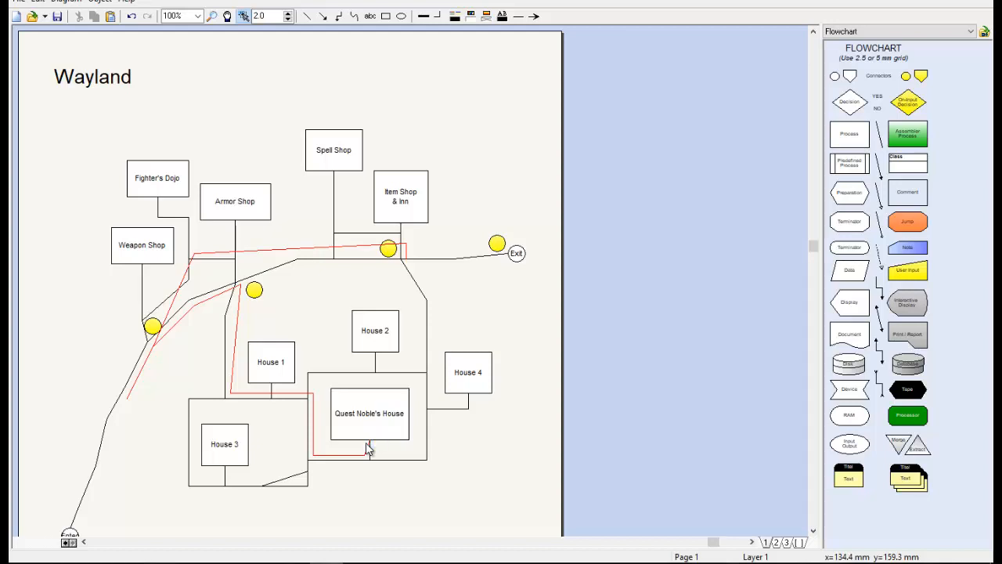
pyautogui.moveTo(419, 285)
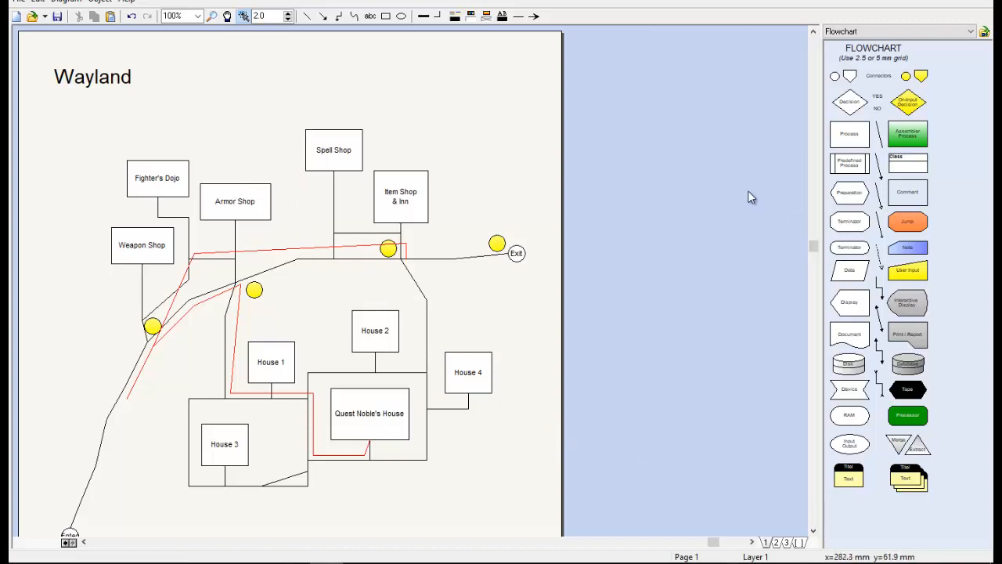
pyautogui.moveTo(470, 175)
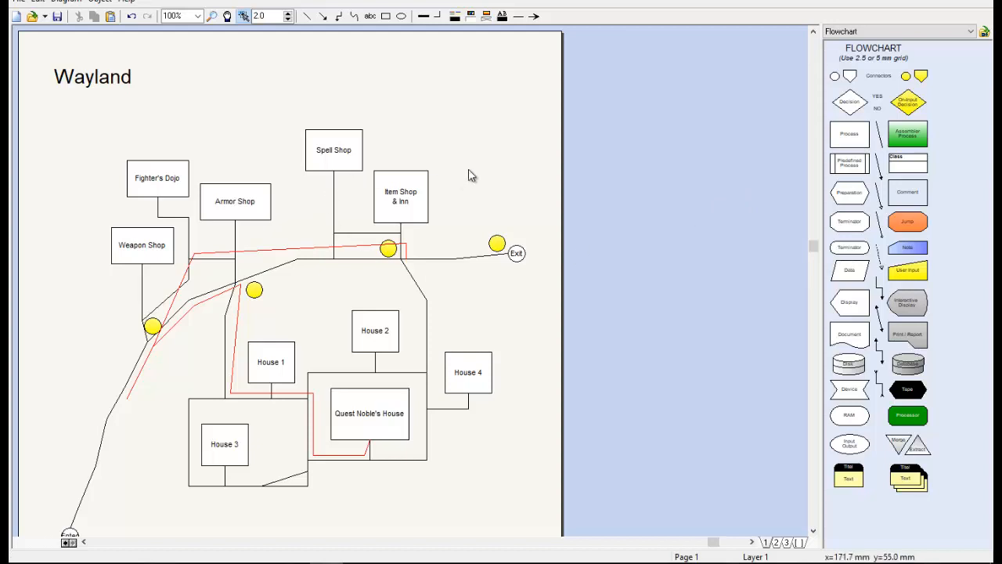
pyautogui.moveTo(116, 114)
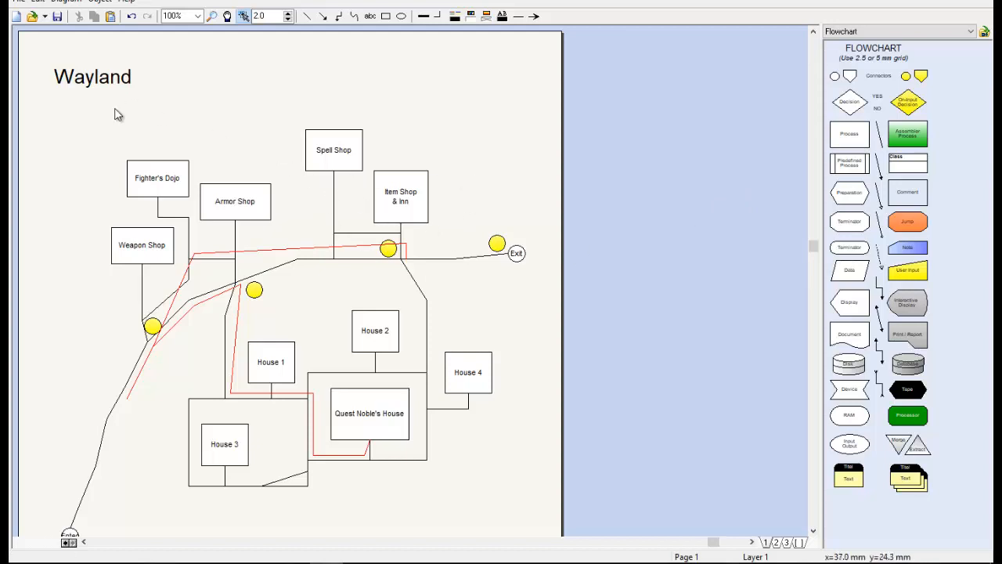
pyautogui.moveTo(116, 148)
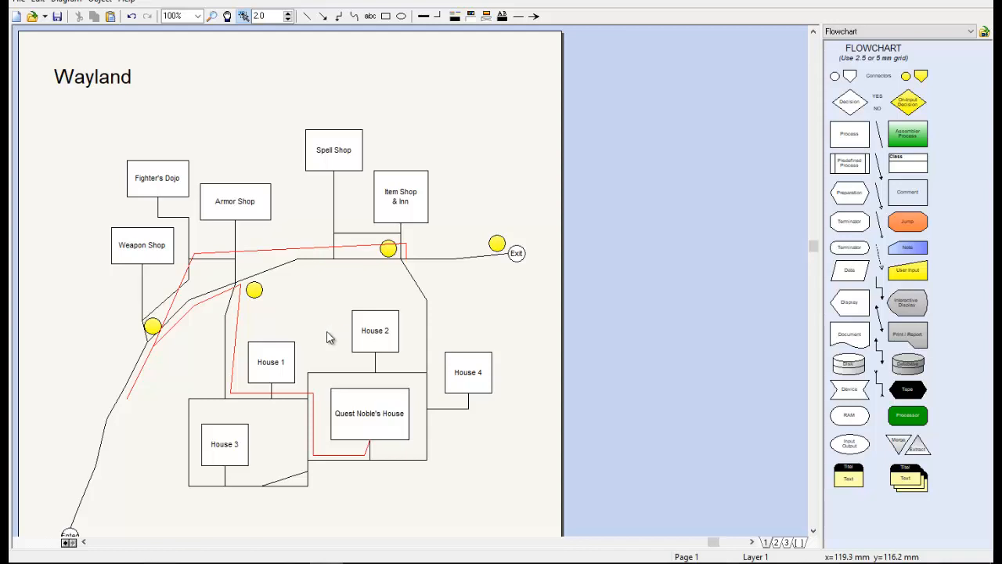
pyautogui.moveTo(260, 509)
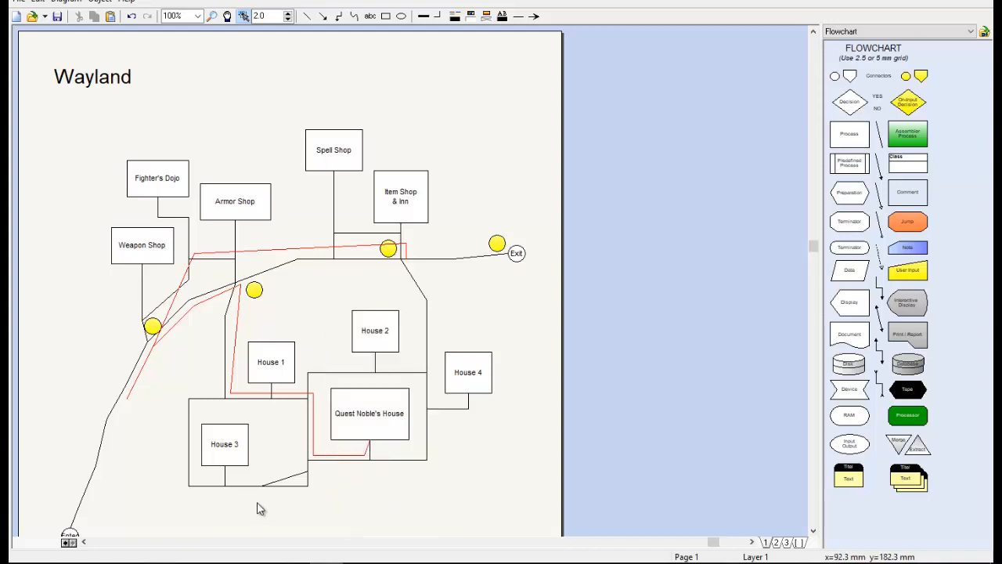
pyautogui.scroll(-3)
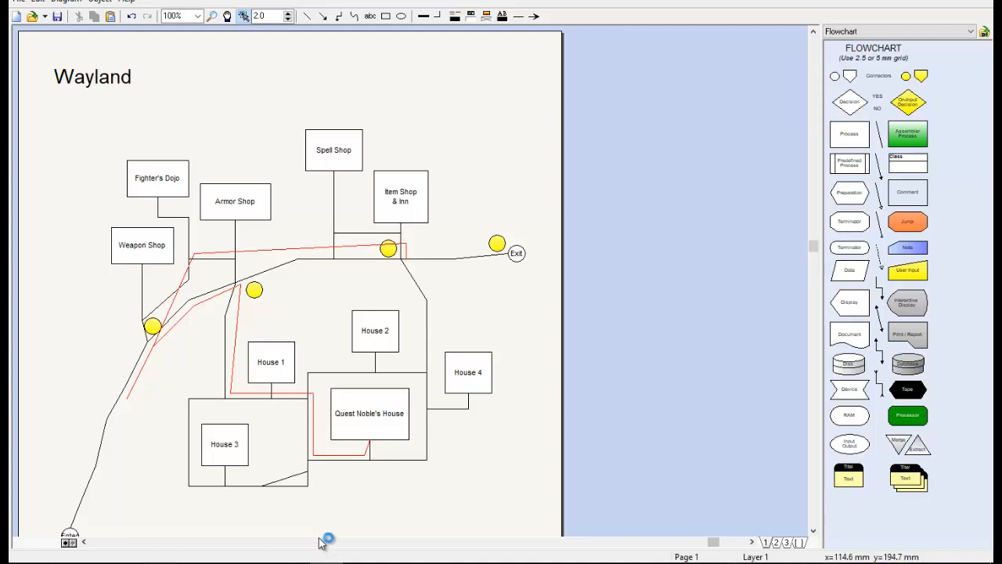
pyautogui.moveTo(321, 541)
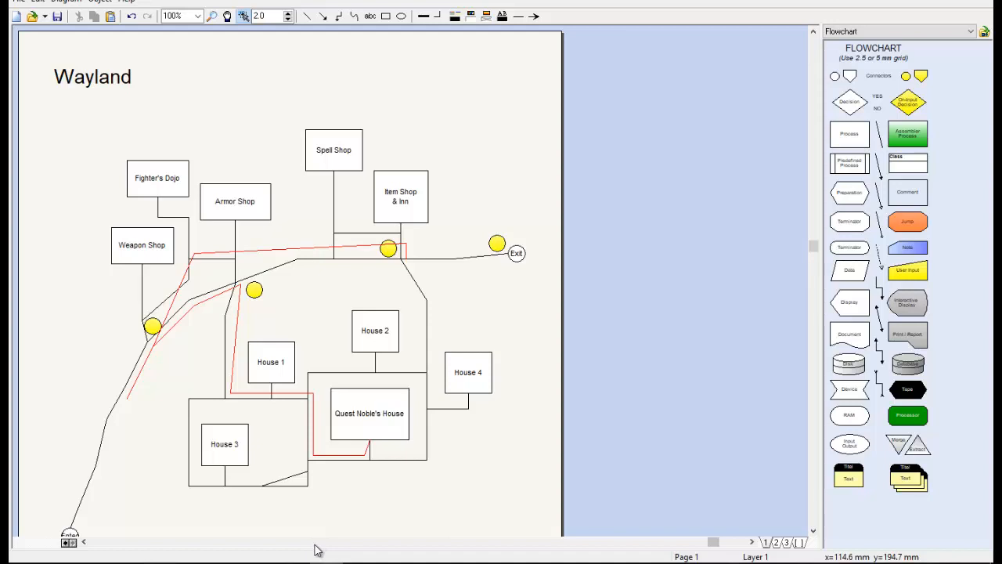
pyautogui.moveTo(493, 37)
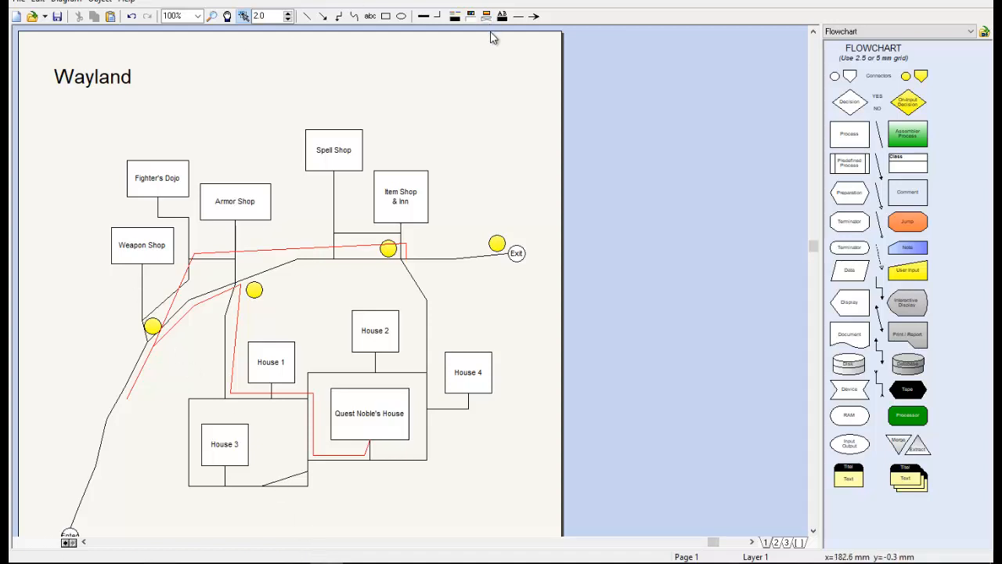
pyautogui.moveTo(437, 173)
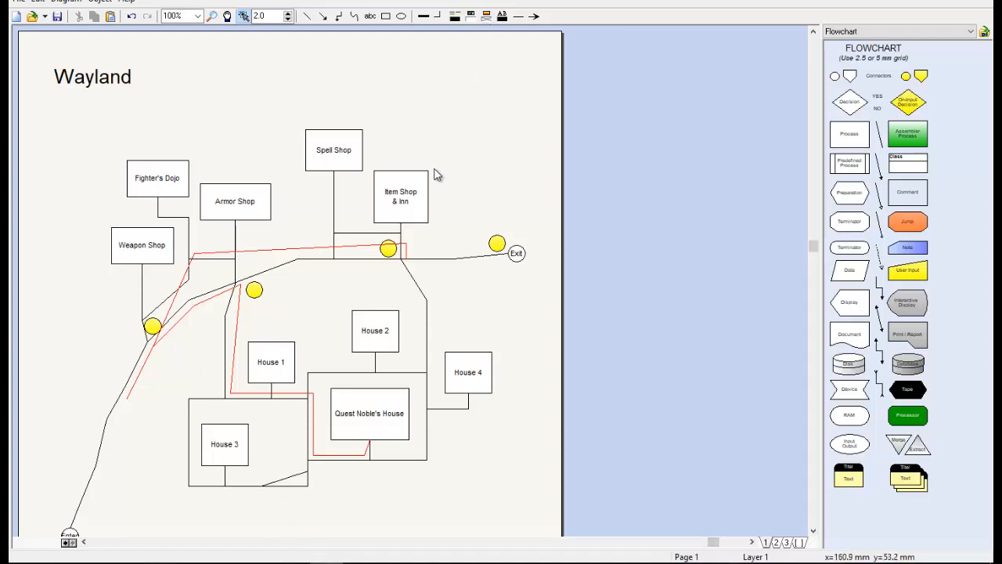
pyautogui.moveTo(442, 186)
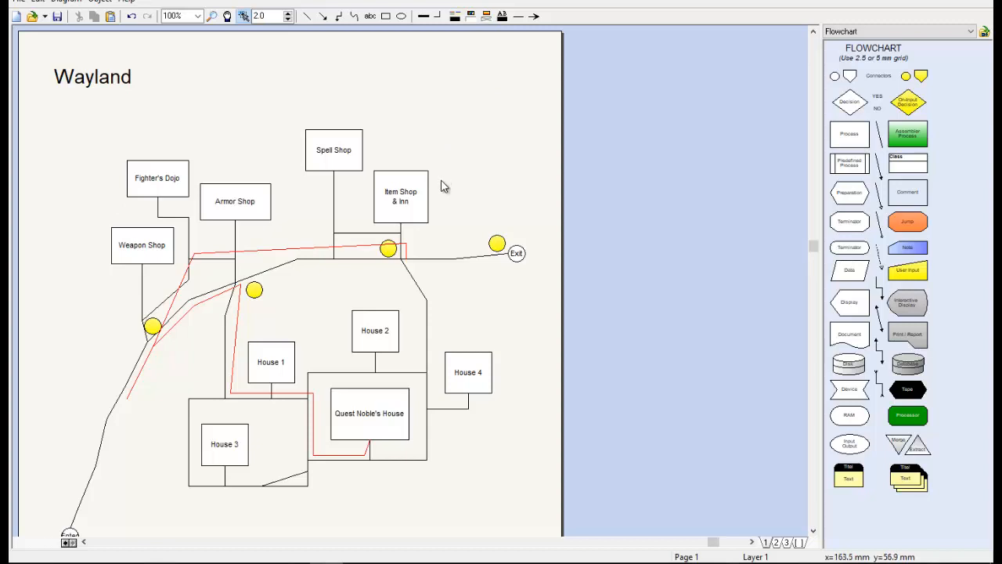
pyautogui.moveTo(444, 197)
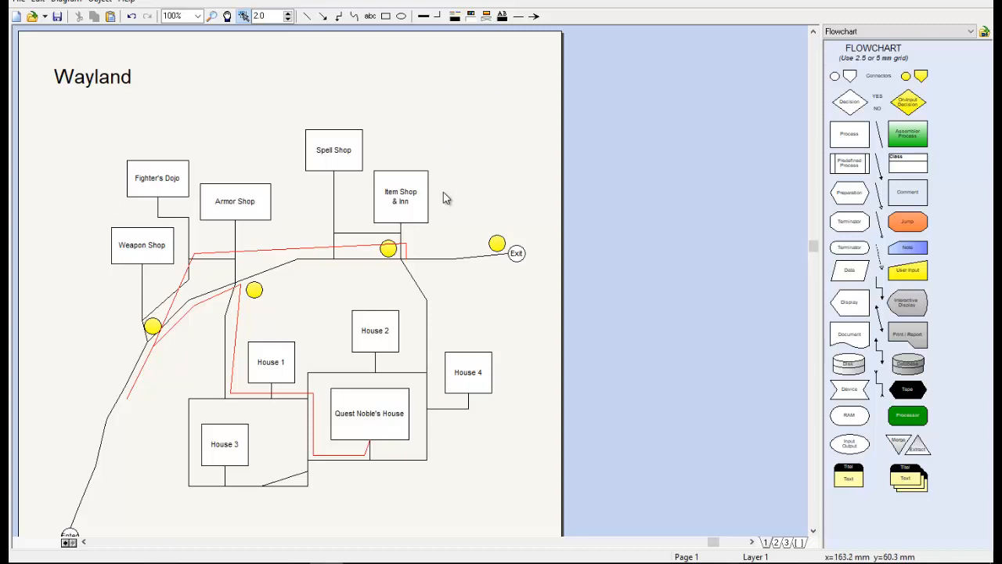
pyautogui.moveTo(446, 196)
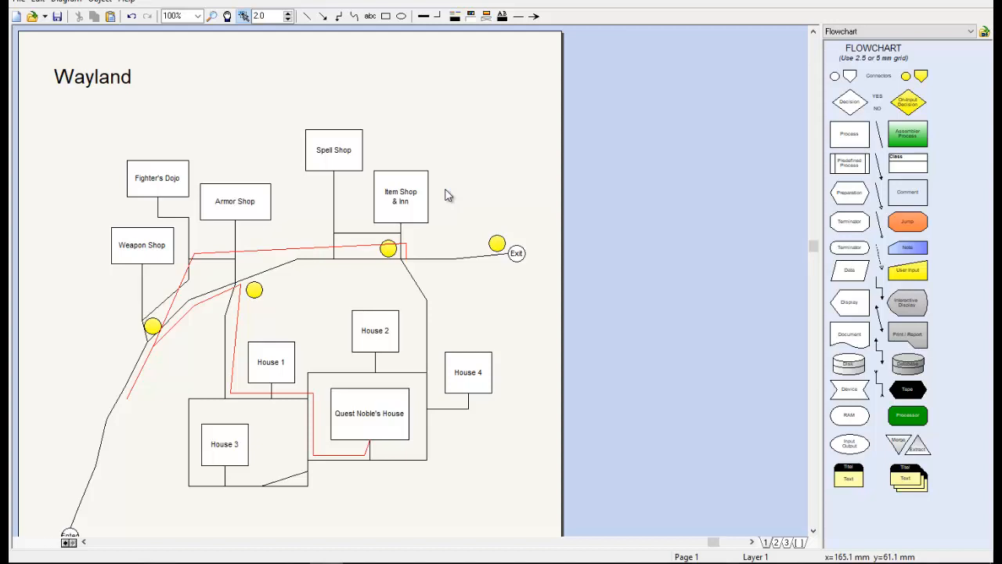
pyautogui.moveTo(441, 198)
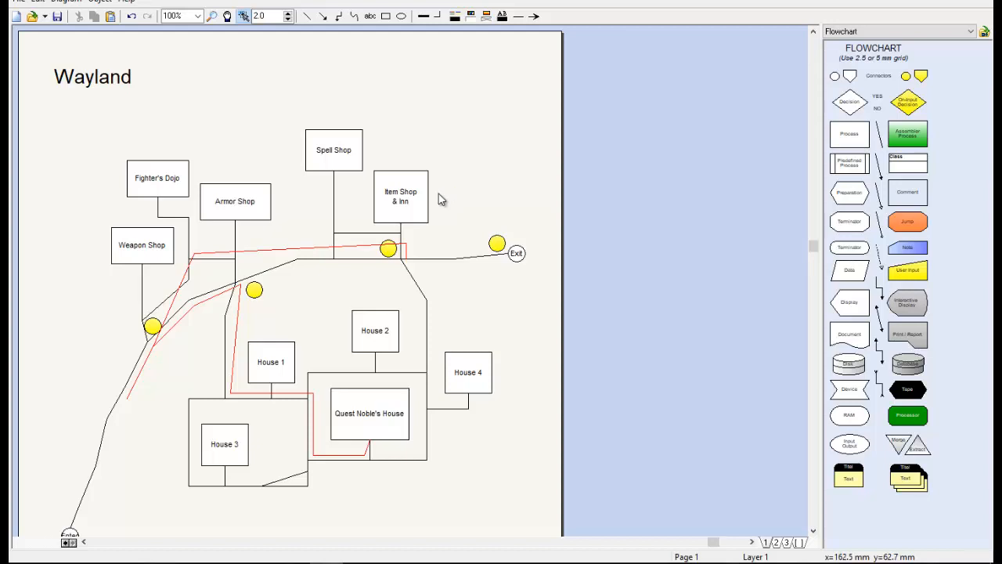
pyautogui.moveTo(438, 141)
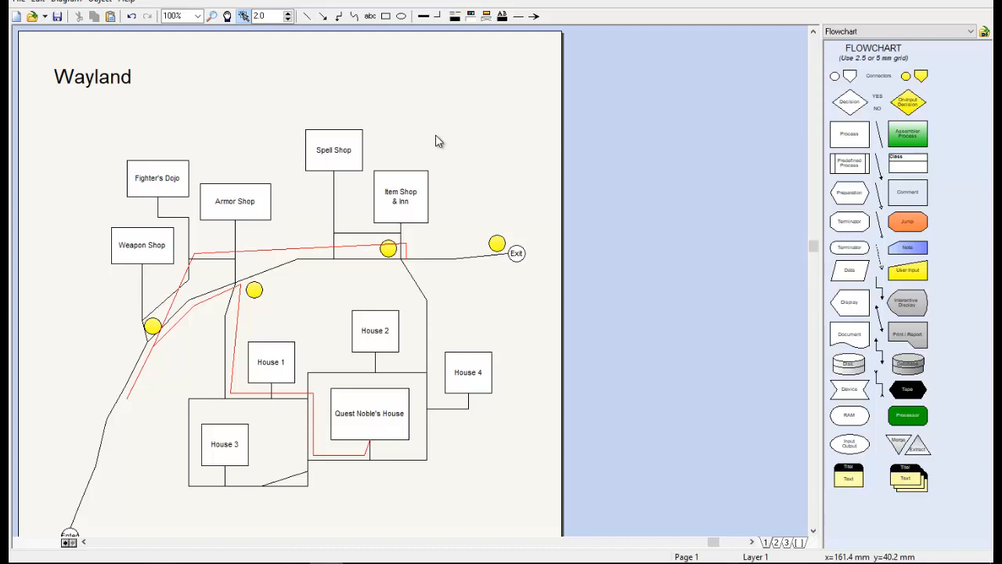
pyautogui.moveTo(368, 413)
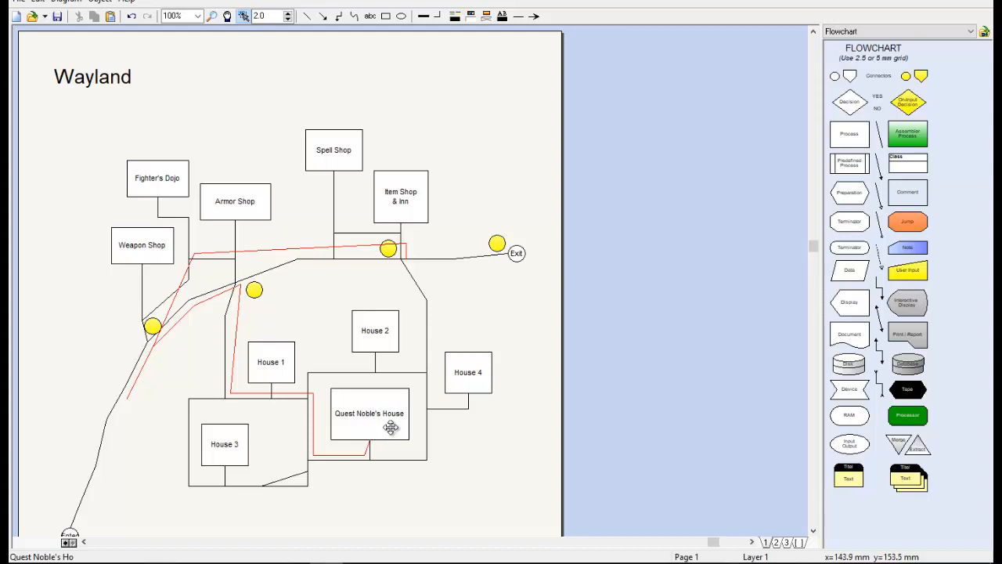
pyautogui.moveTo(393, 424)
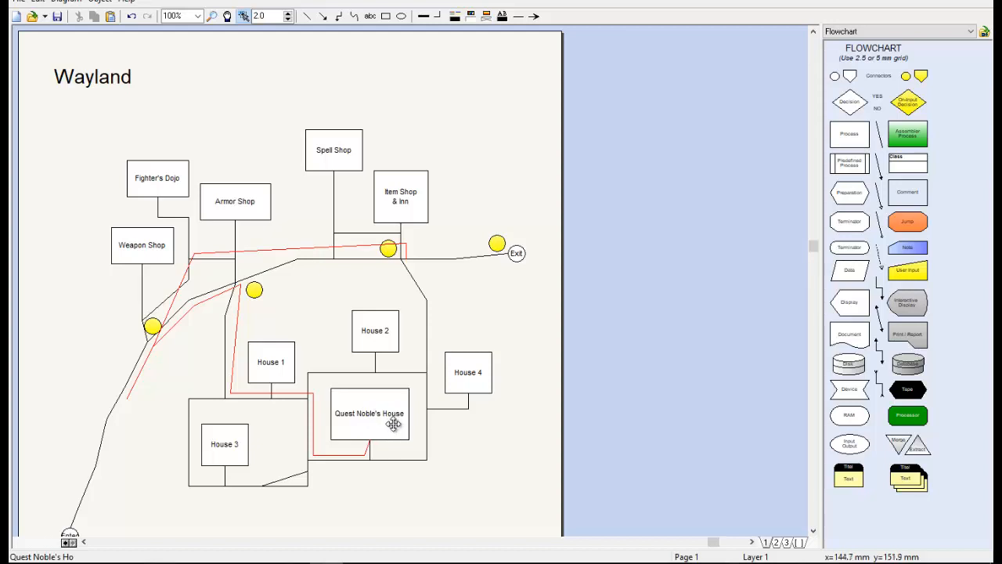
pyautogui.moveTo(394, 423)
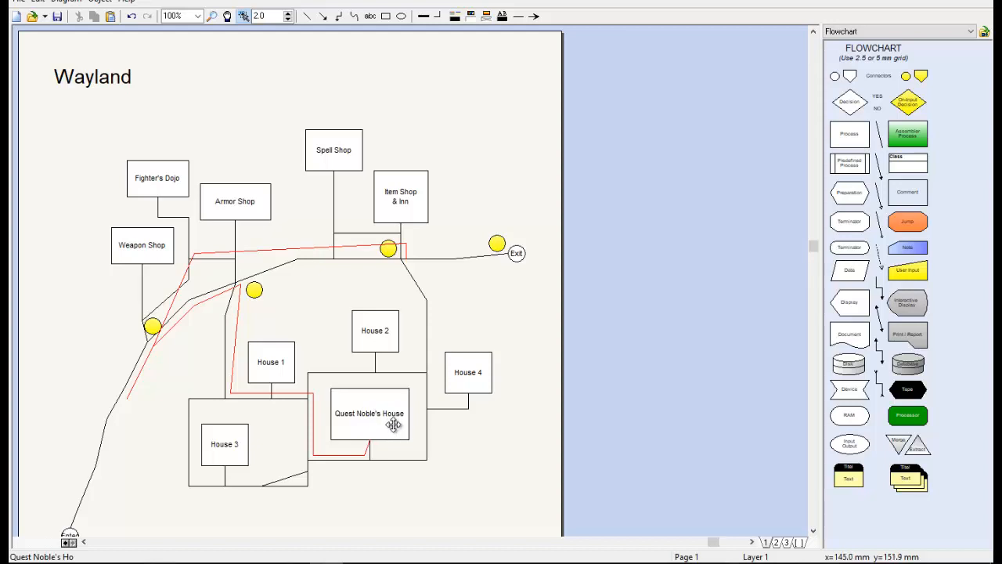
pyautogui.moveTo(395, 425)
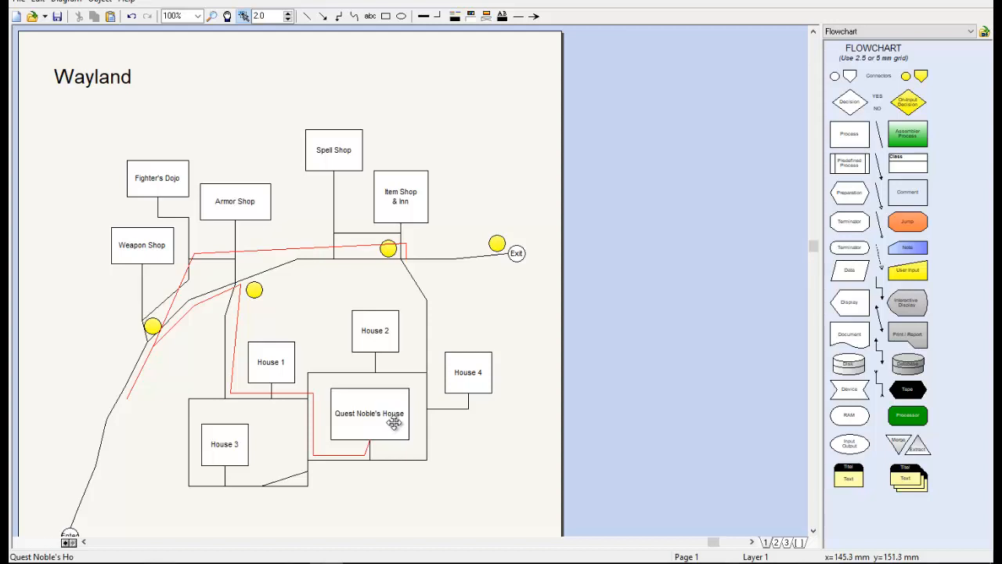
pyautogui.moveTo(392, 457)
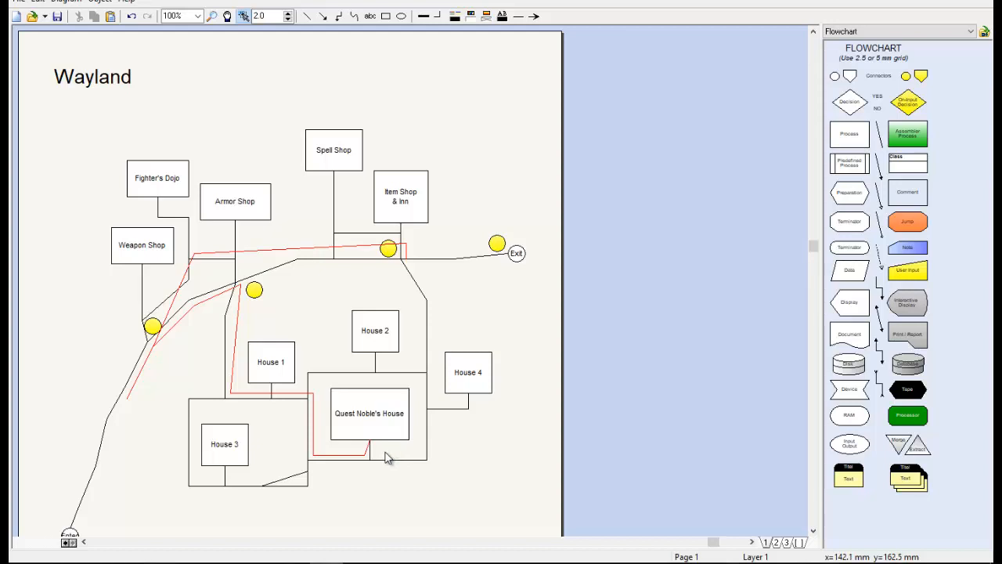
pyautogui.moveTo(388, 457)
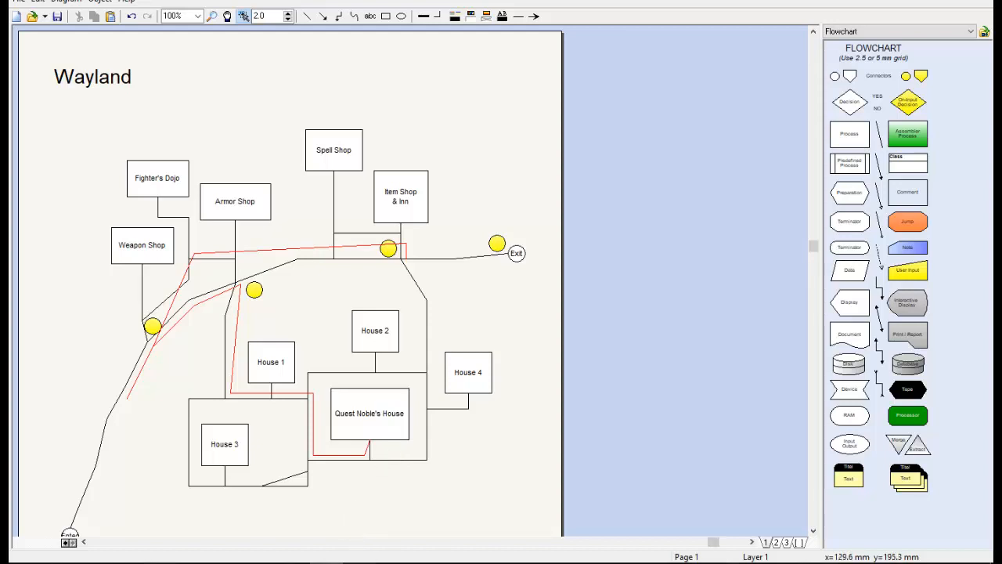